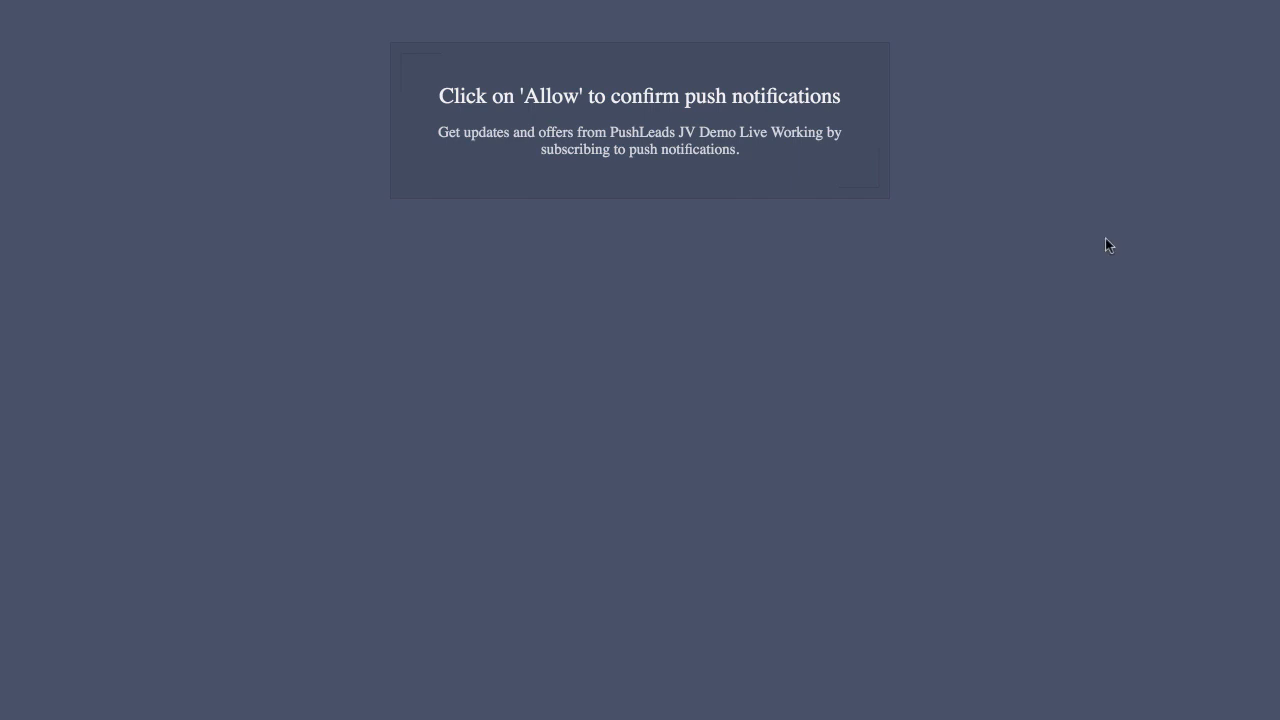
mouse_move(725, 128)
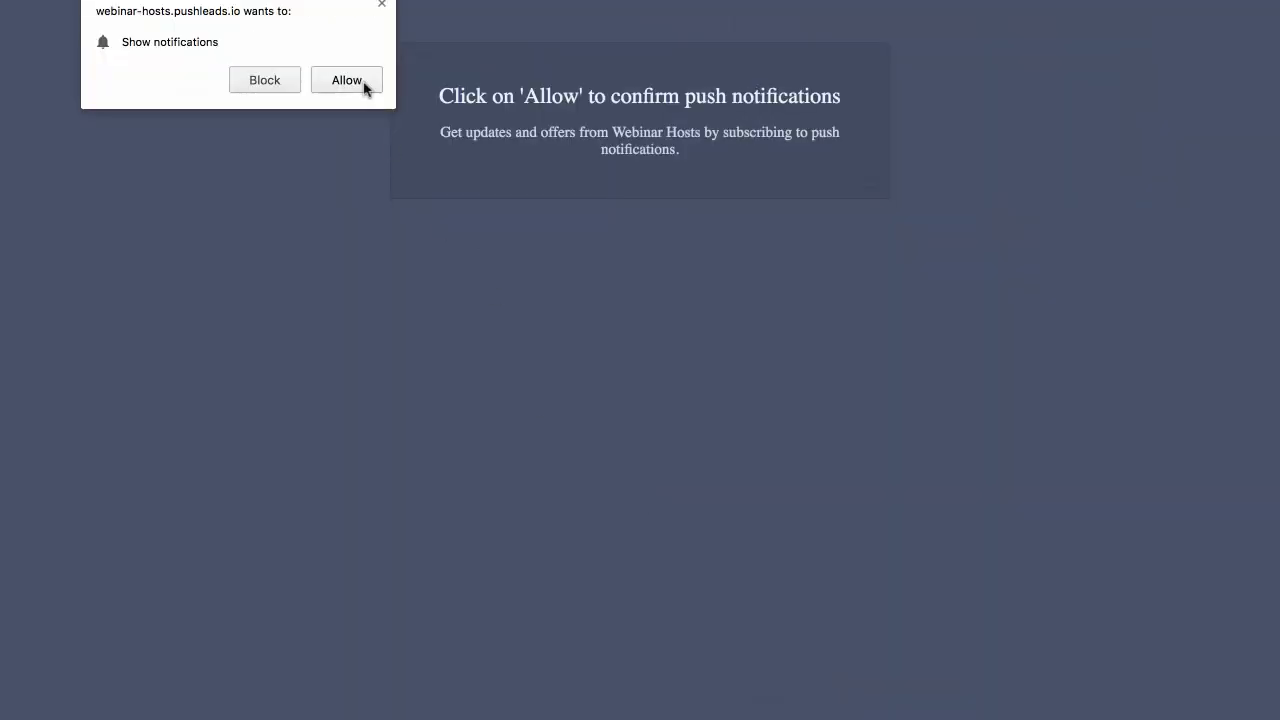
Allow the Webinar Hosts site to show notifications in this browser
left_click(346, 79)
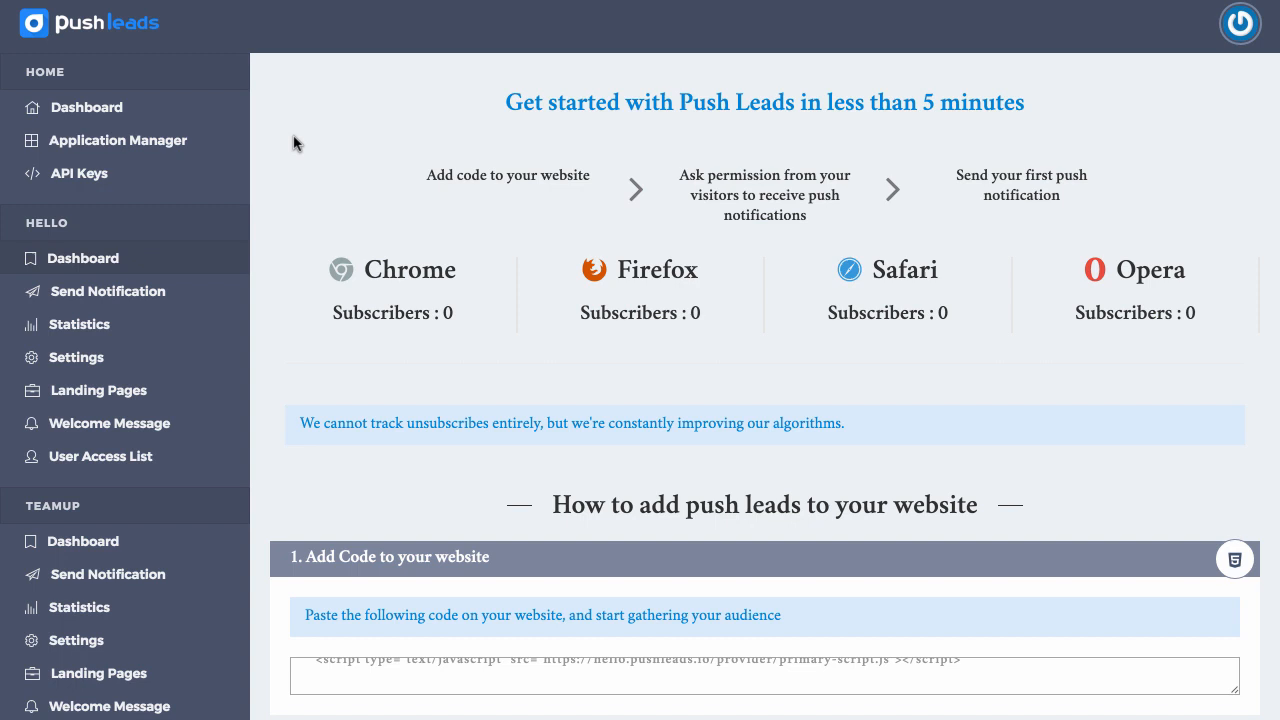
mouse_move(653, 308)
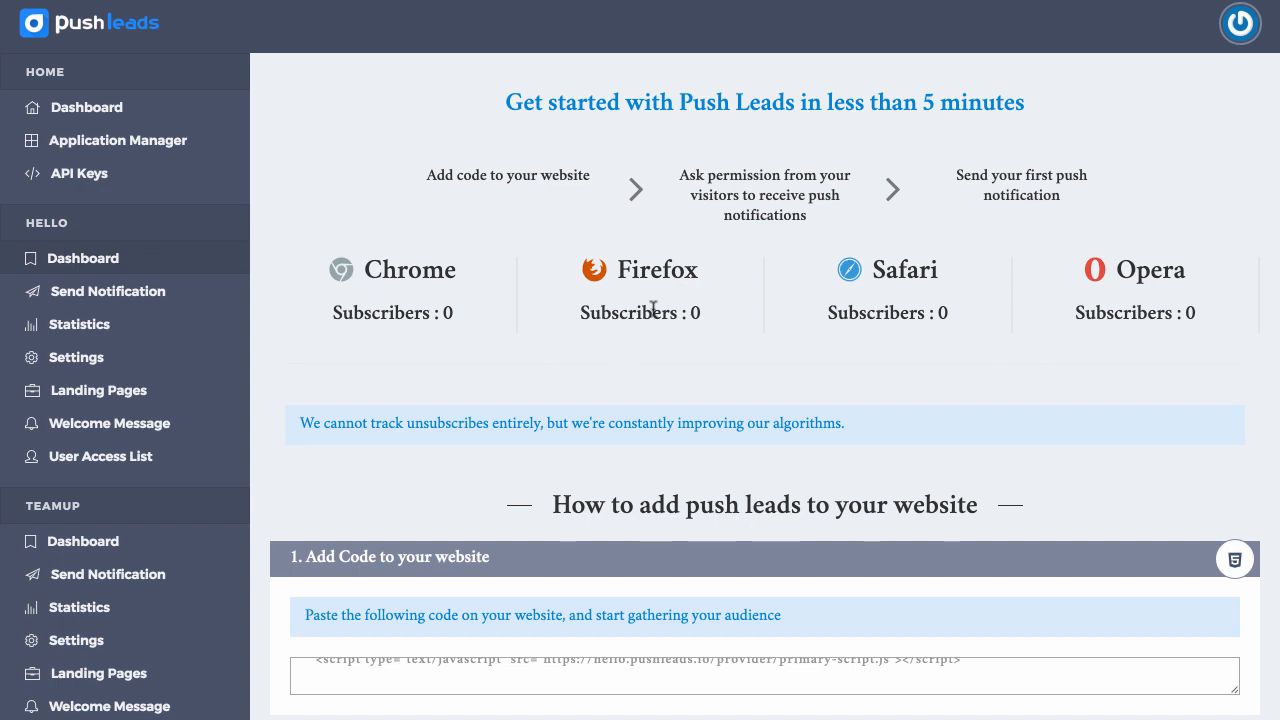
mouse_move(428, 353)
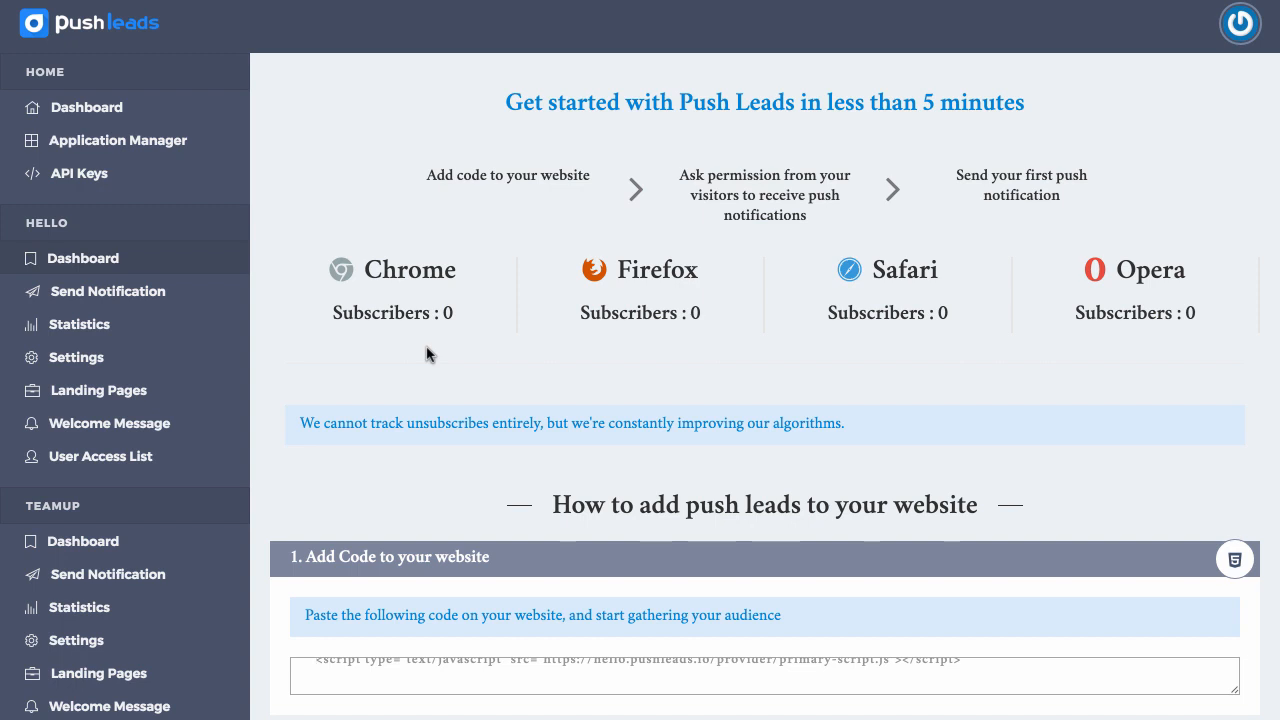
mouse_move(158, 371)
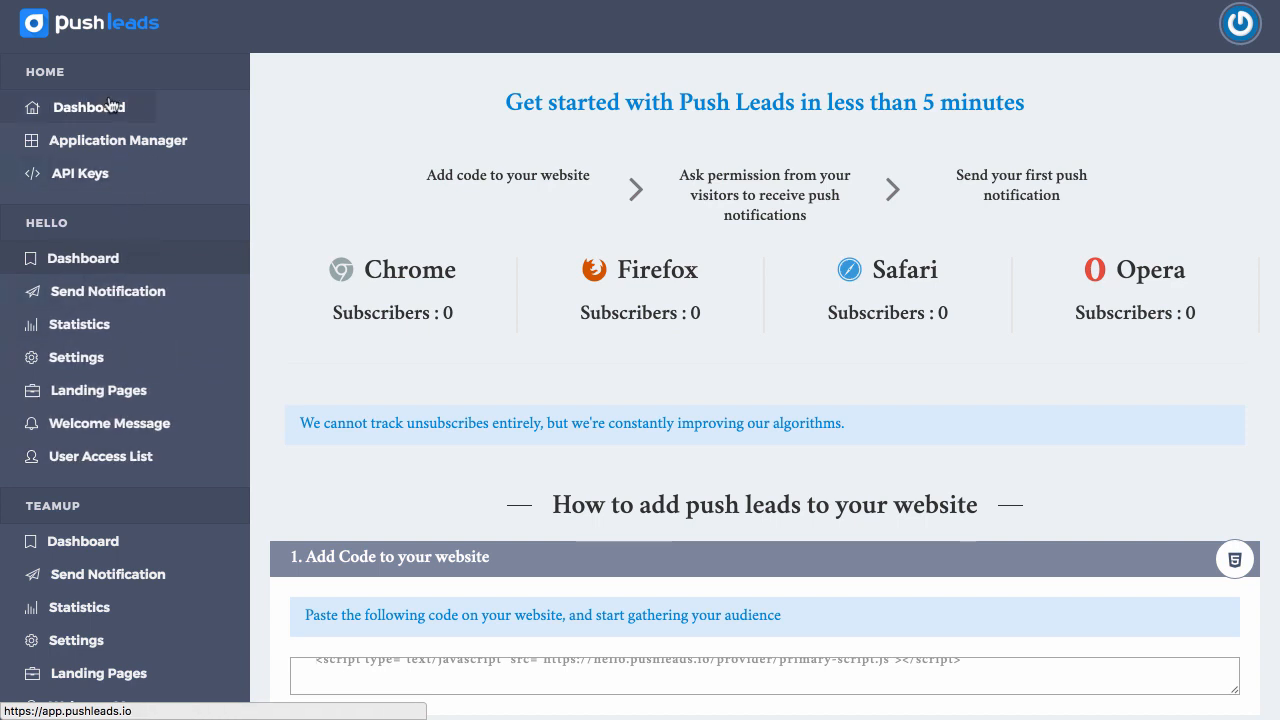
mouse_move(80, 173)
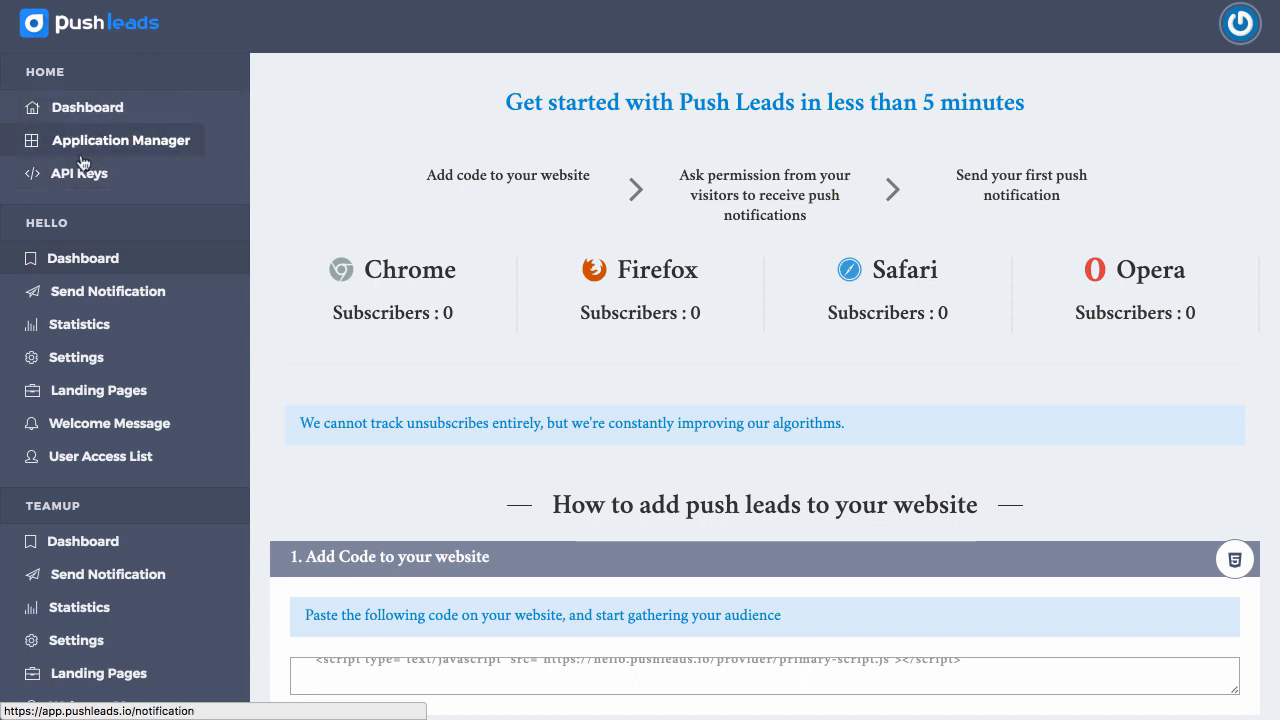
scroll("down", 3)
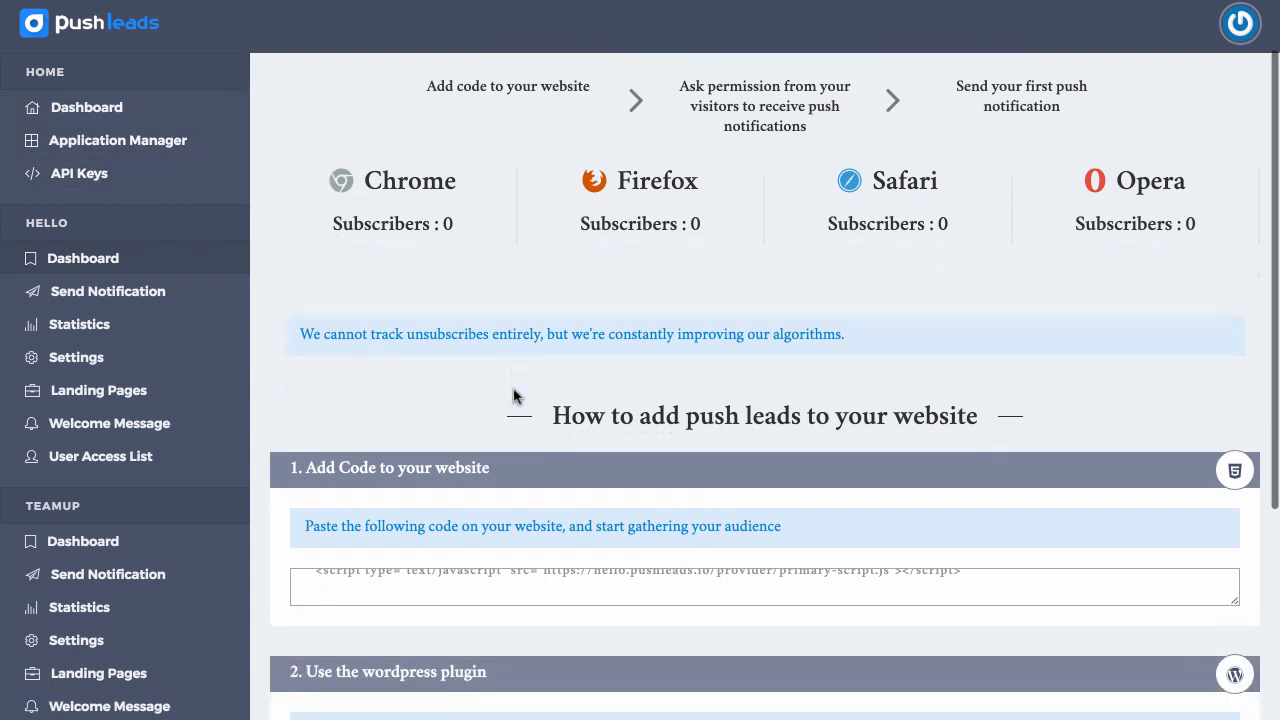
mouse_move(79, 173)
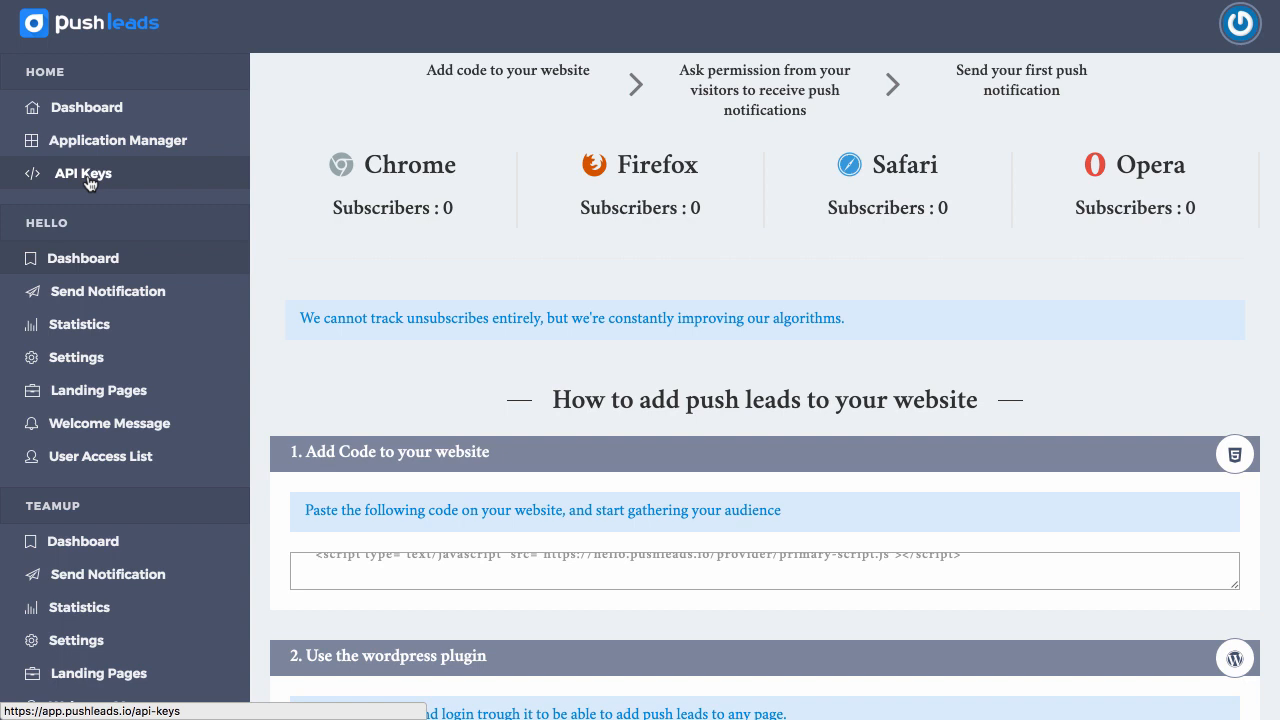
scroll("down", 3)
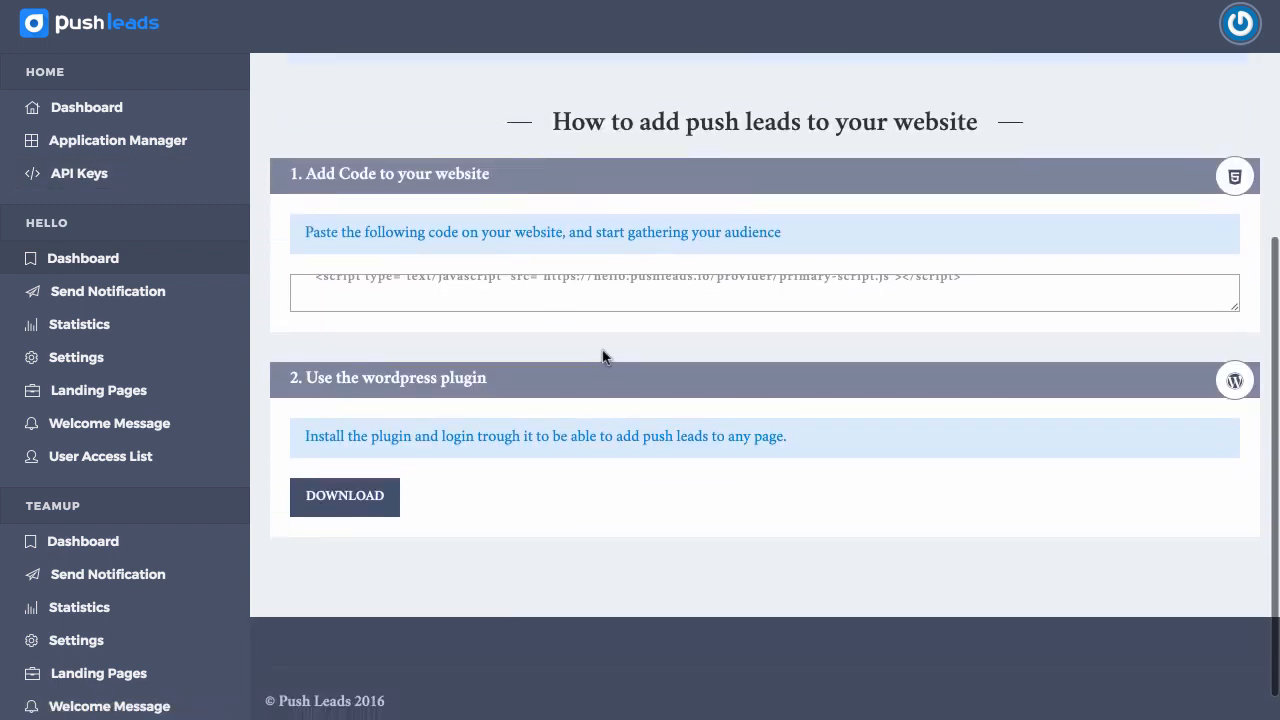
scroll("up", 3)
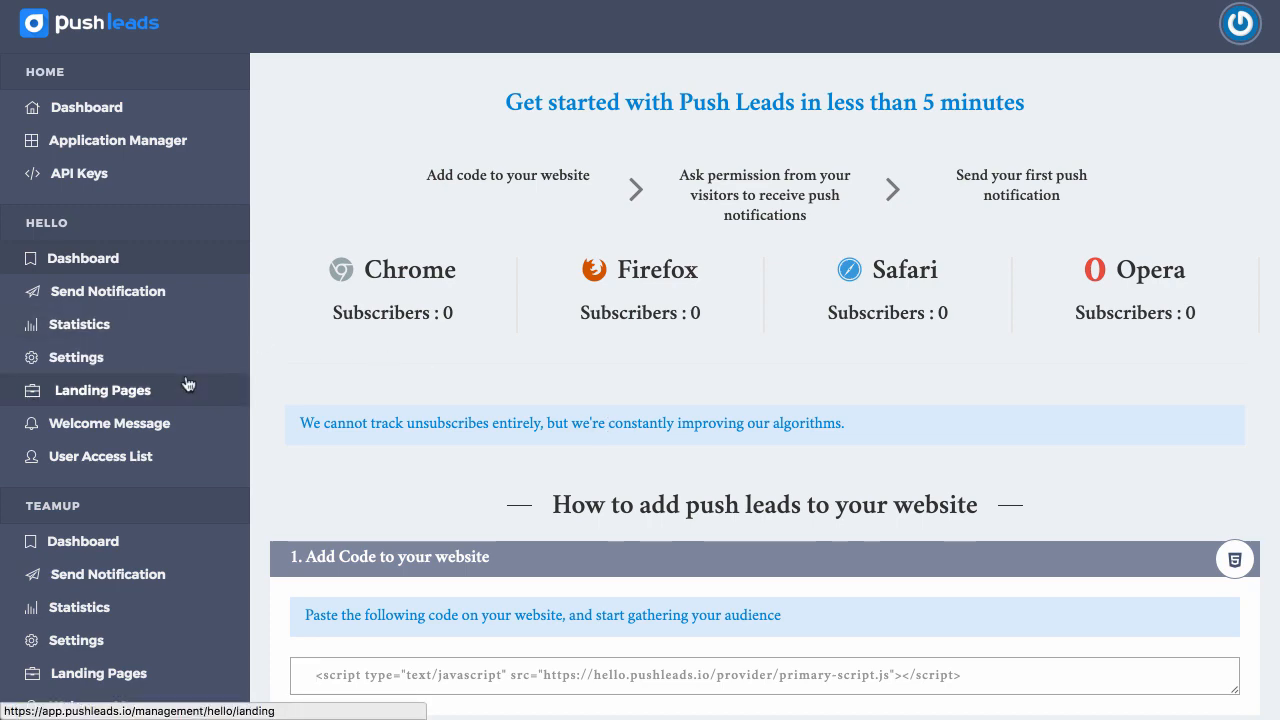
Open Application Manager and scroll down the grid of all applications
left_click(90, 107)
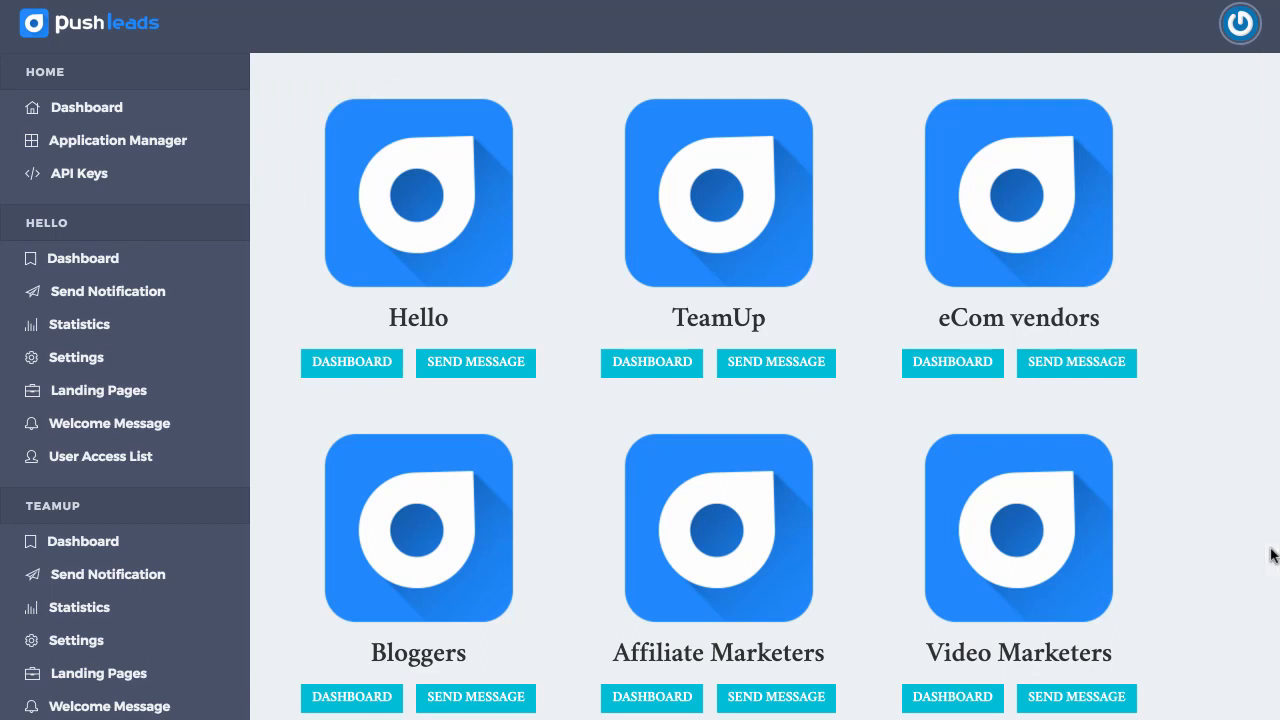
scroll("down", 3)
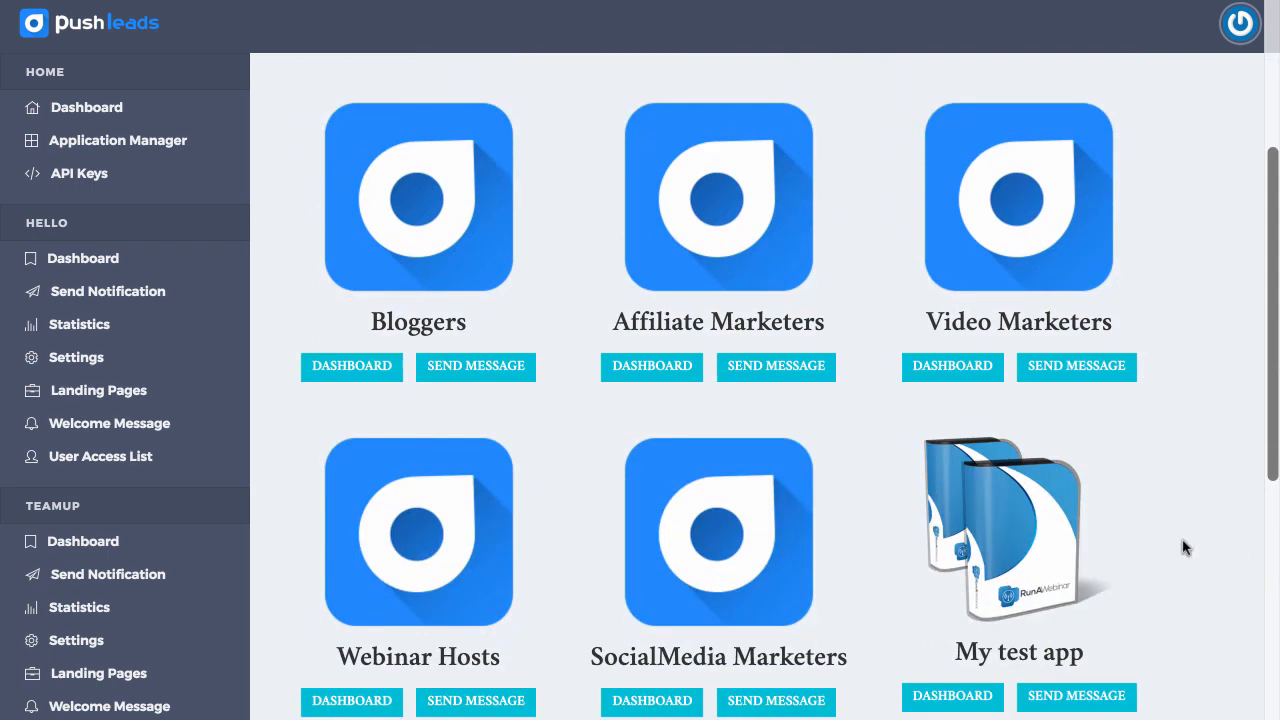
scroll("down", 3)
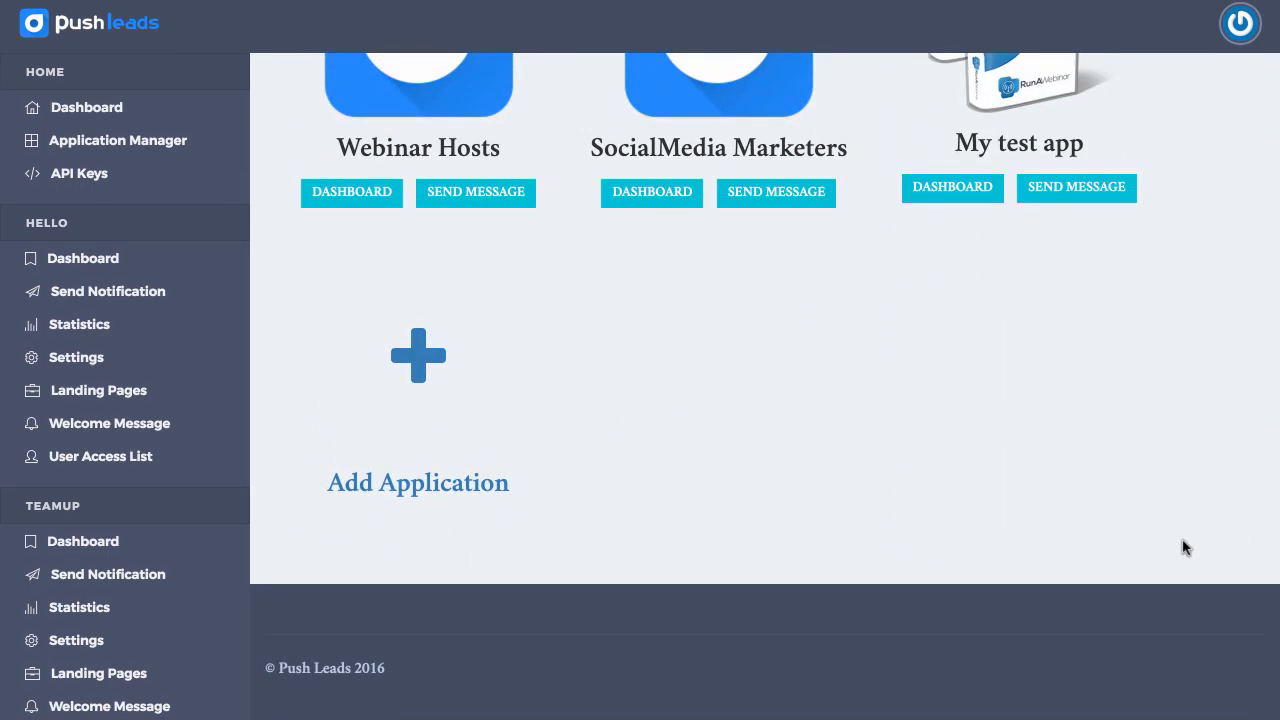
mouse_move(501, 398)
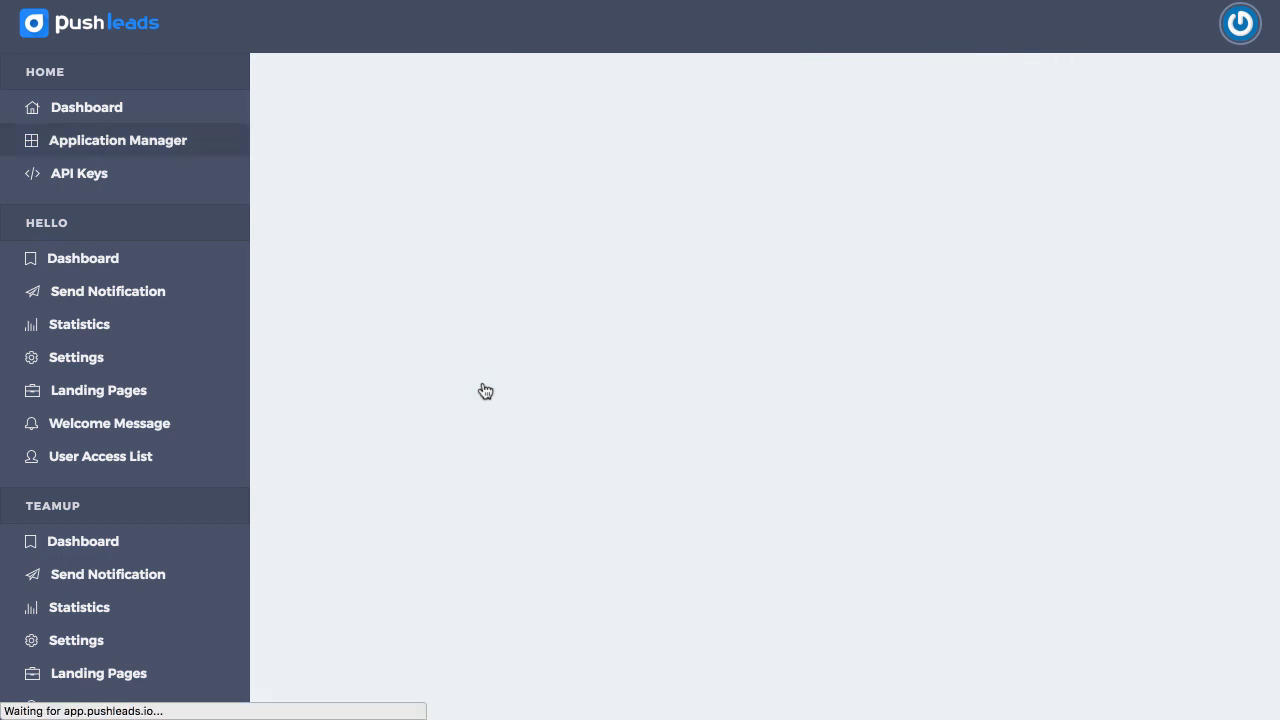
Add application 'Sam Bakker Consulting' with sub-domain 'sambakkerconsulting' and save it
left_click(117, 140)
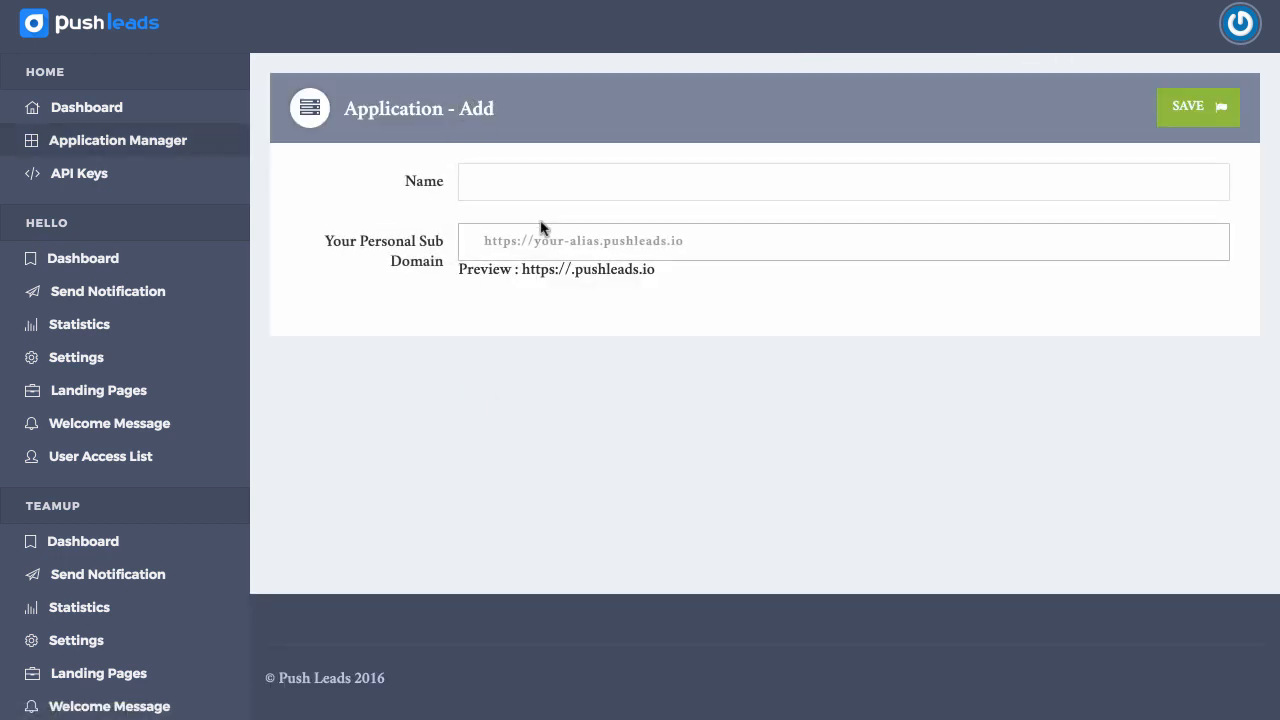
left_click(843, 181)
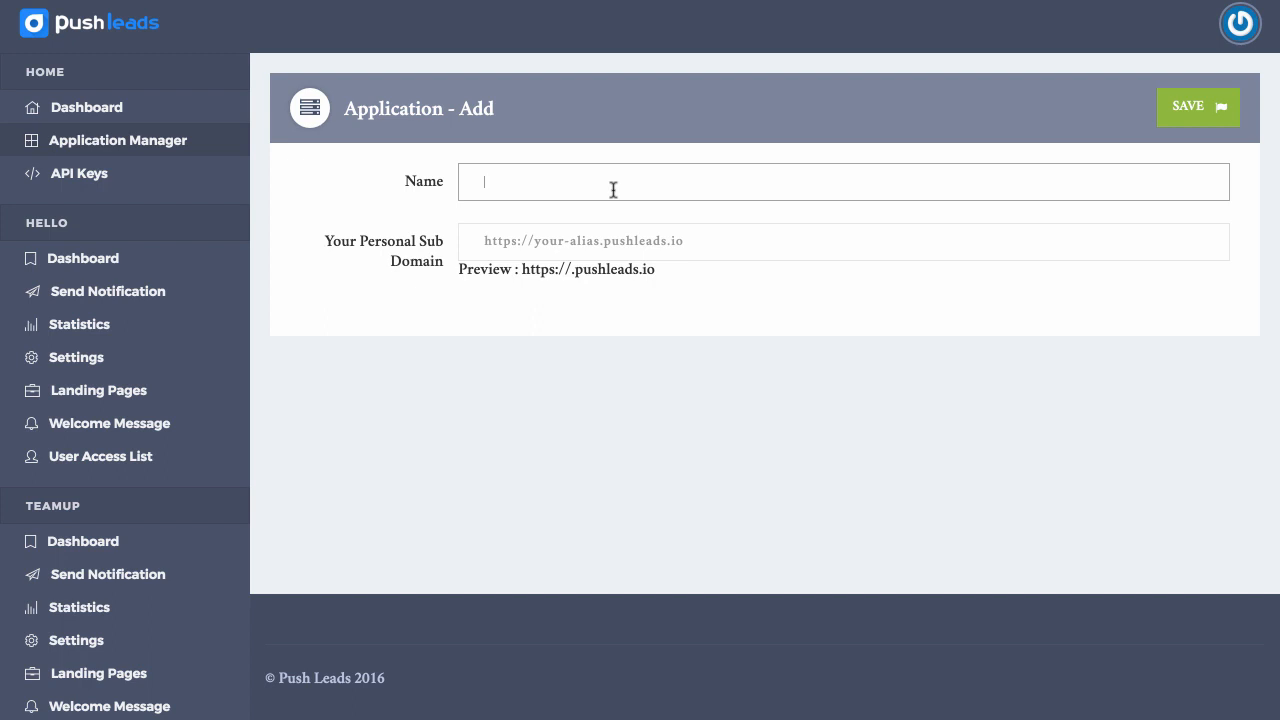
type("Sam")
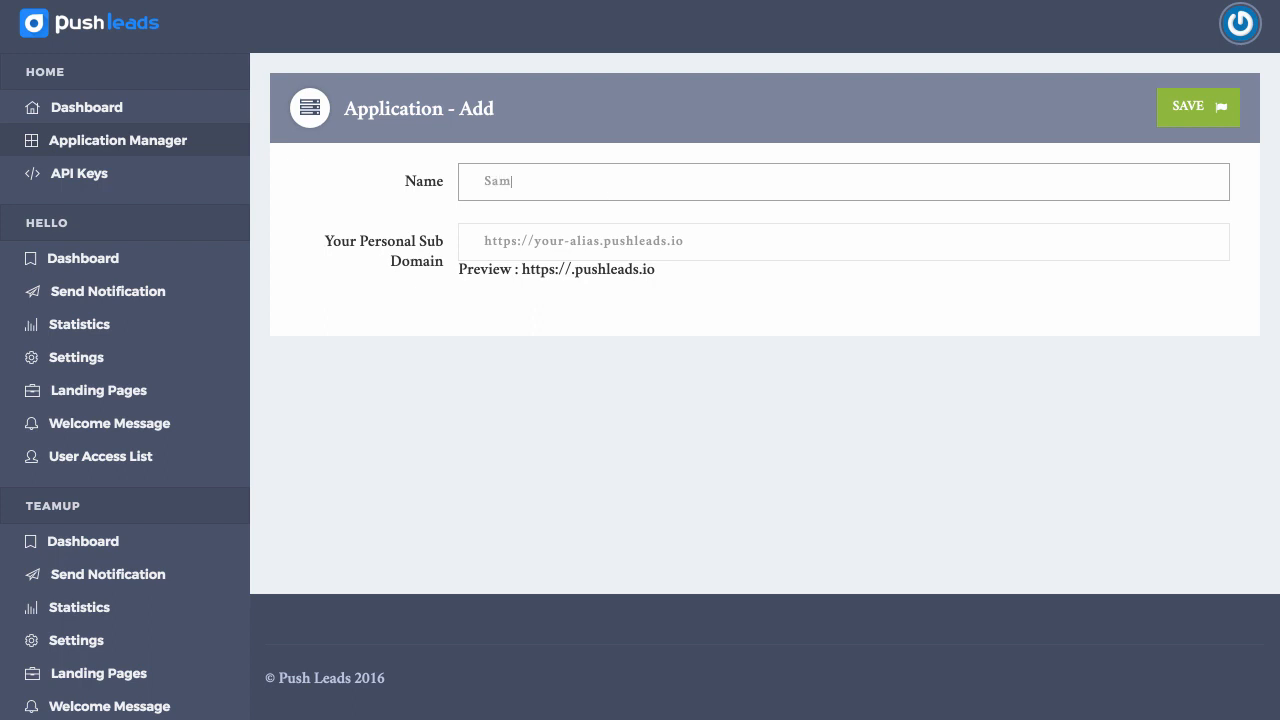
type("Bakker Consulting")
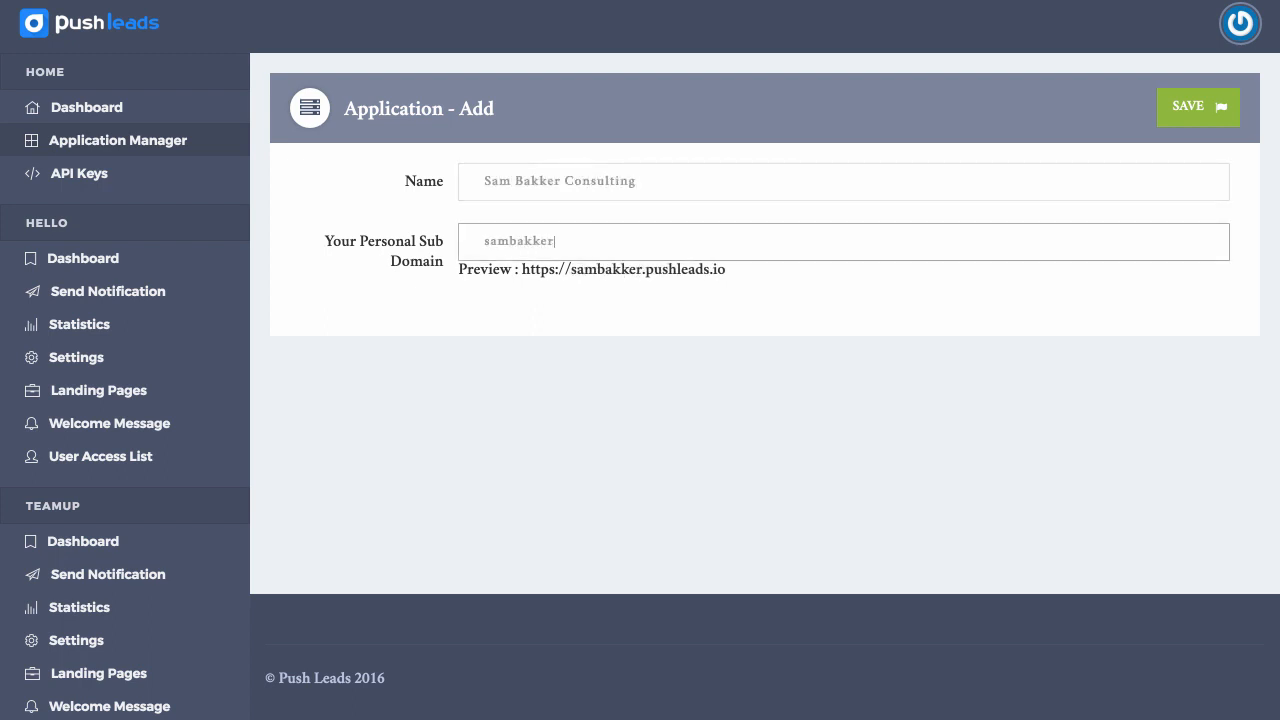
type("consulting")
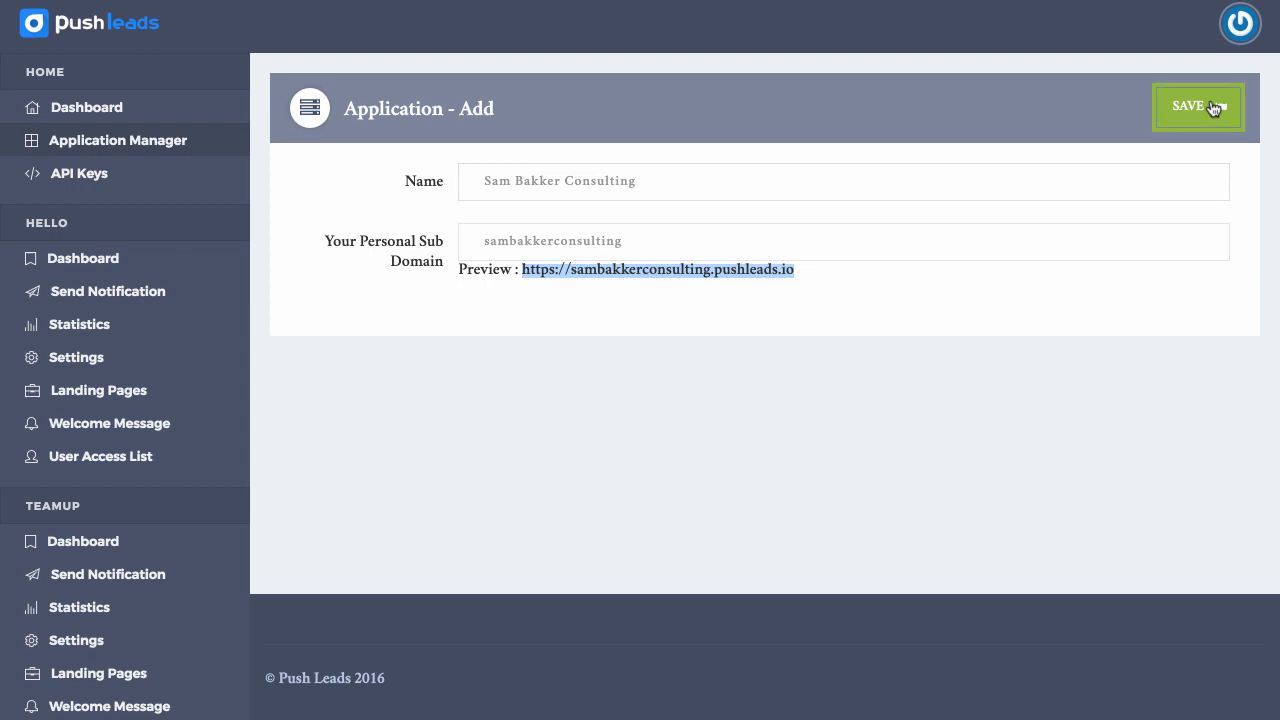
left_click(1197, 107)
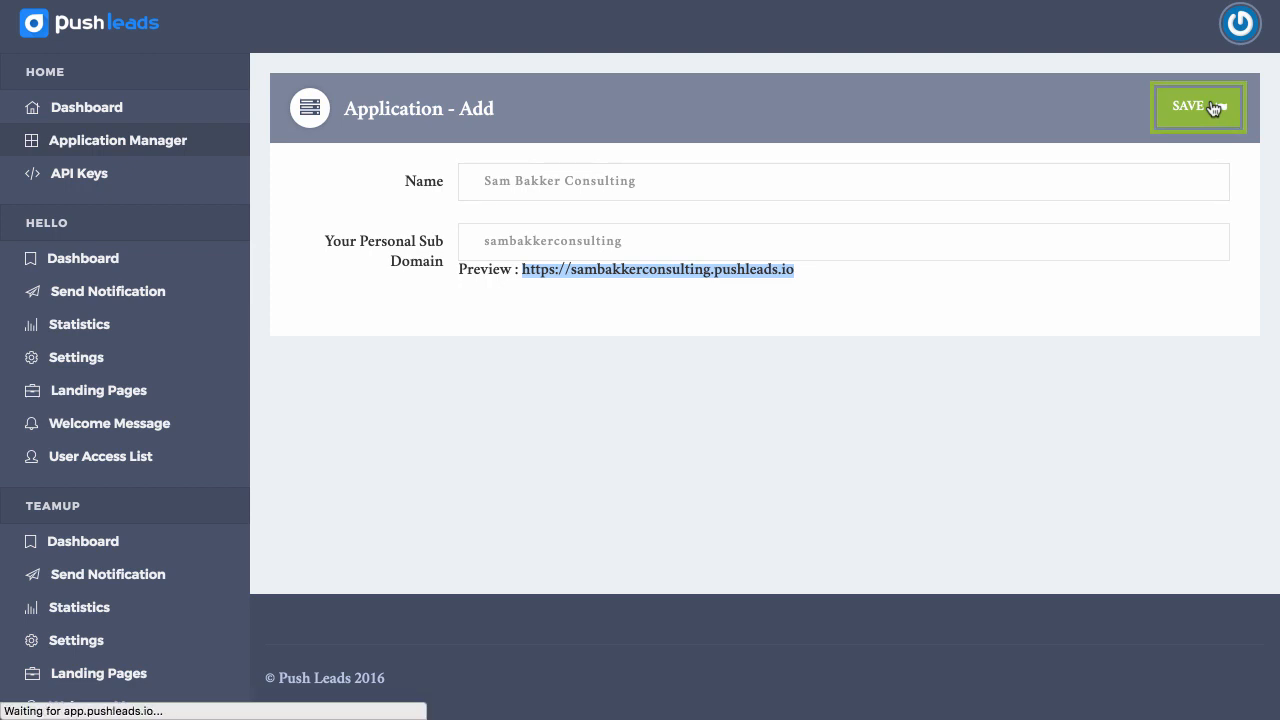
mouse_move(667, 364)
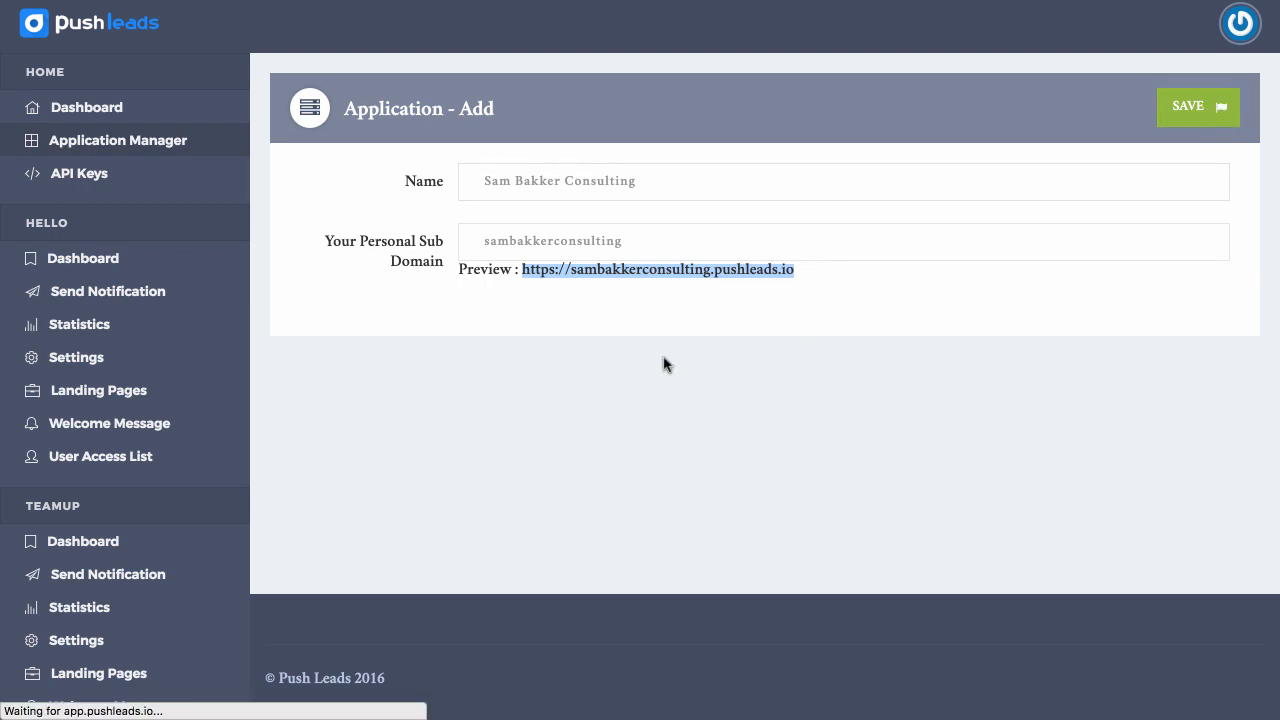
mouse_move(705, 285)
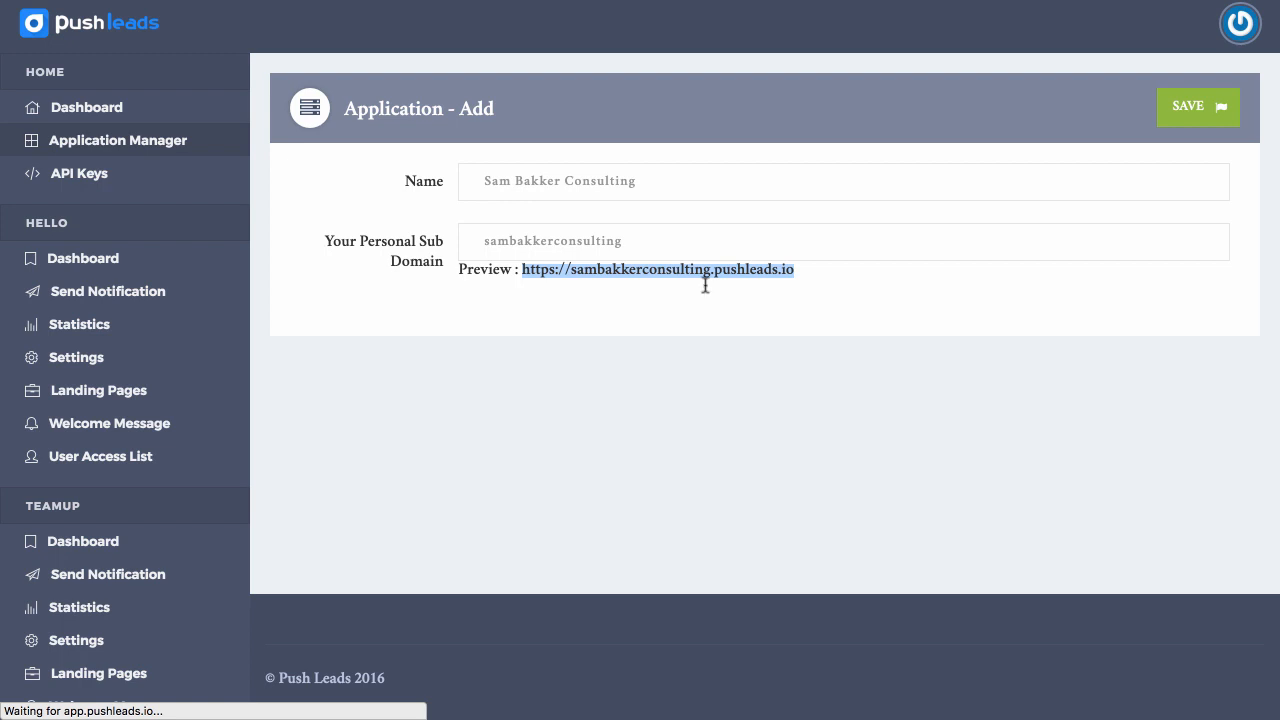
left_click(1197, 107)
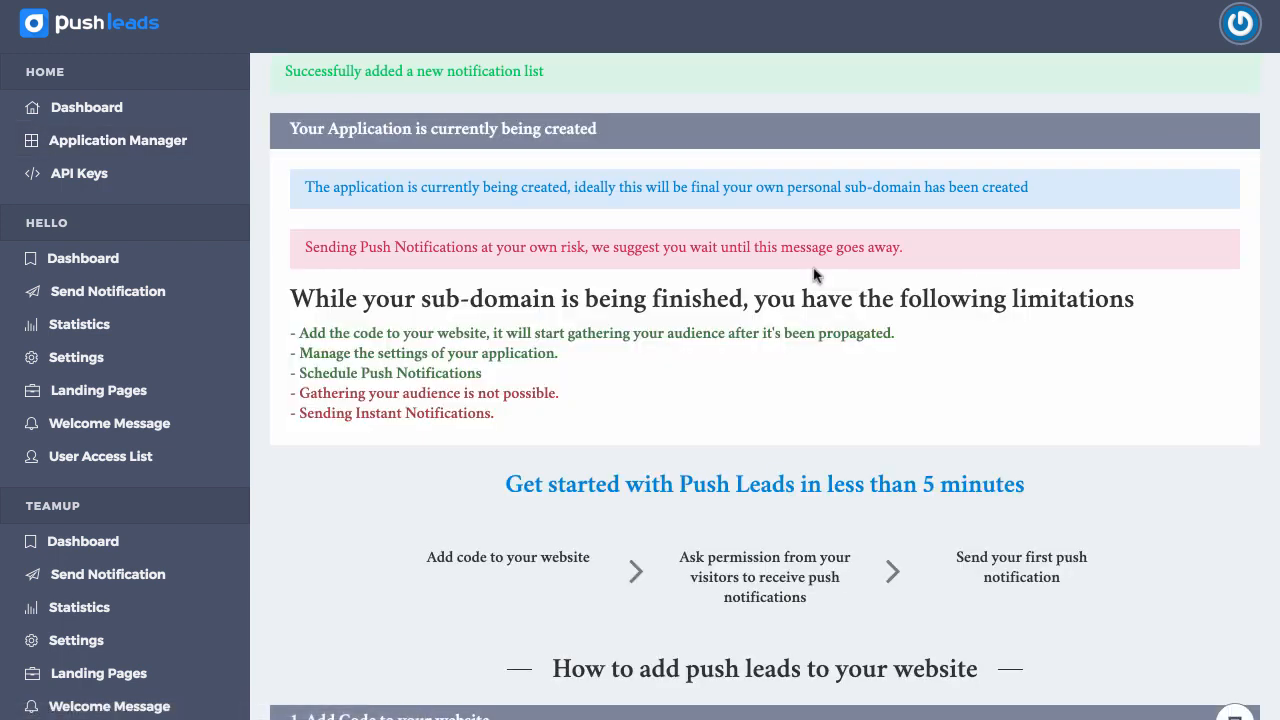
mouse_move(407, 87)
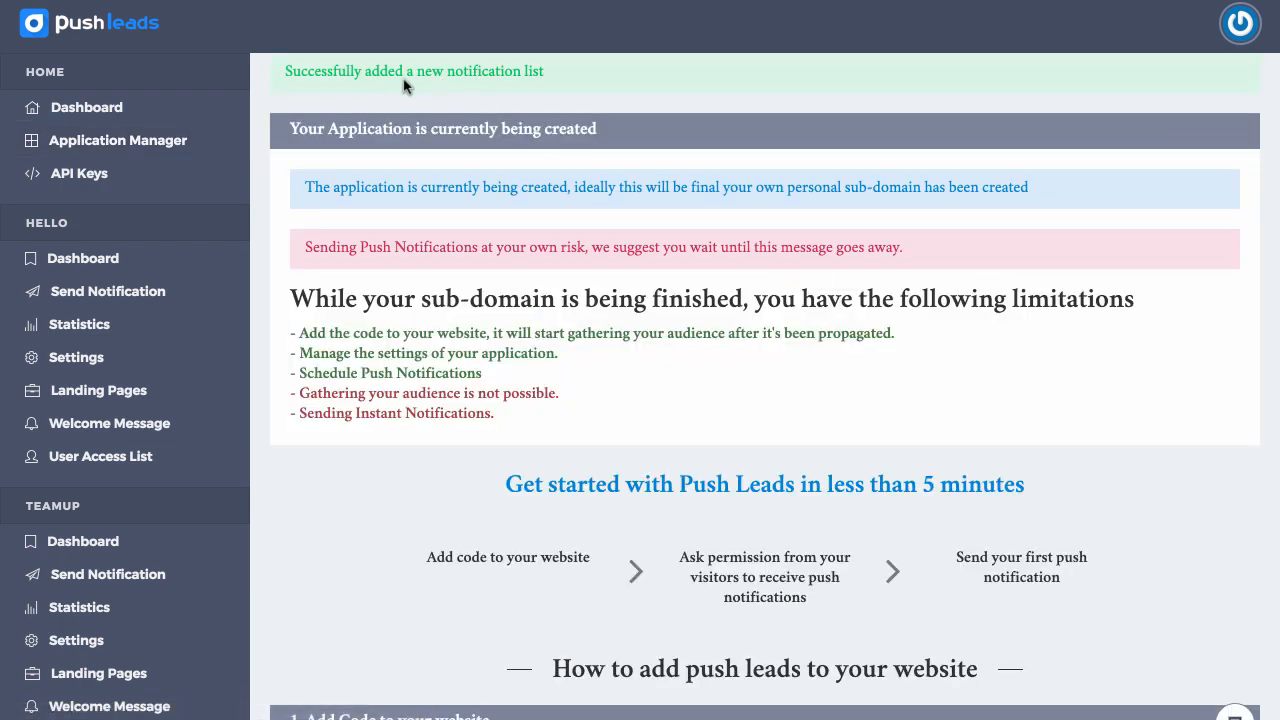
scroll("down", 3)
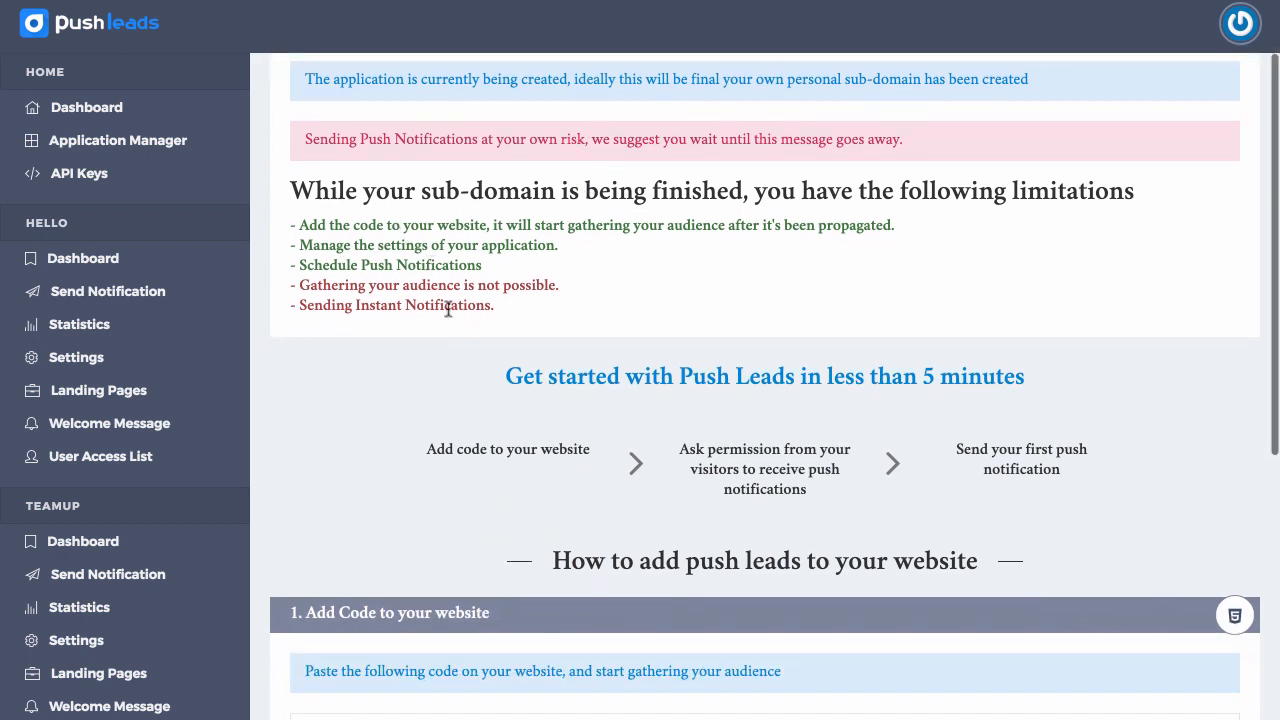
mouse_move(313, 295)
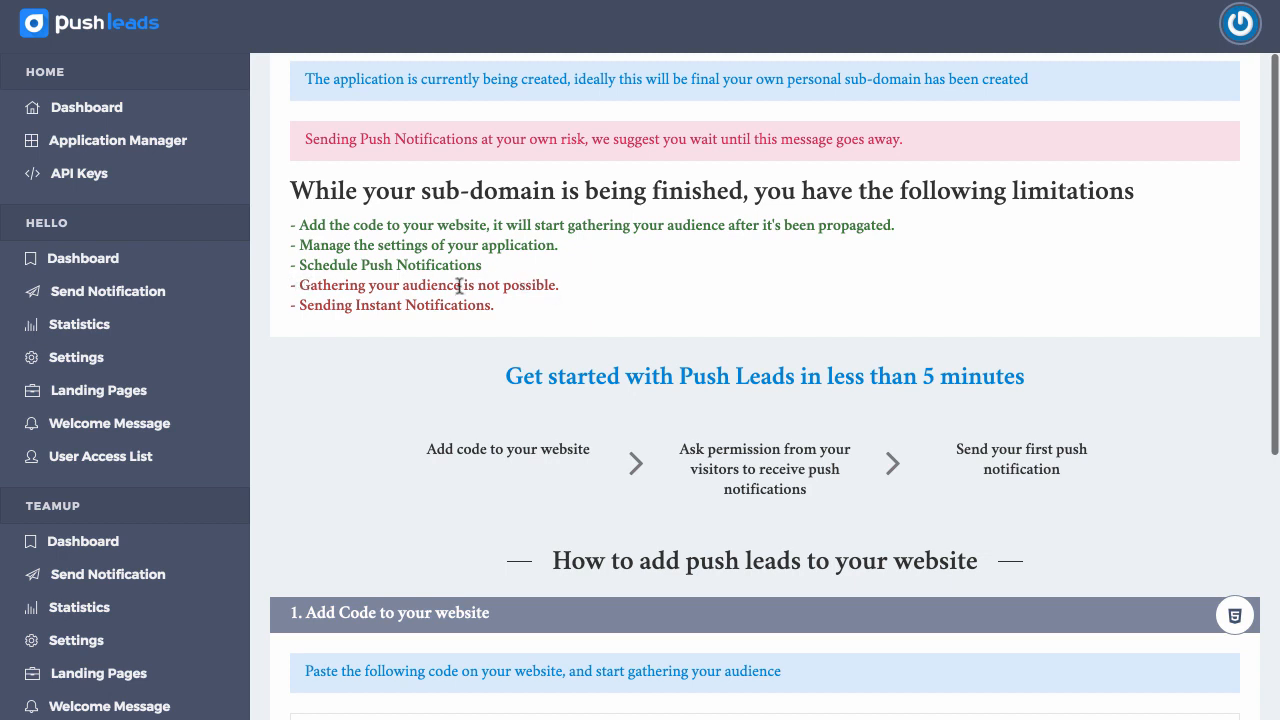
scroll("down", 3)
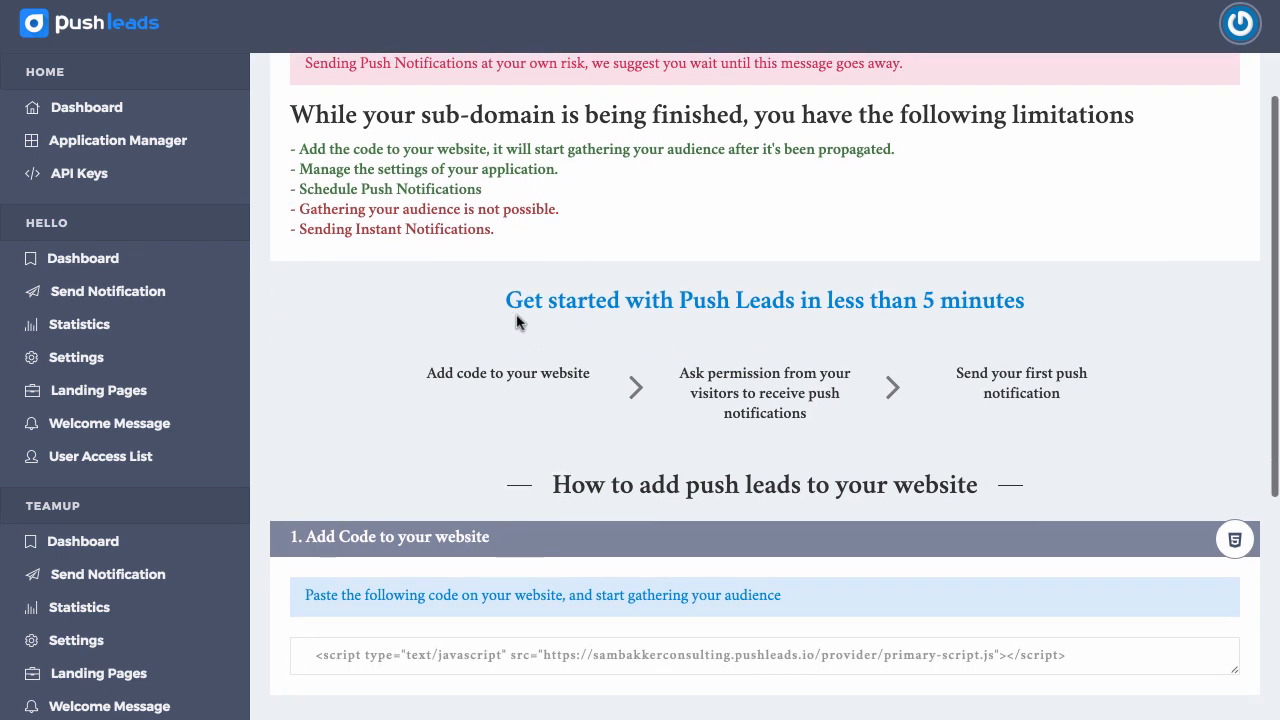
mouse_move(300, 205)
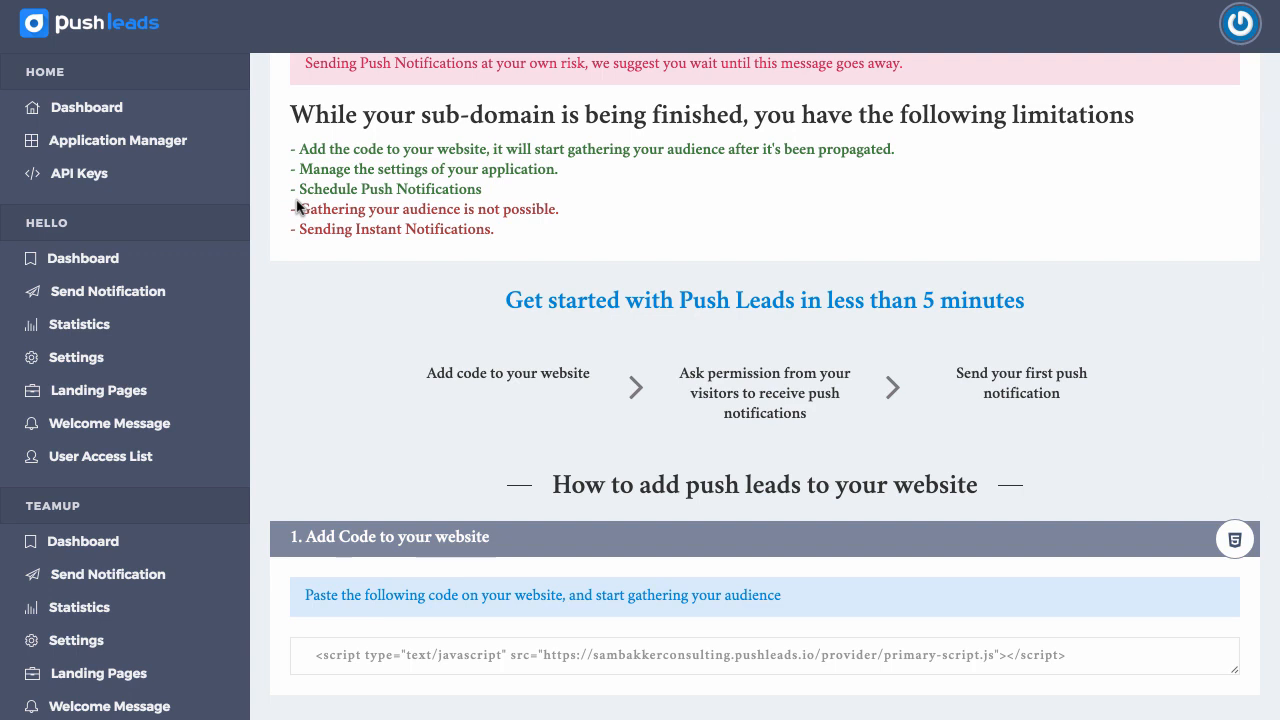
scroll("up", 3)
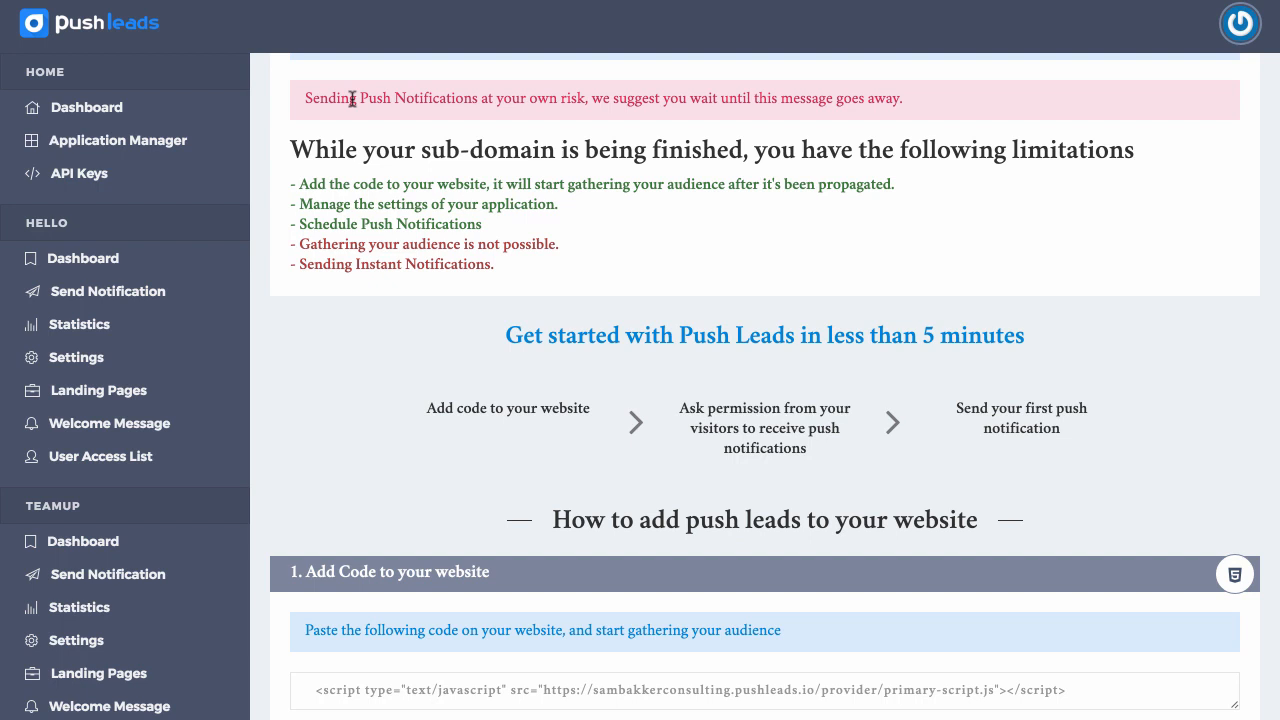
mouse_move(407, 140)
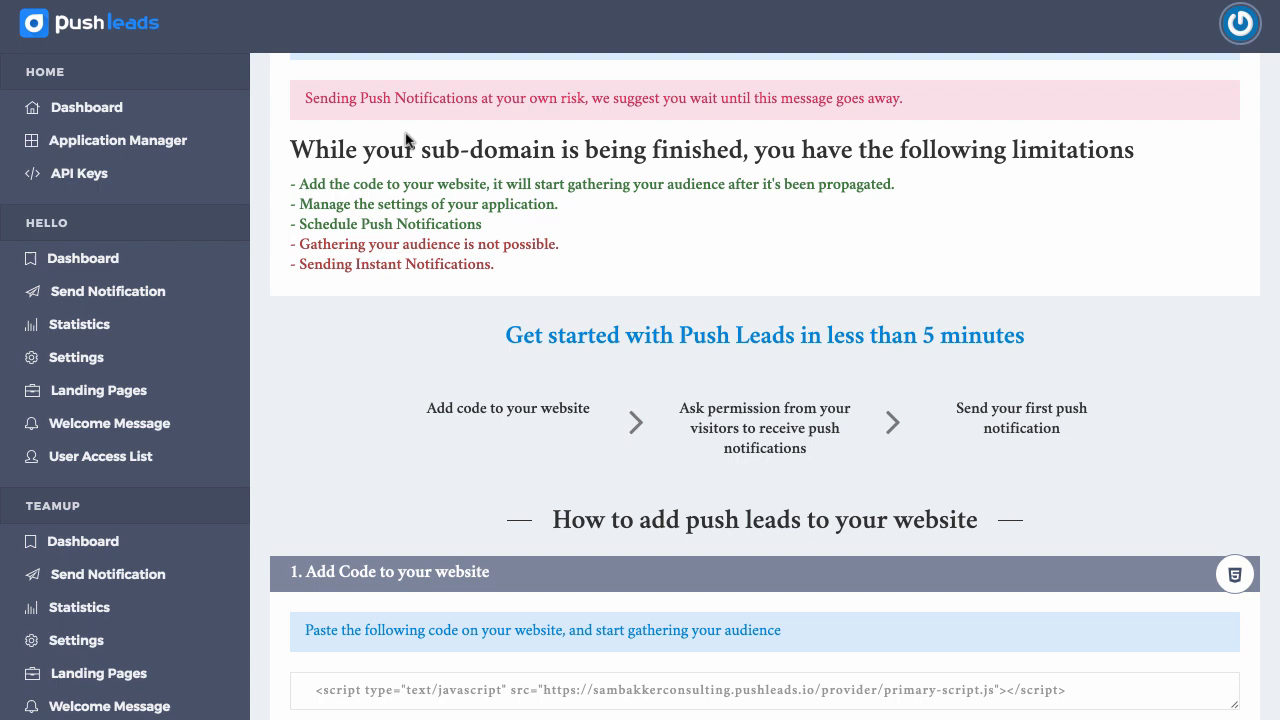
scroll("down", 3)
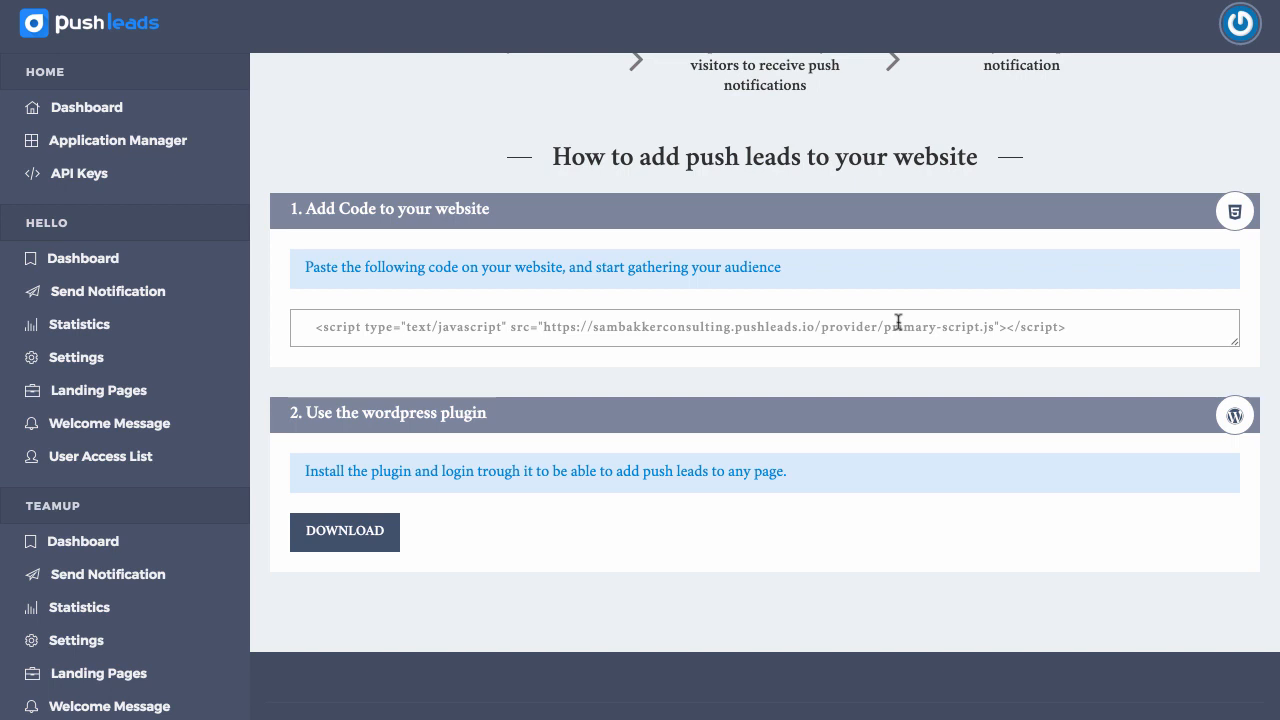
mouse_move(1123, 329)
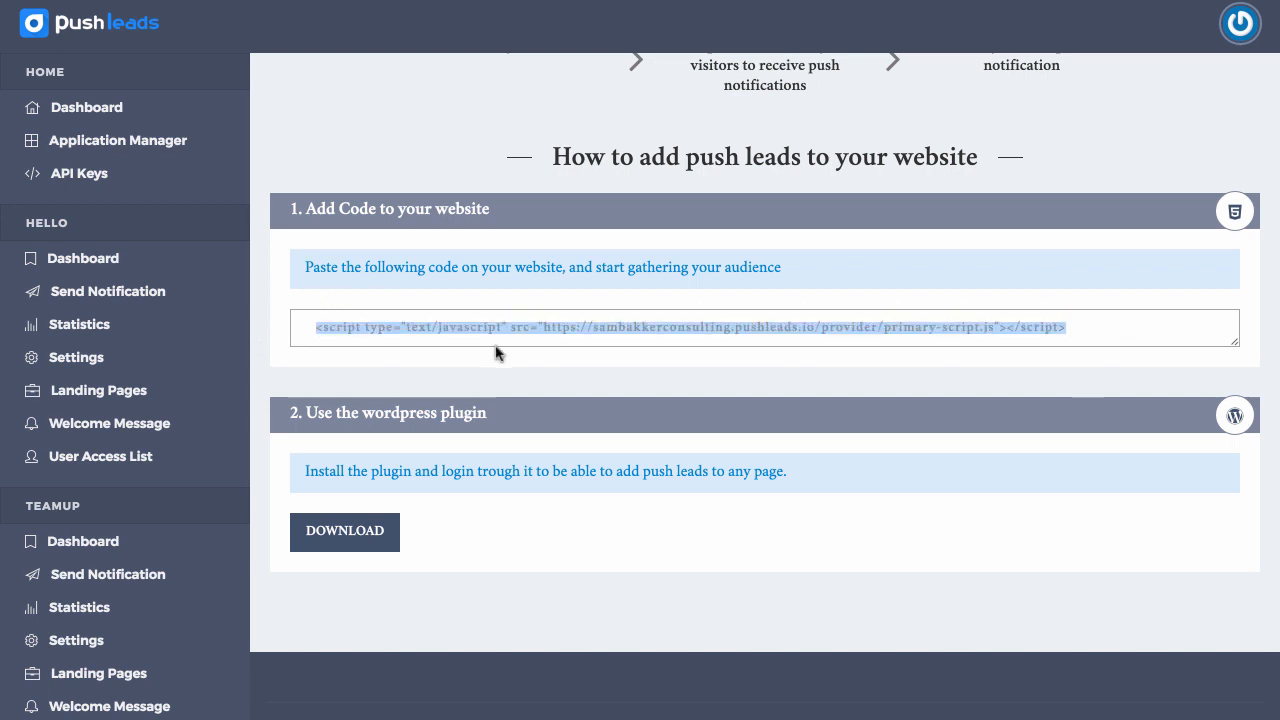
mouse_move(1100, 324)
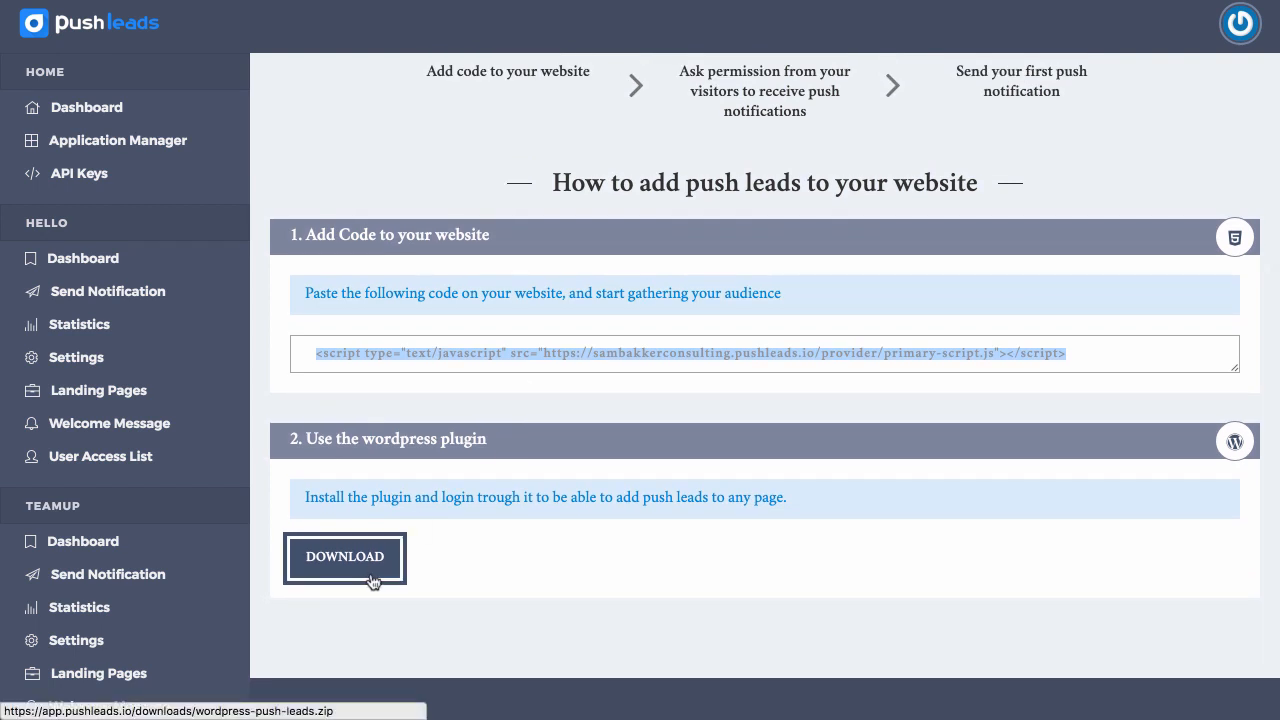
scroll("up", 3)
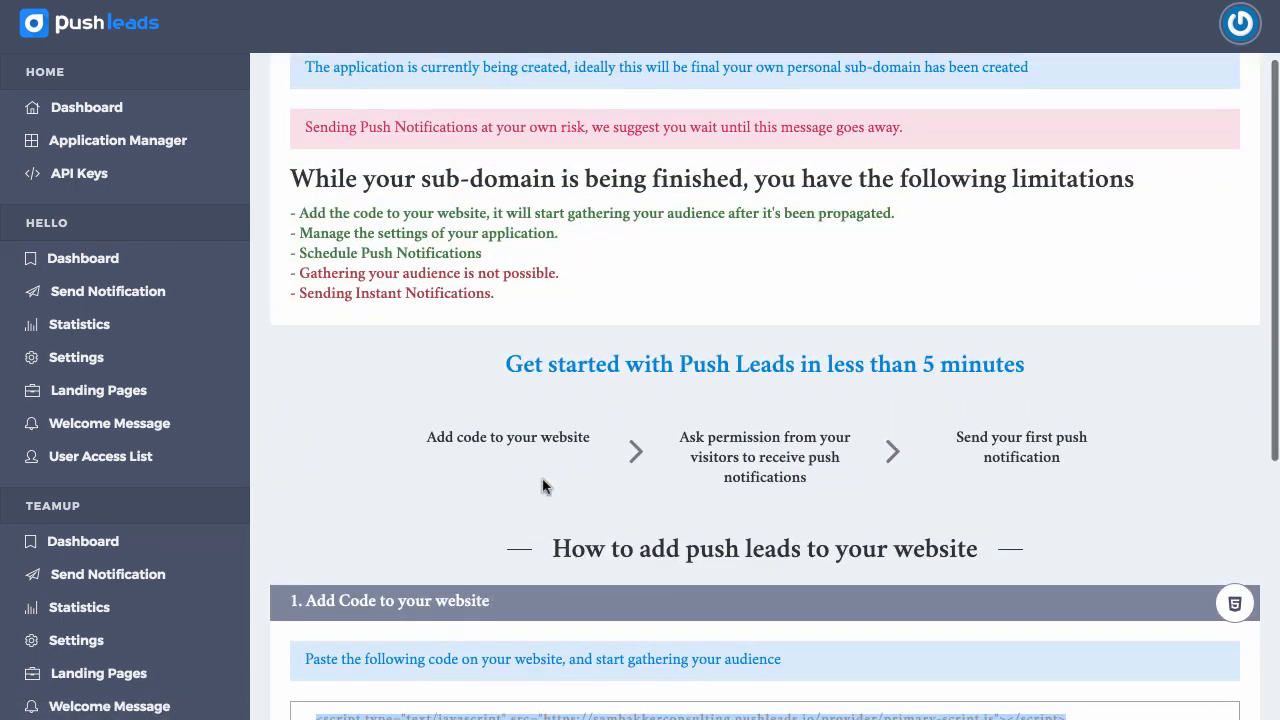
scroll("down", 3)
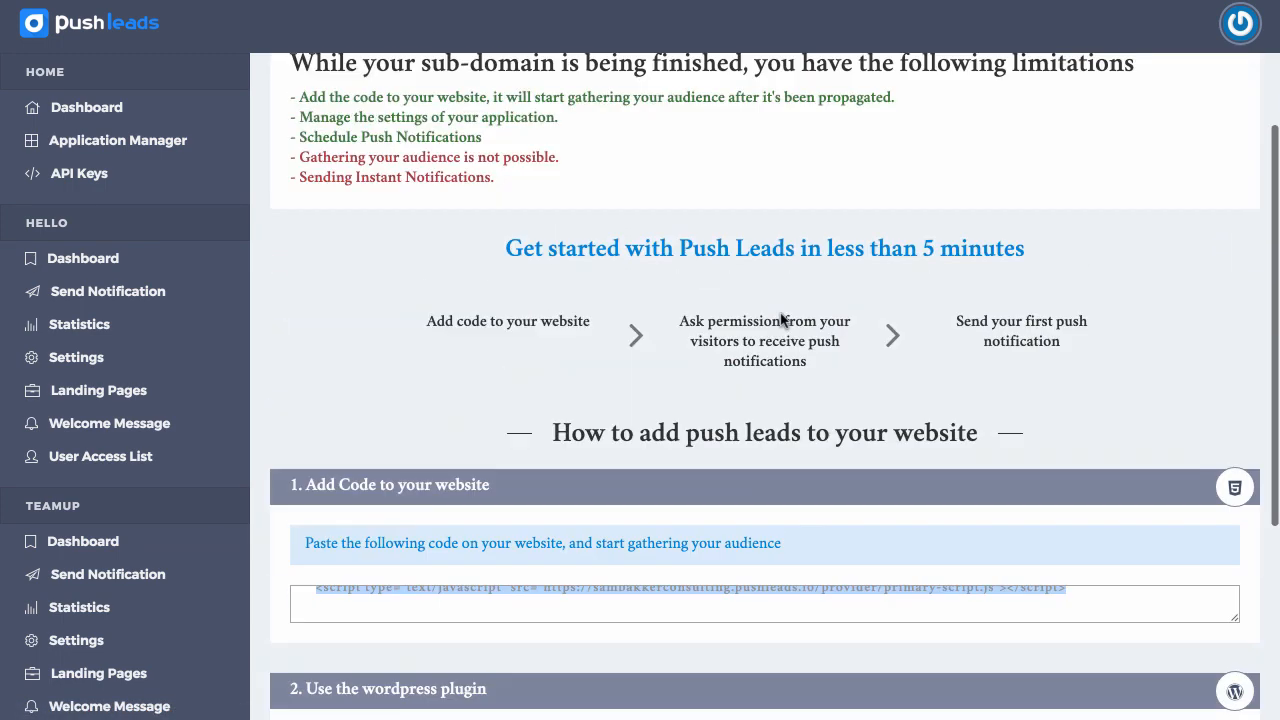
scroll("up", 3)
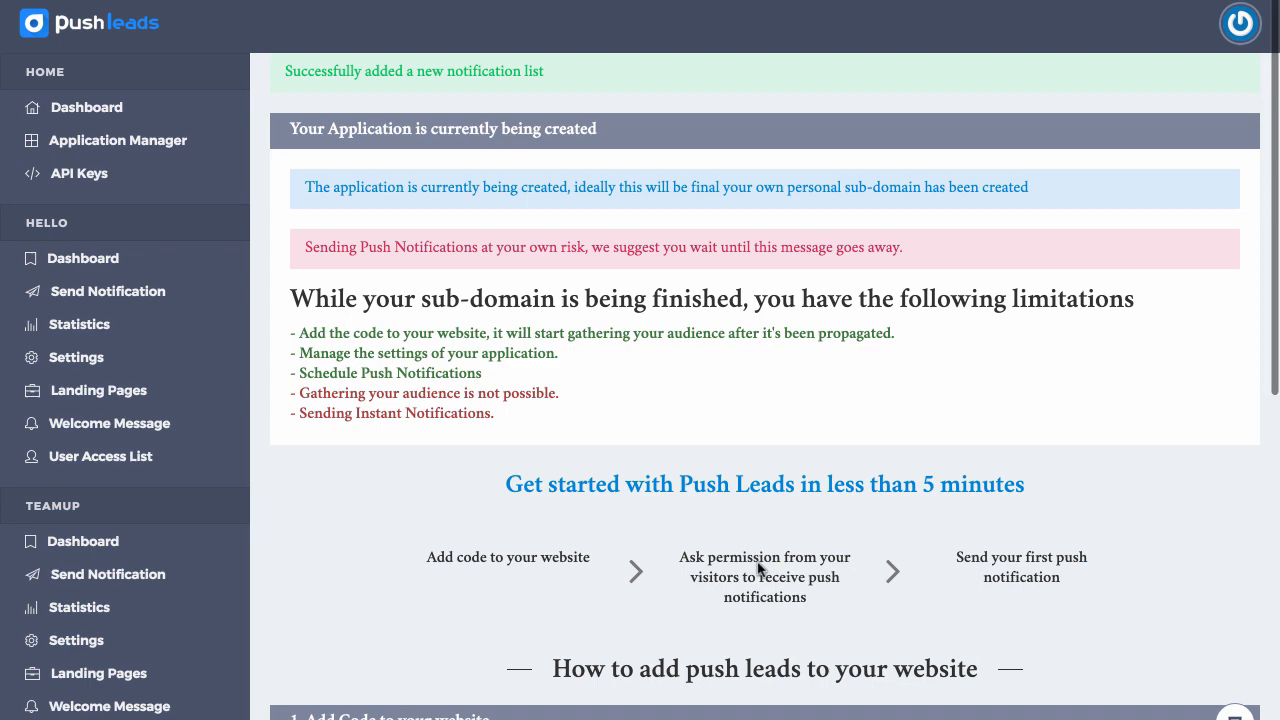
scroll("down", 3)
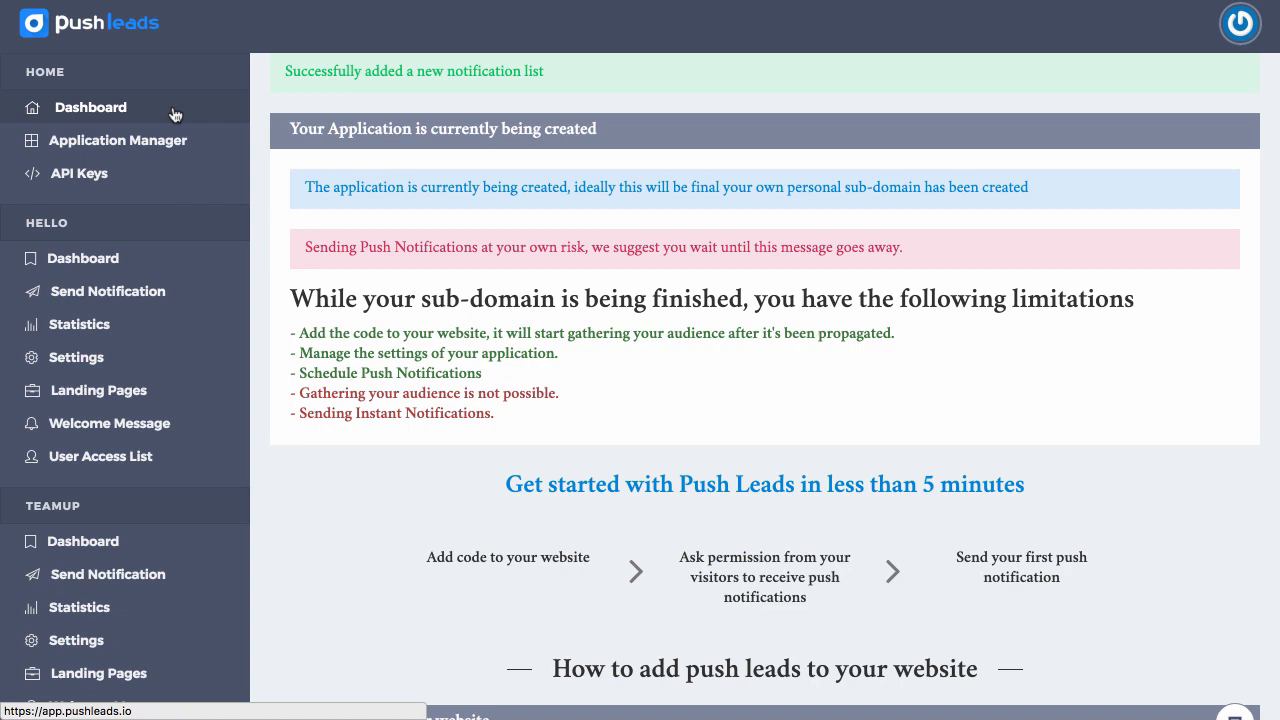
Return to the application list and open Sam Bakker Consulting's dashboard
left_click(117, 140)
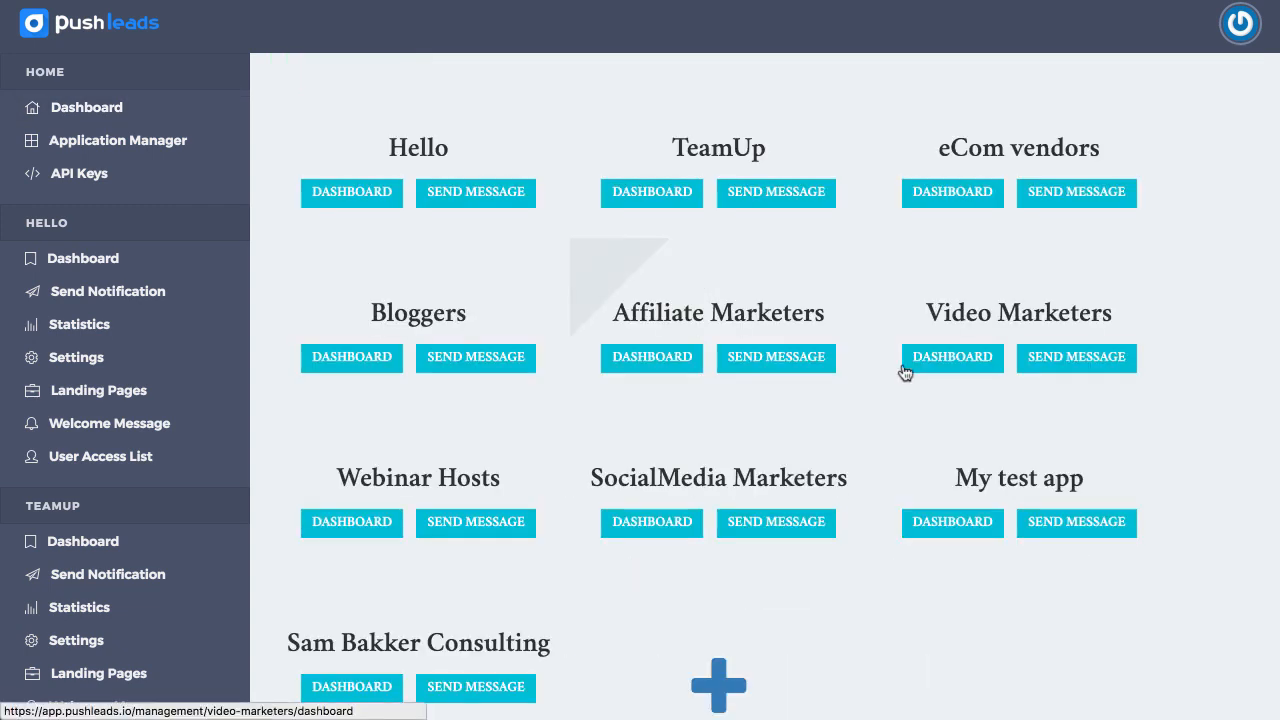
scroll("down", 3)
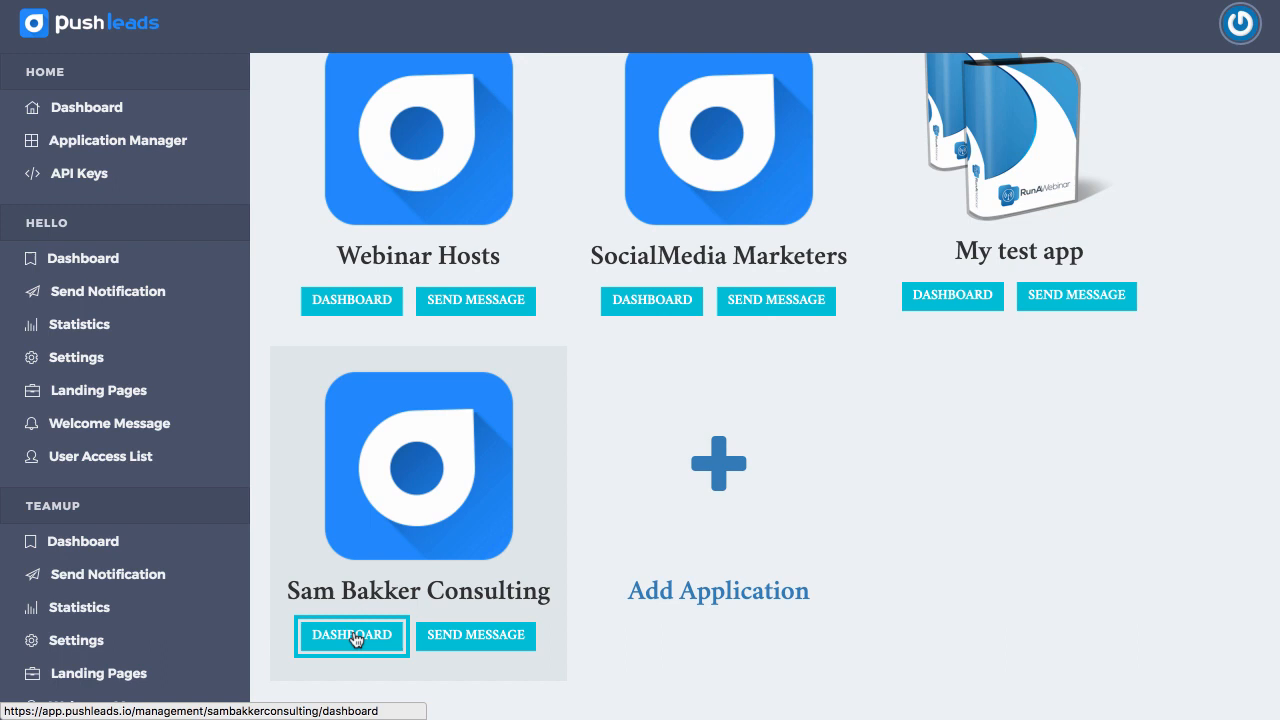
left_click(351, 635)
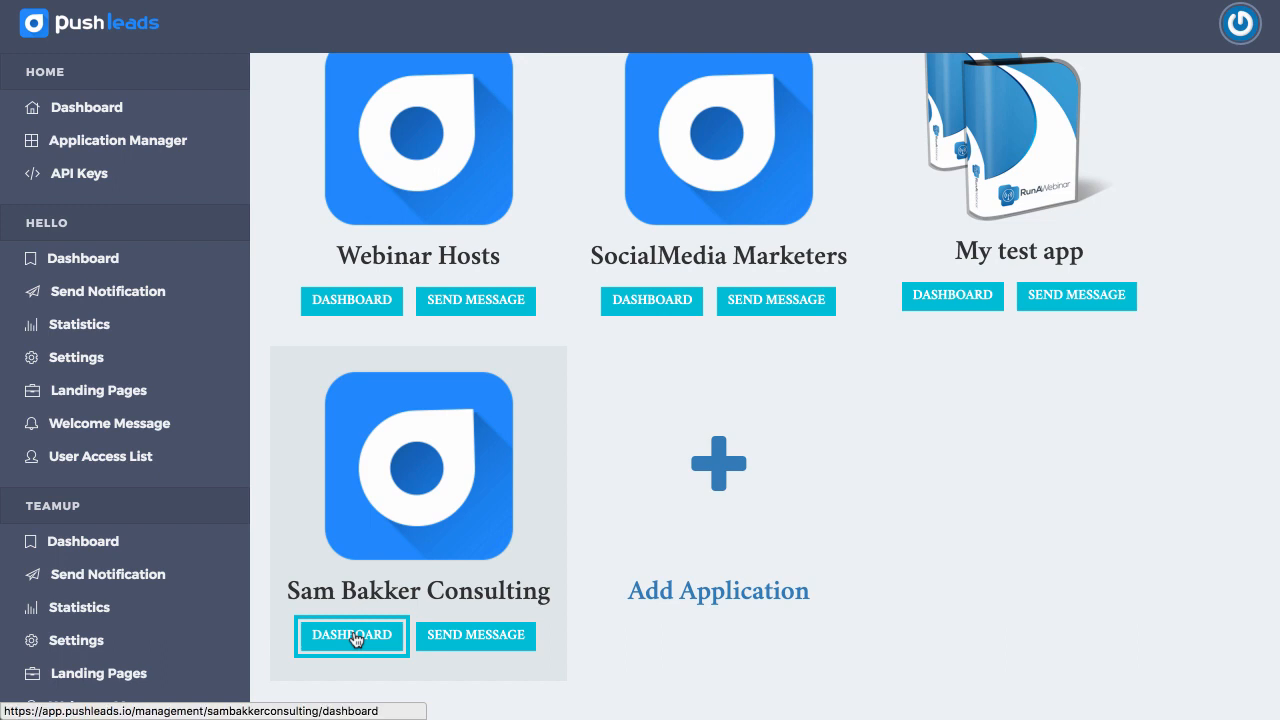
left_click(351, 635)
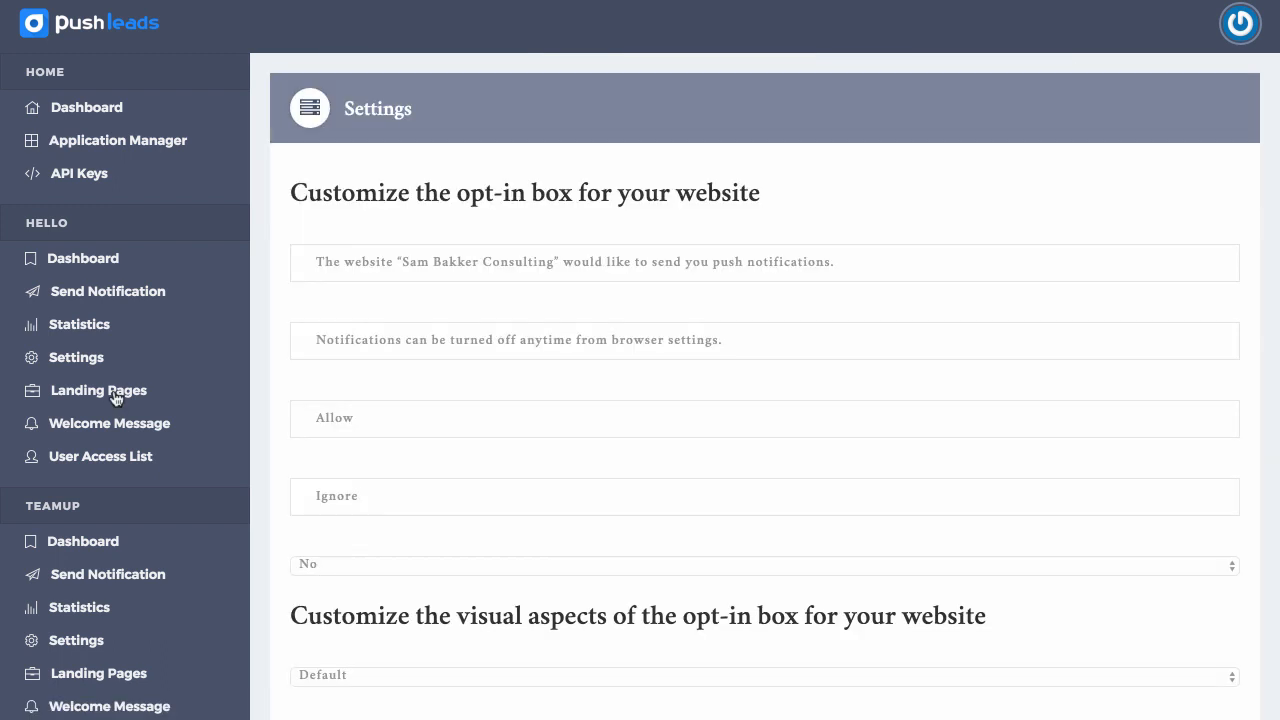
scroll("down", 3)
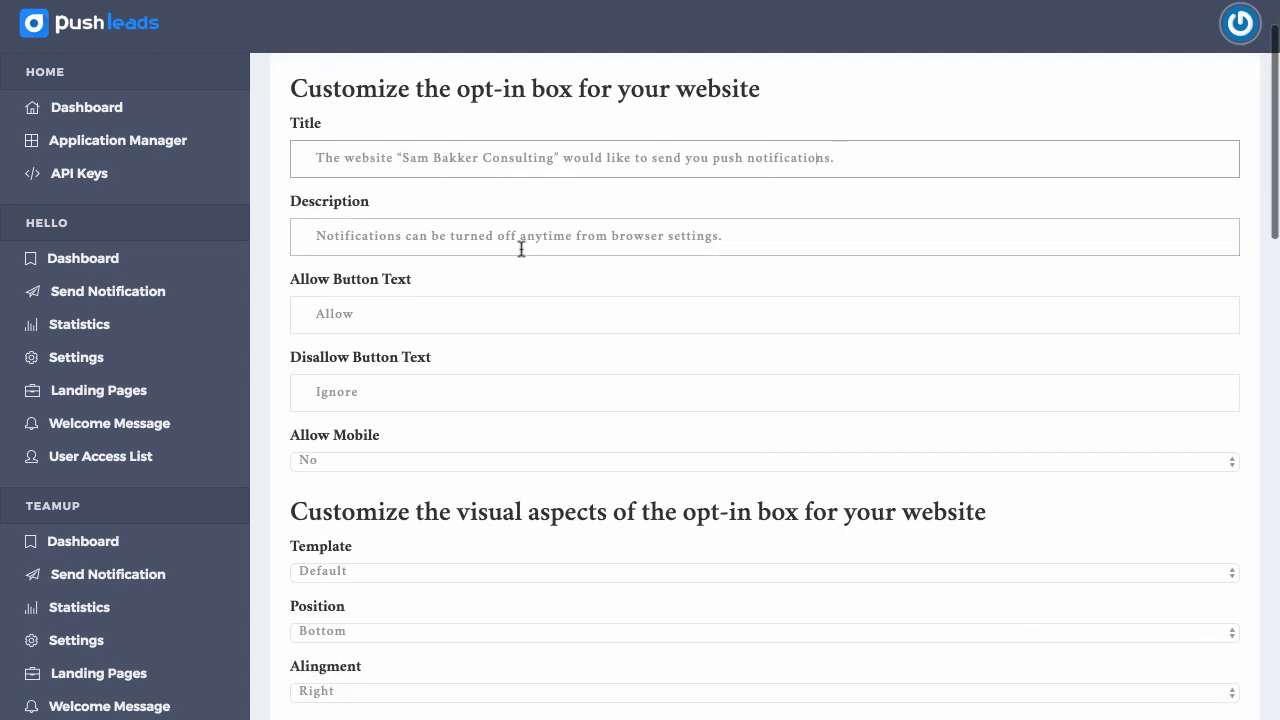
scroll("down", 3)
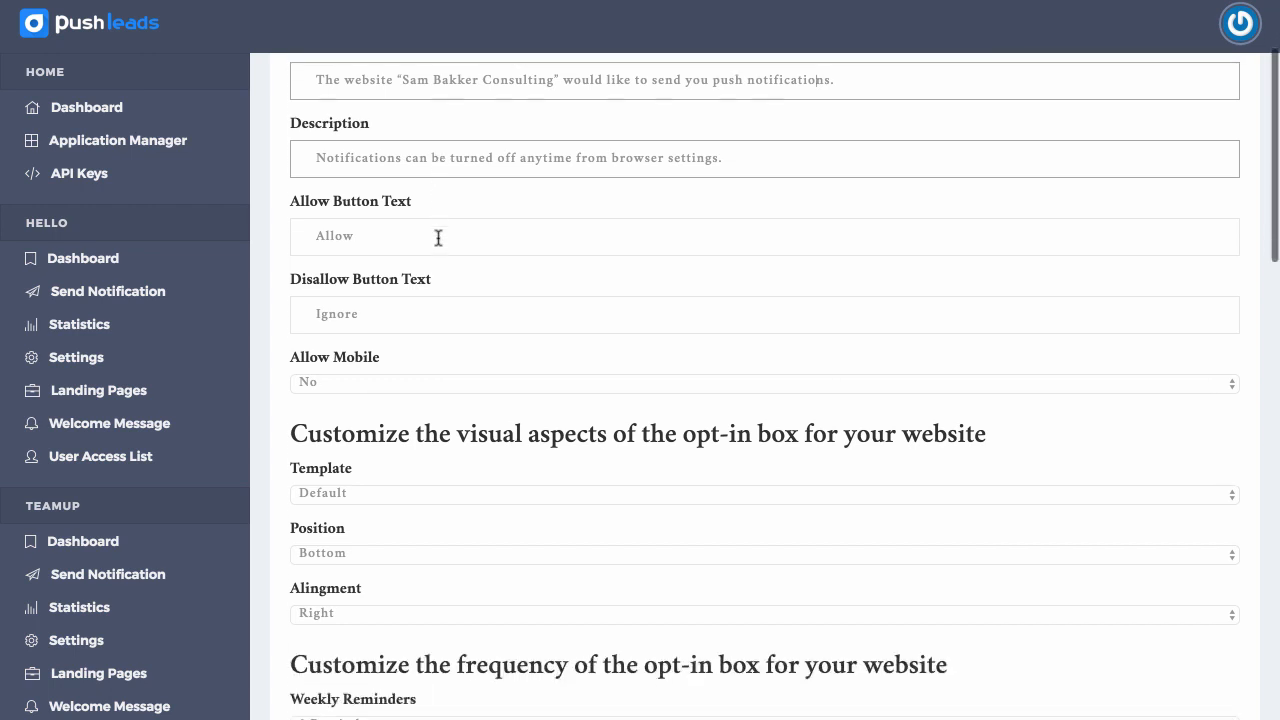
scroll("down", 3)
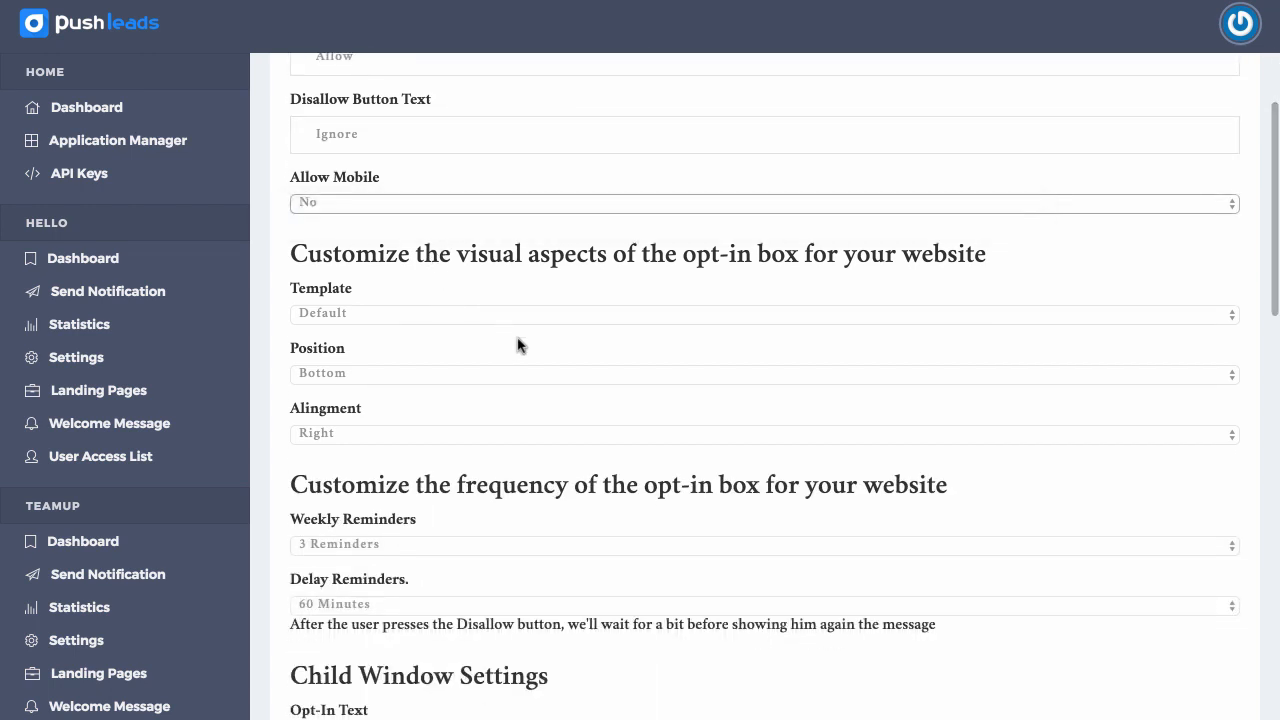
scroll("down", 3)
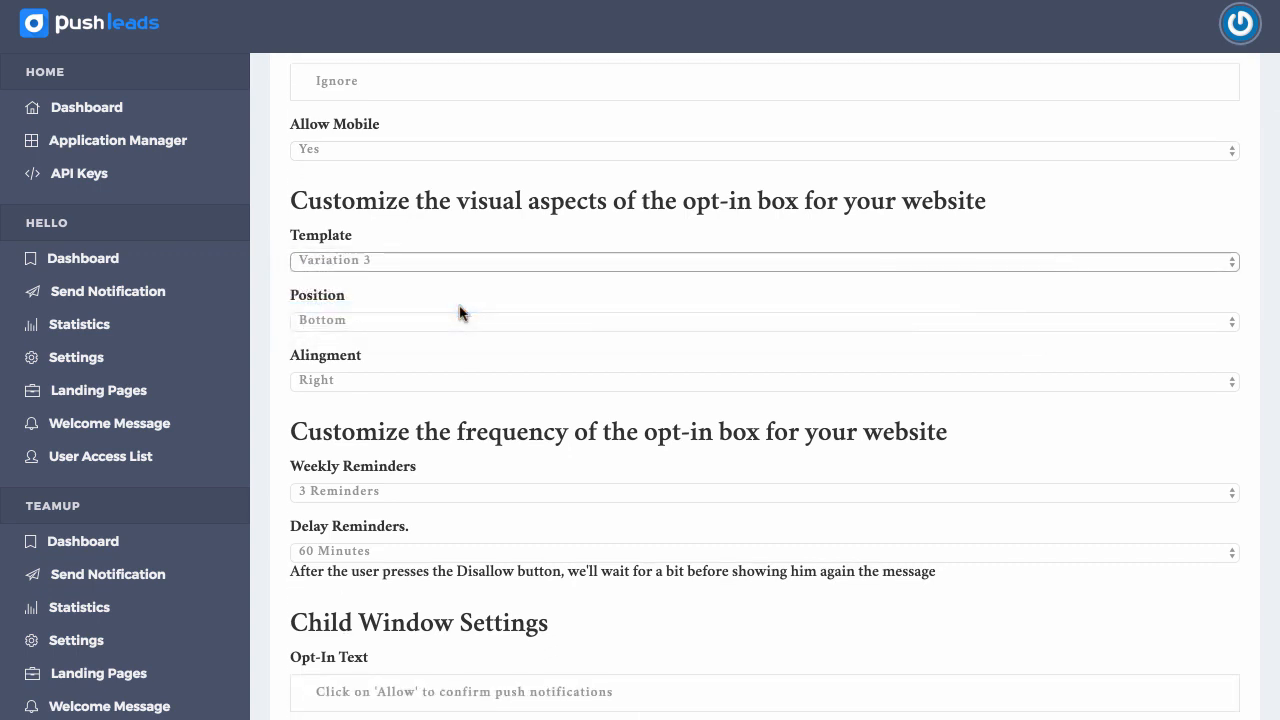
mouse_move(1095, 627)
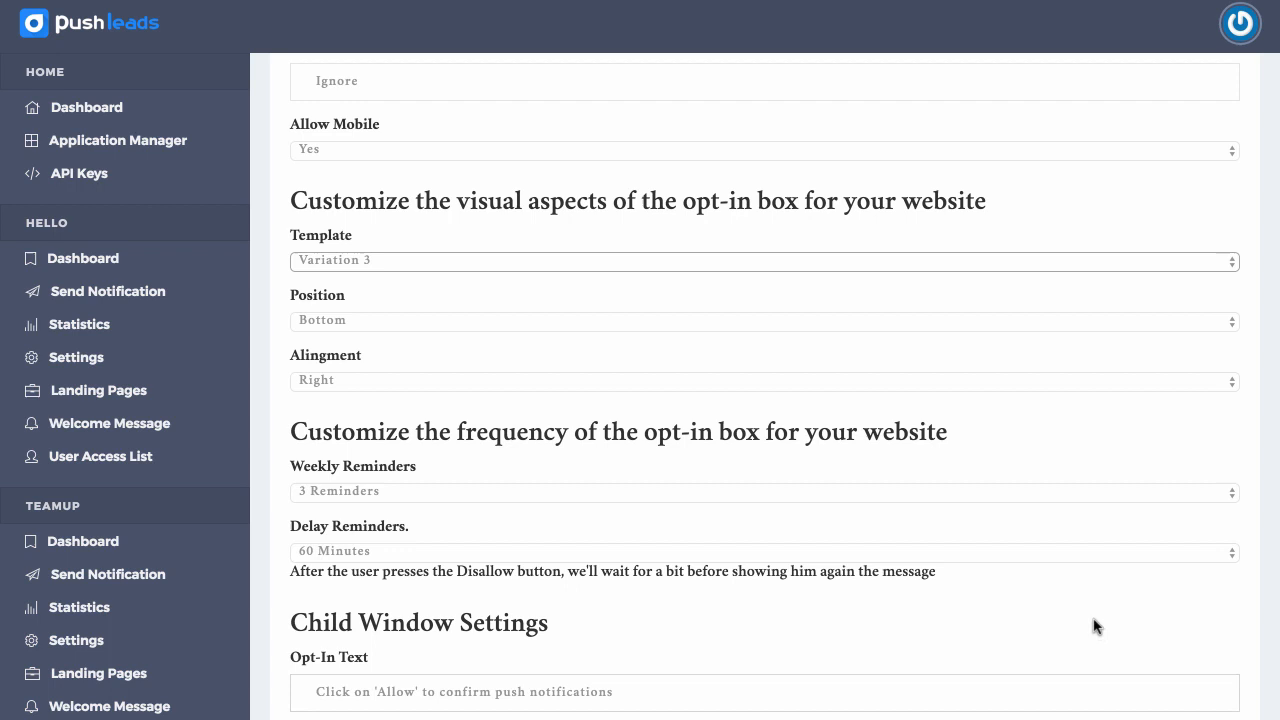
left_click(765, 380)
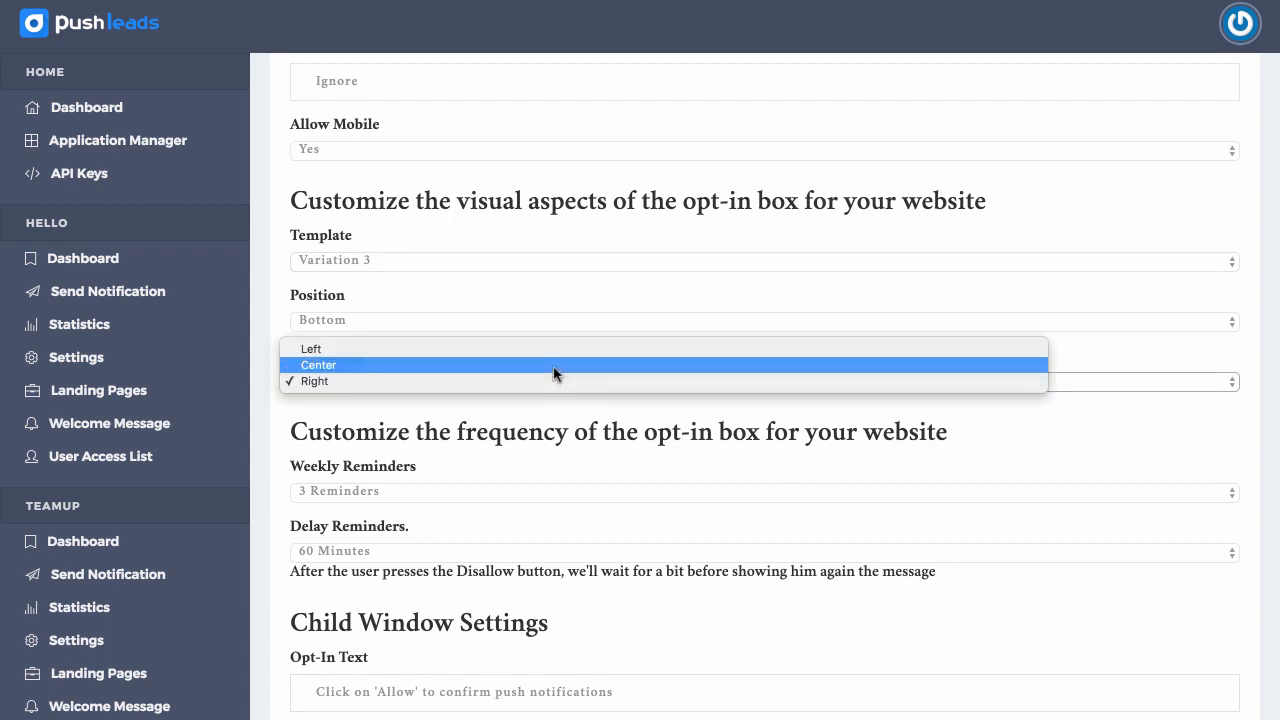
mouse_move(544, 378)
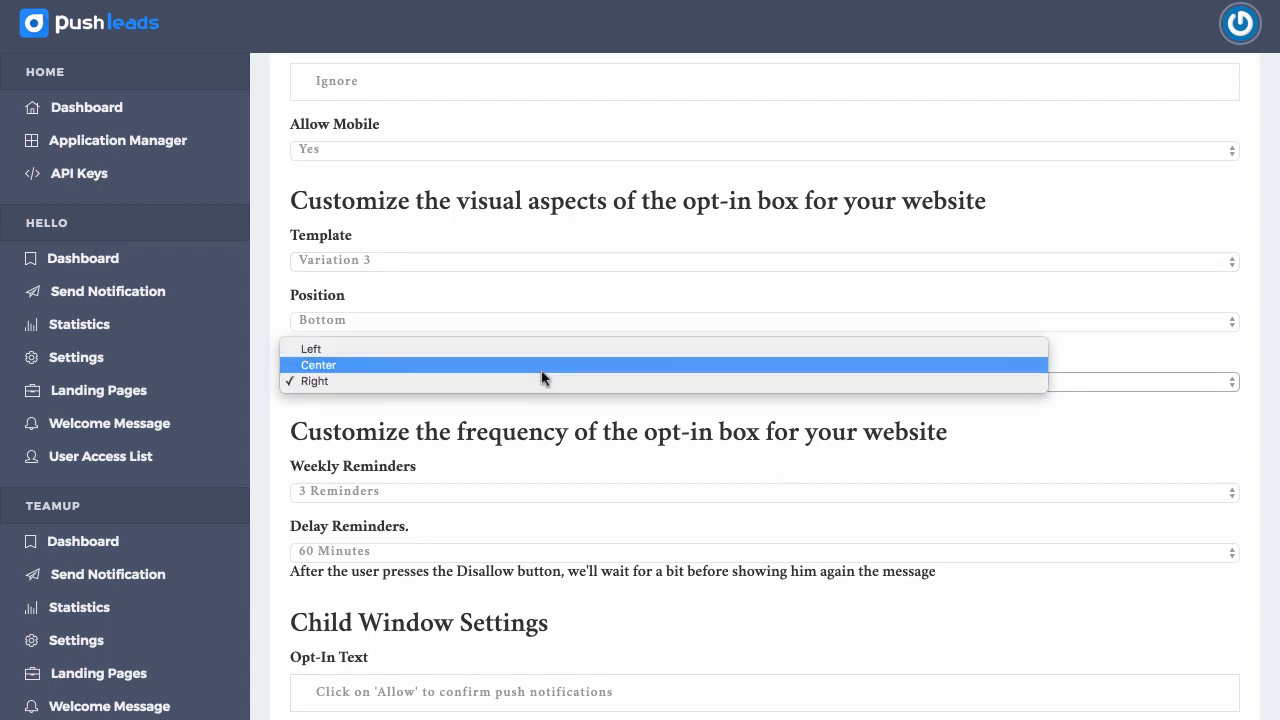
mouse_move(543, 402)
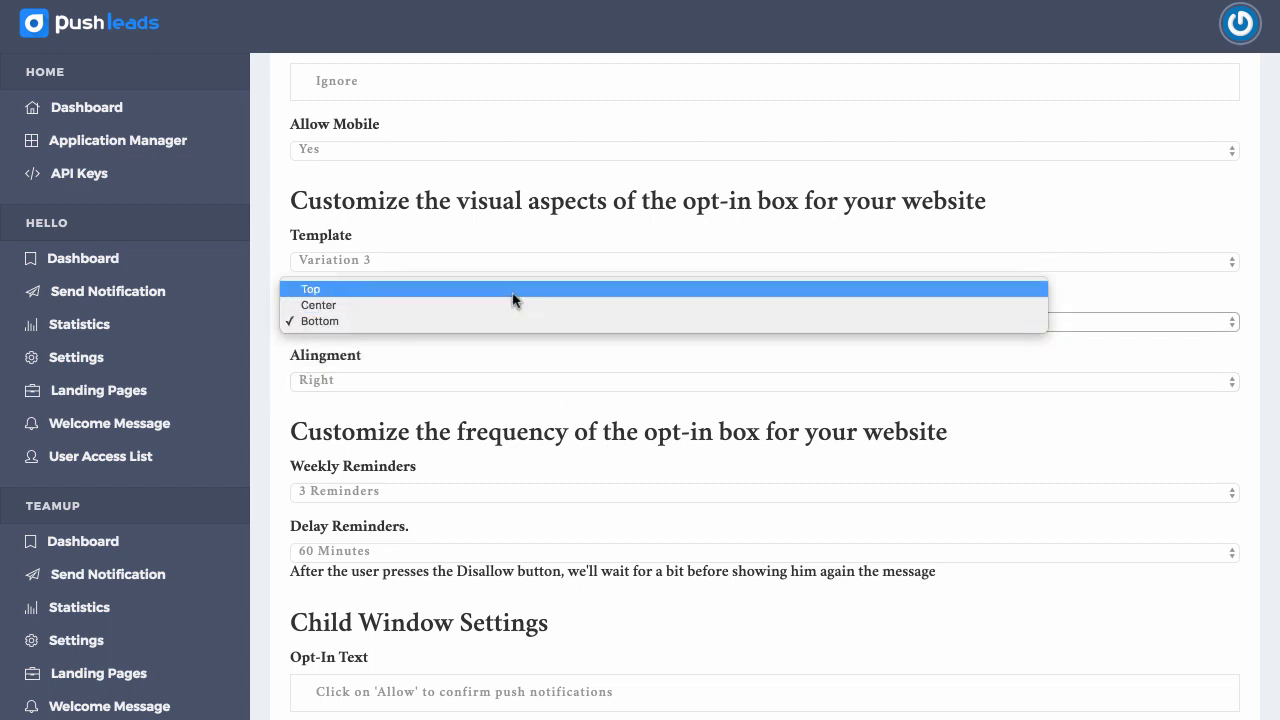
left_click(311, 289)
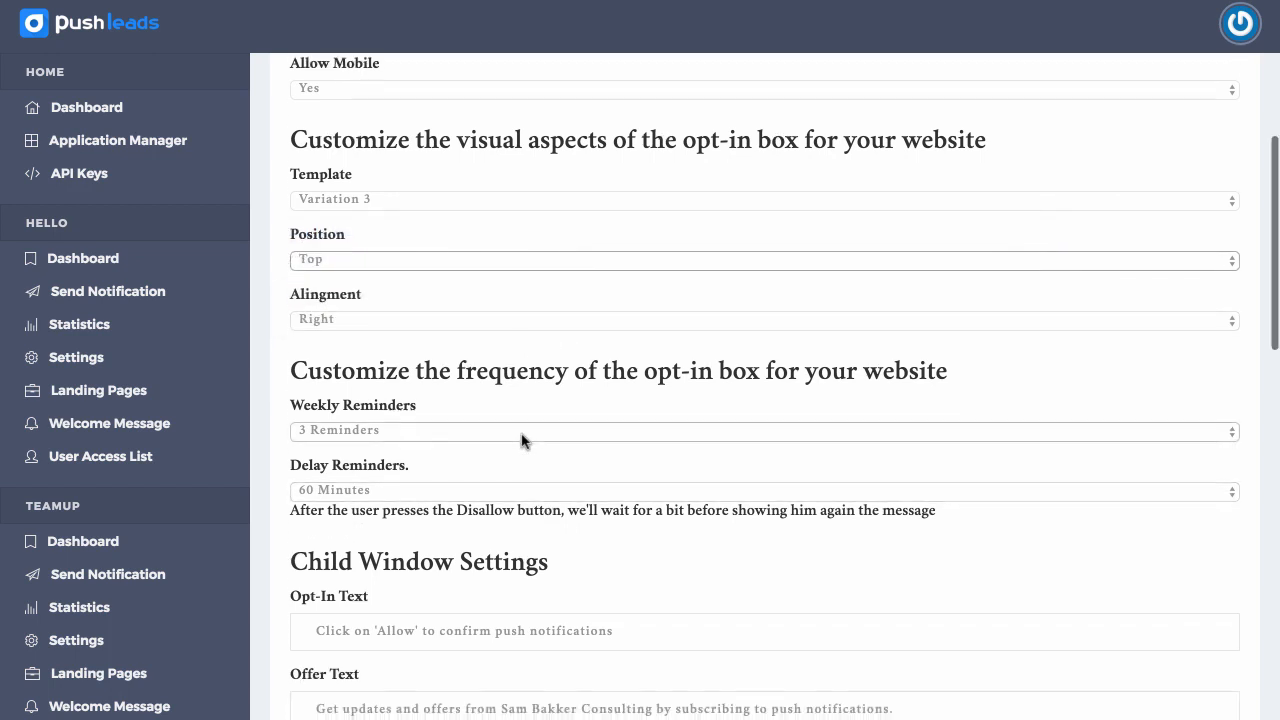
scroll("down", 3)
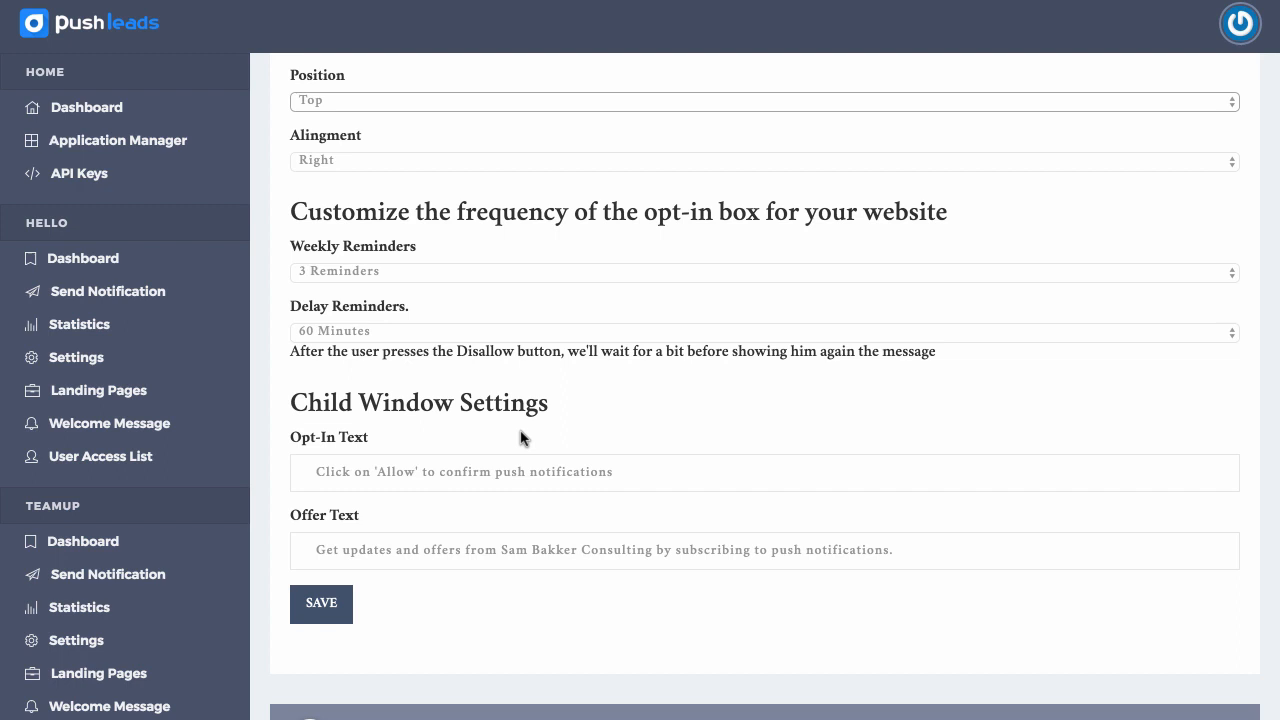
scroll("down", 3)
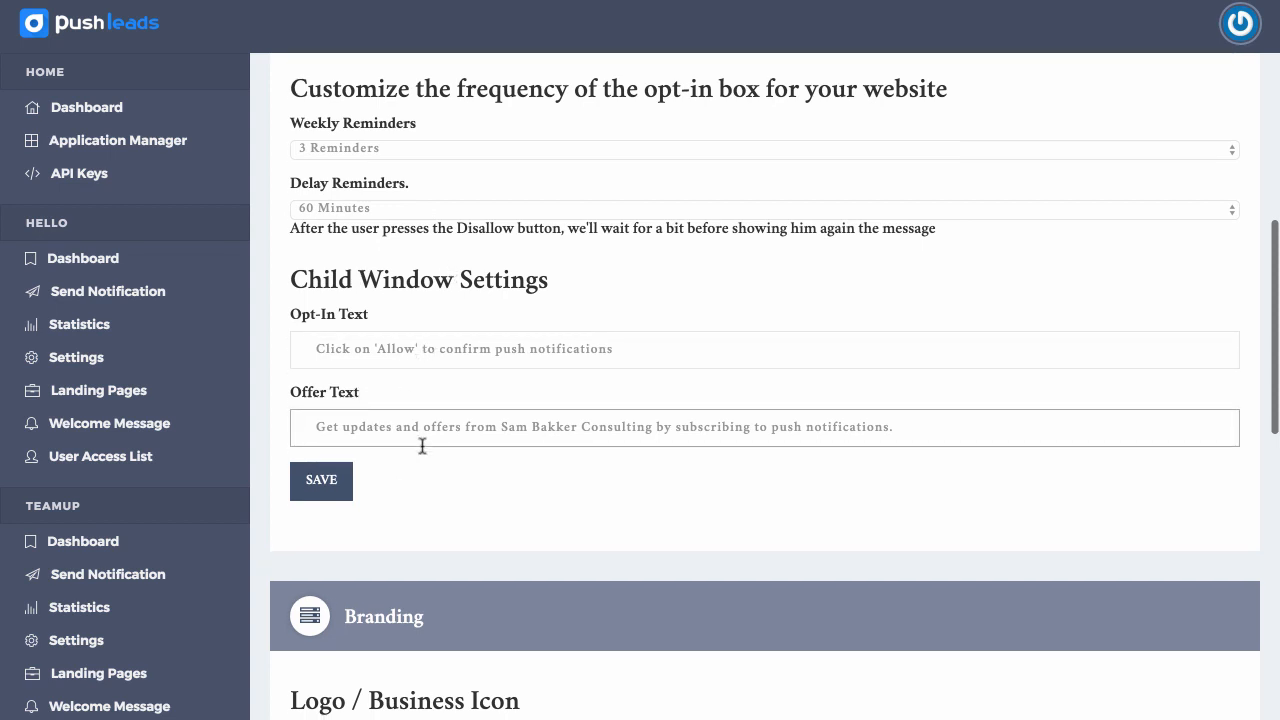
scroll("down", 3)
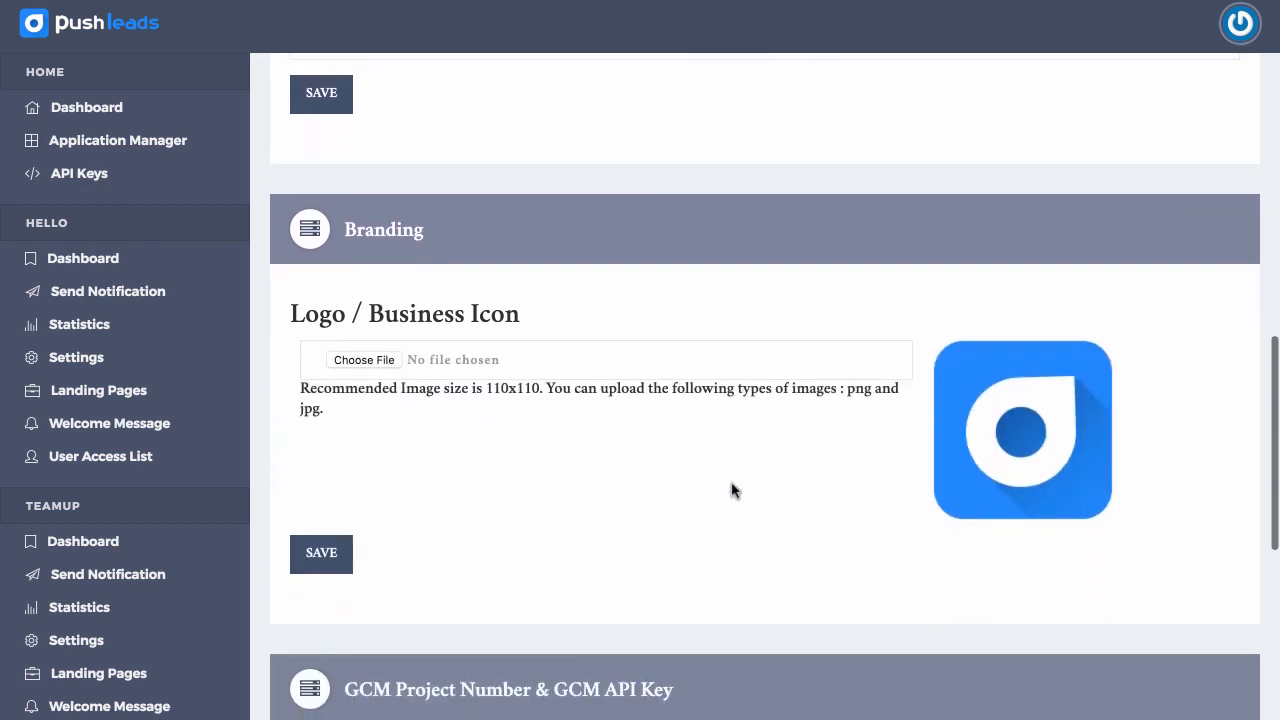
scroll("down", 3)
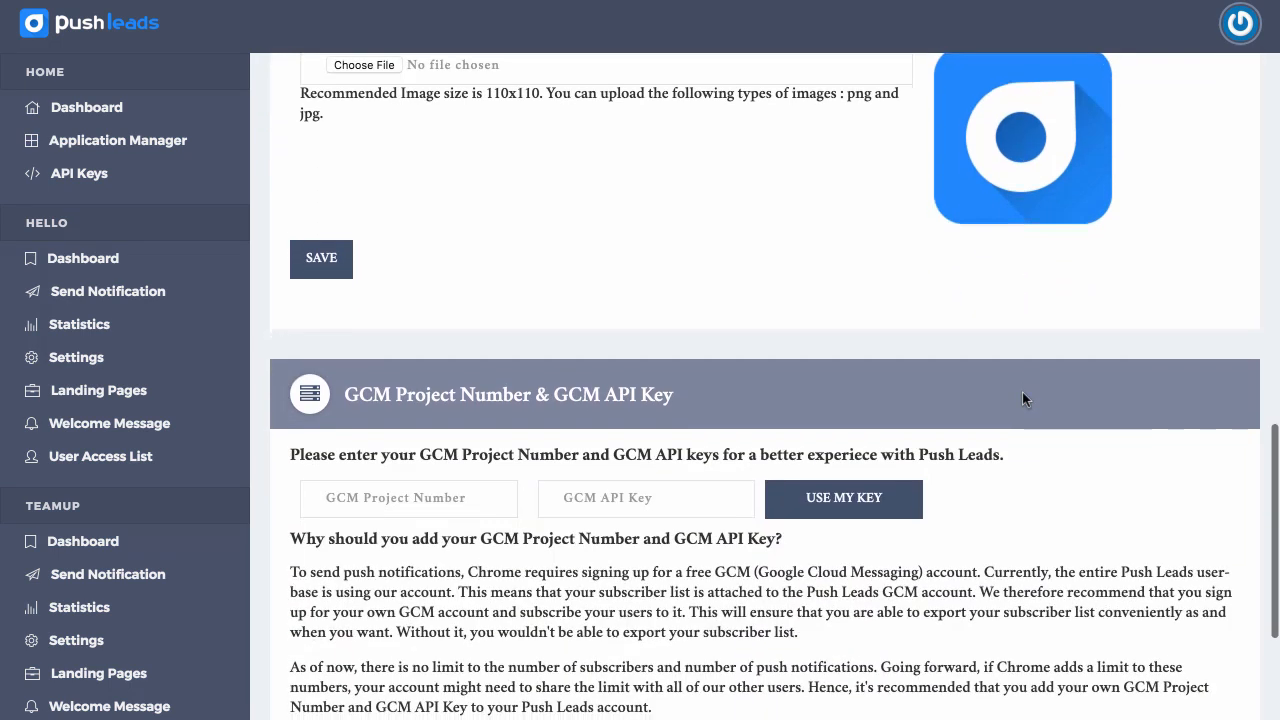
scroll("up", 3)
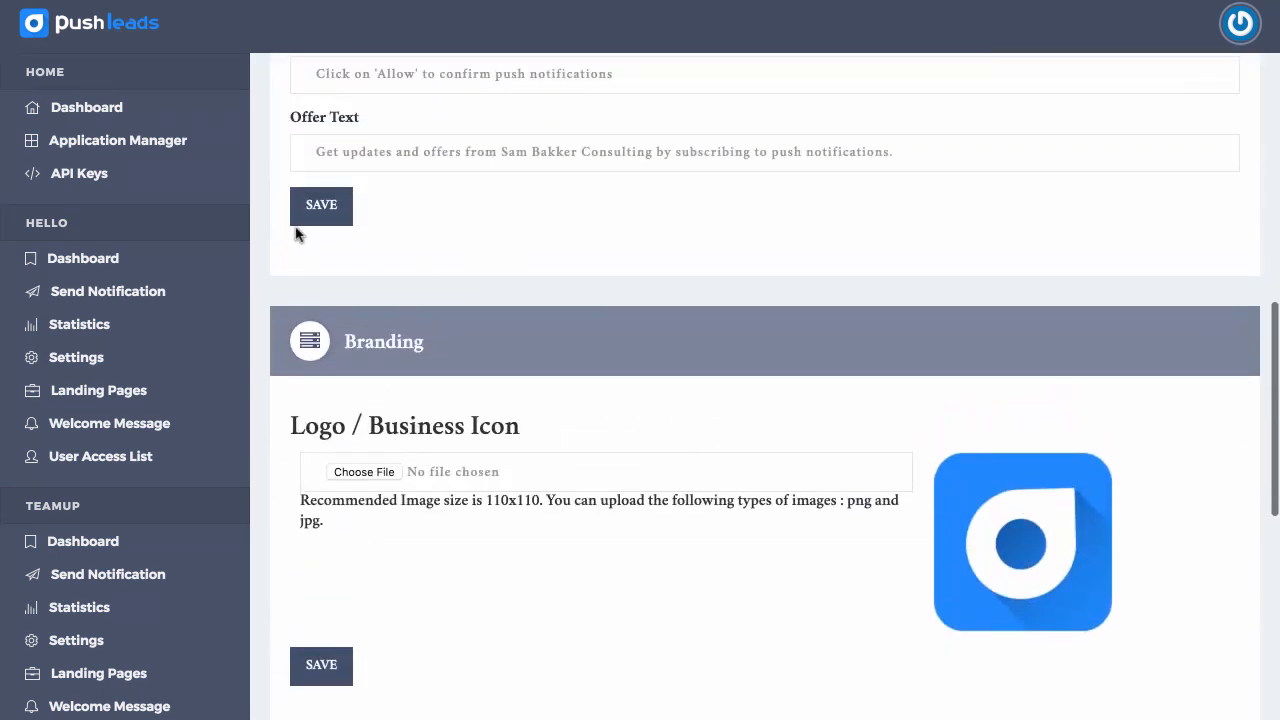
left_click(321, 205)
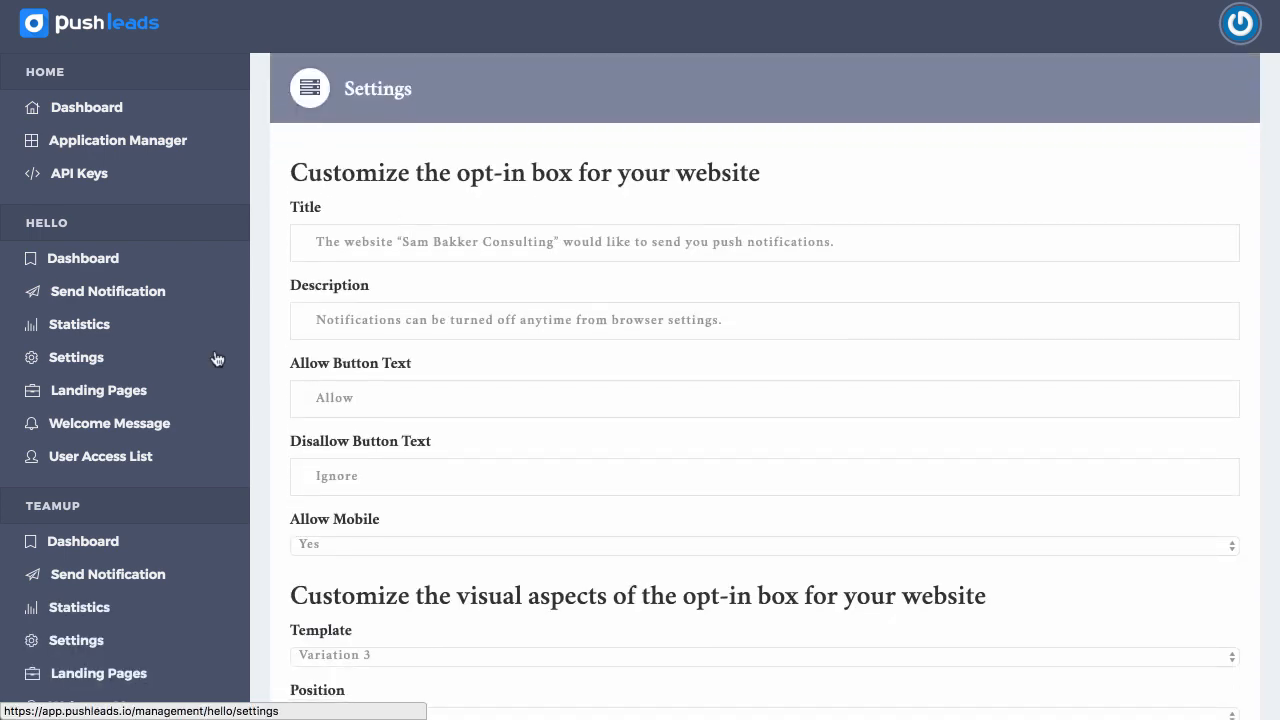
Open the Welcome Message page under Sam Bakker Consulting in the sidebar
scroll("down", 3)
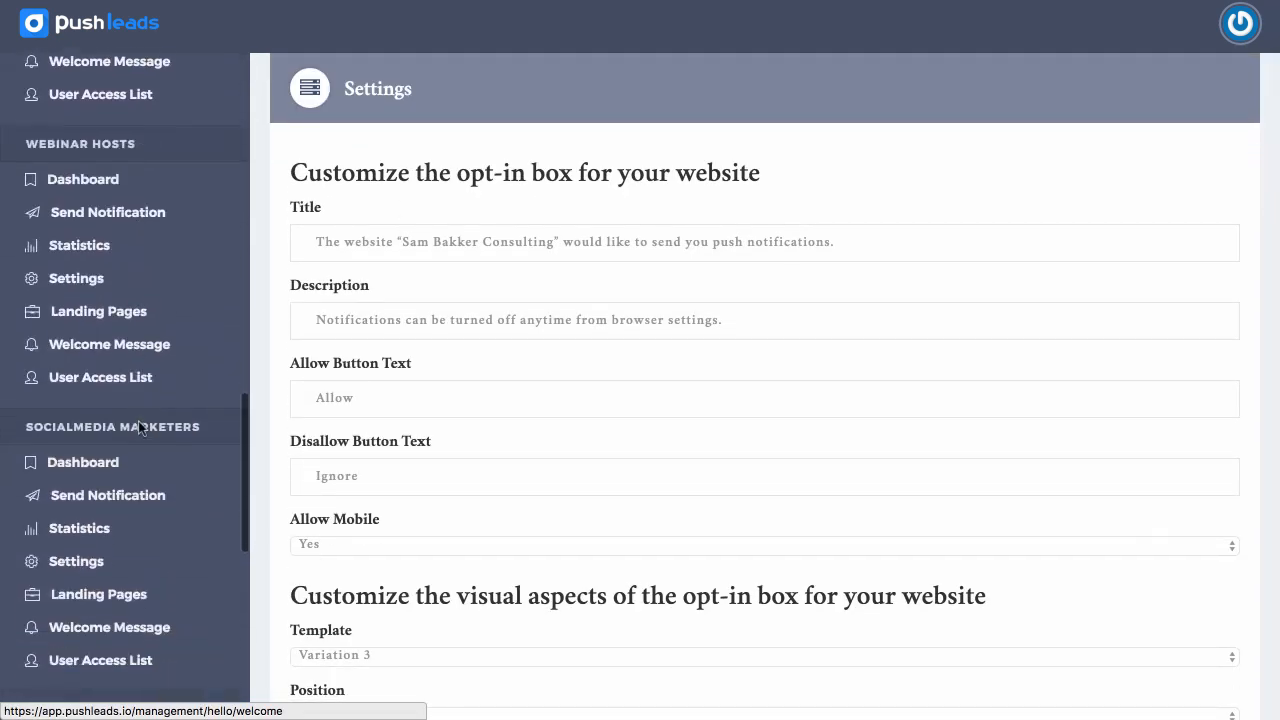
scroll("down", 3)
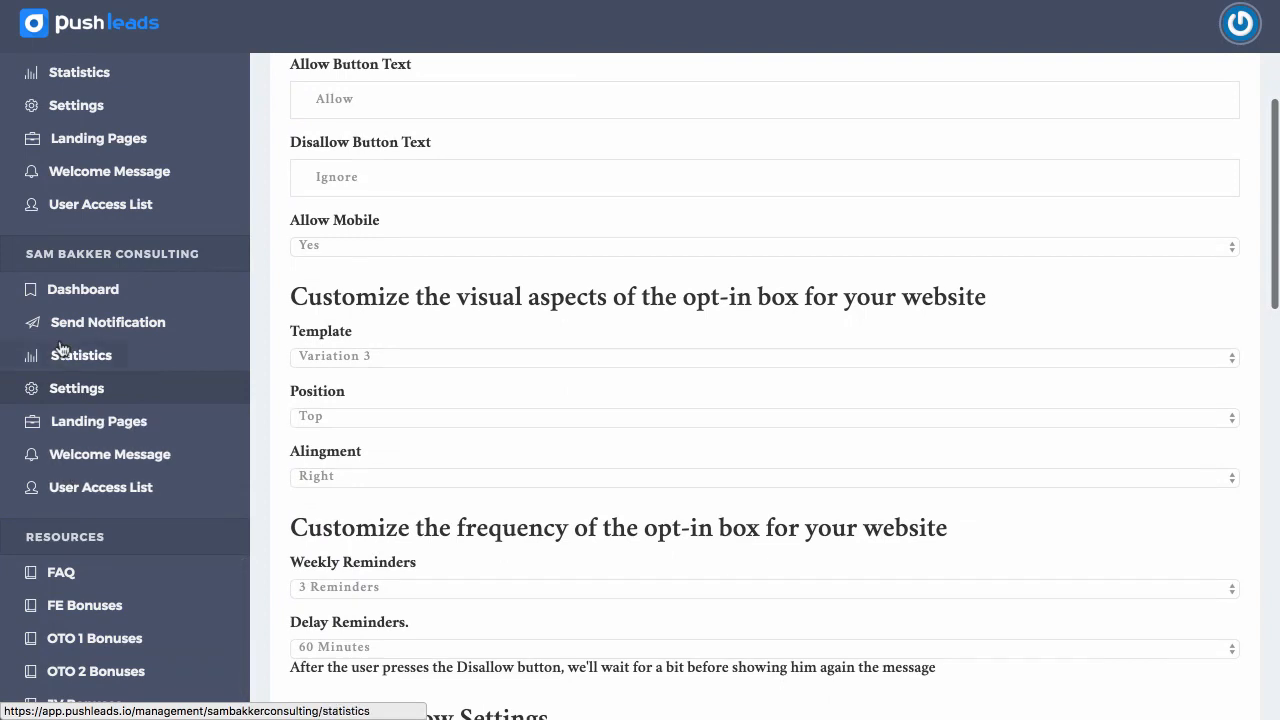
mouse_move(81, 355)
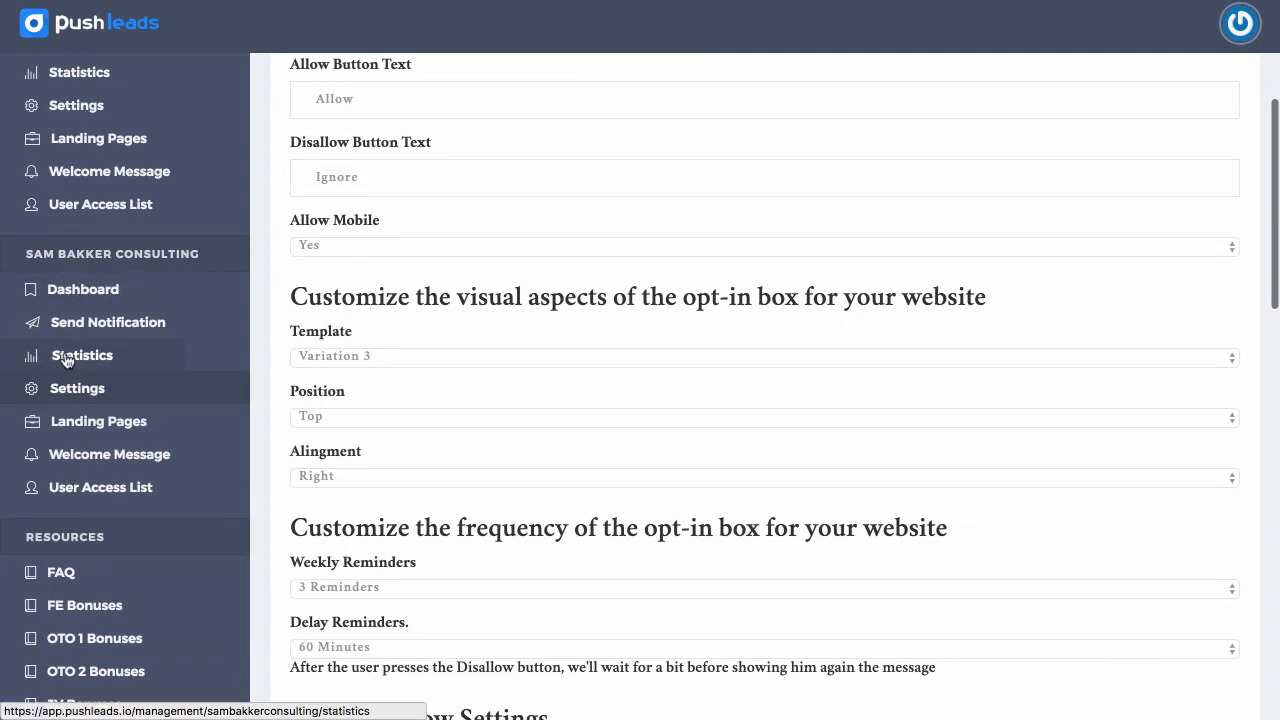
mouse_move(102, 421)
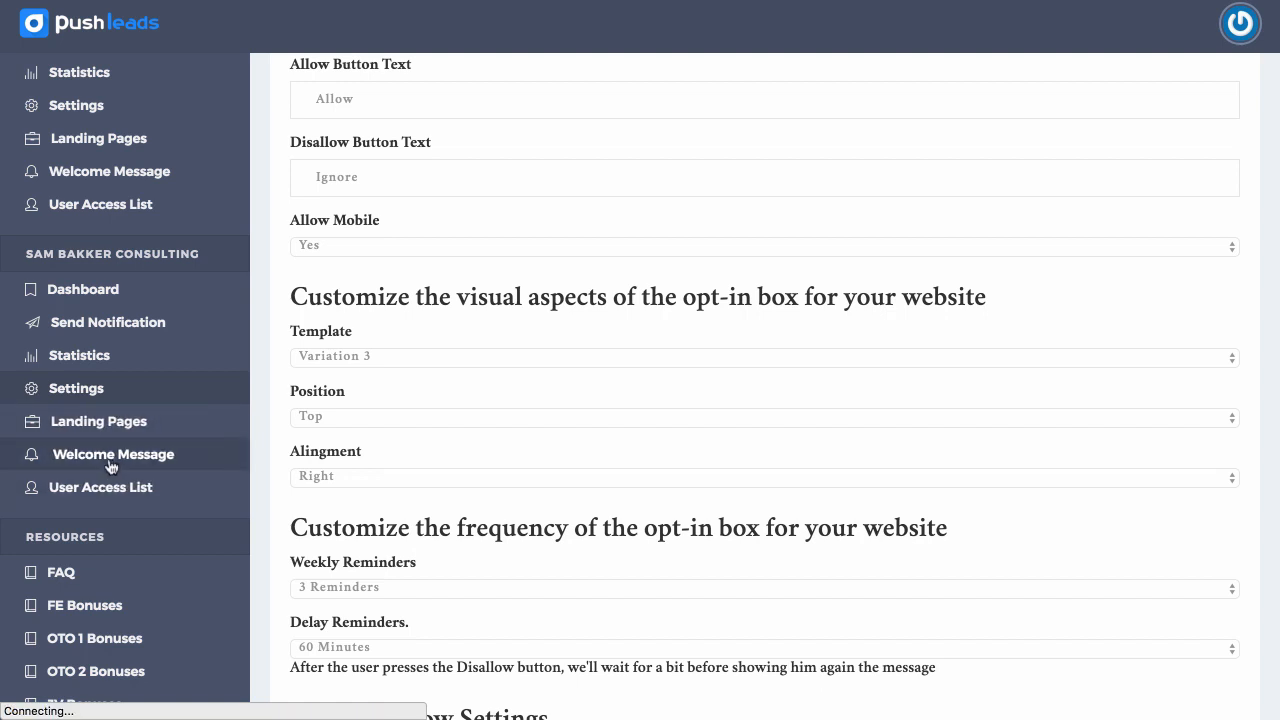
left_click(113, 454)
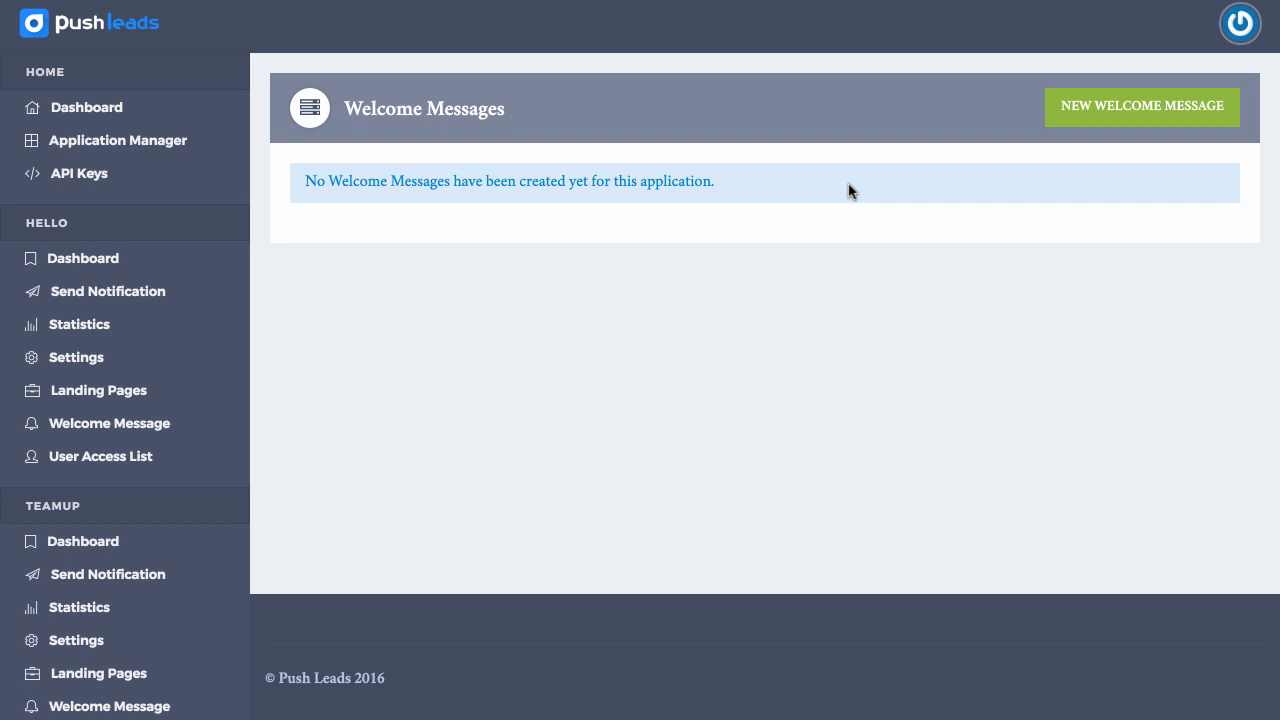
Save a welcome message 'Thankyou for subscribing' with body 'Look out for updates soon :)'
left_click(1141, 107)
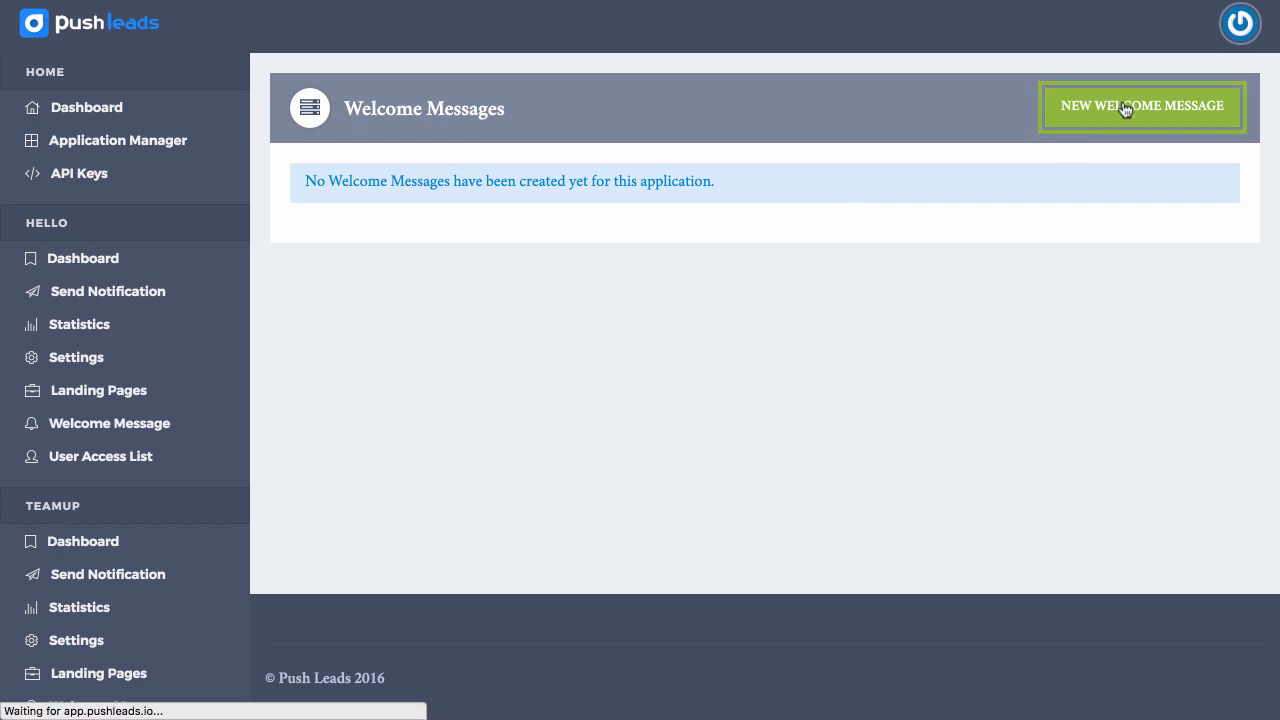
left_click(1141, 106)
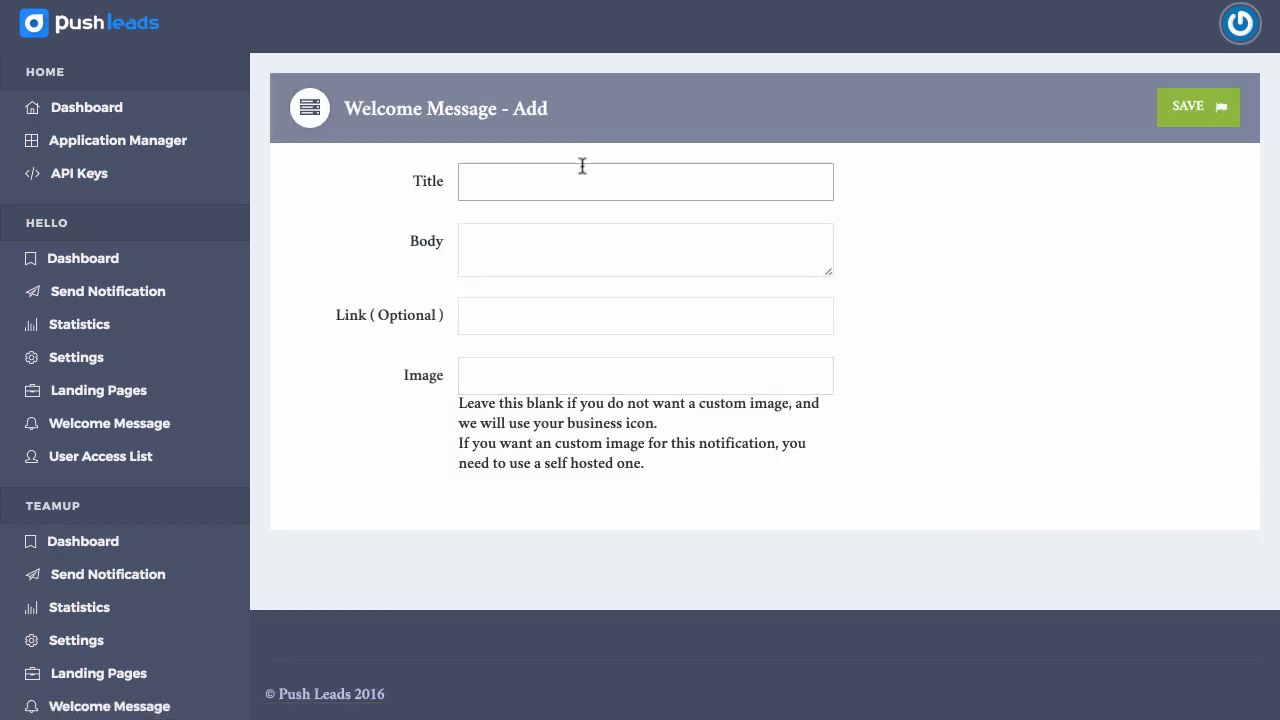
type("Thanksy")
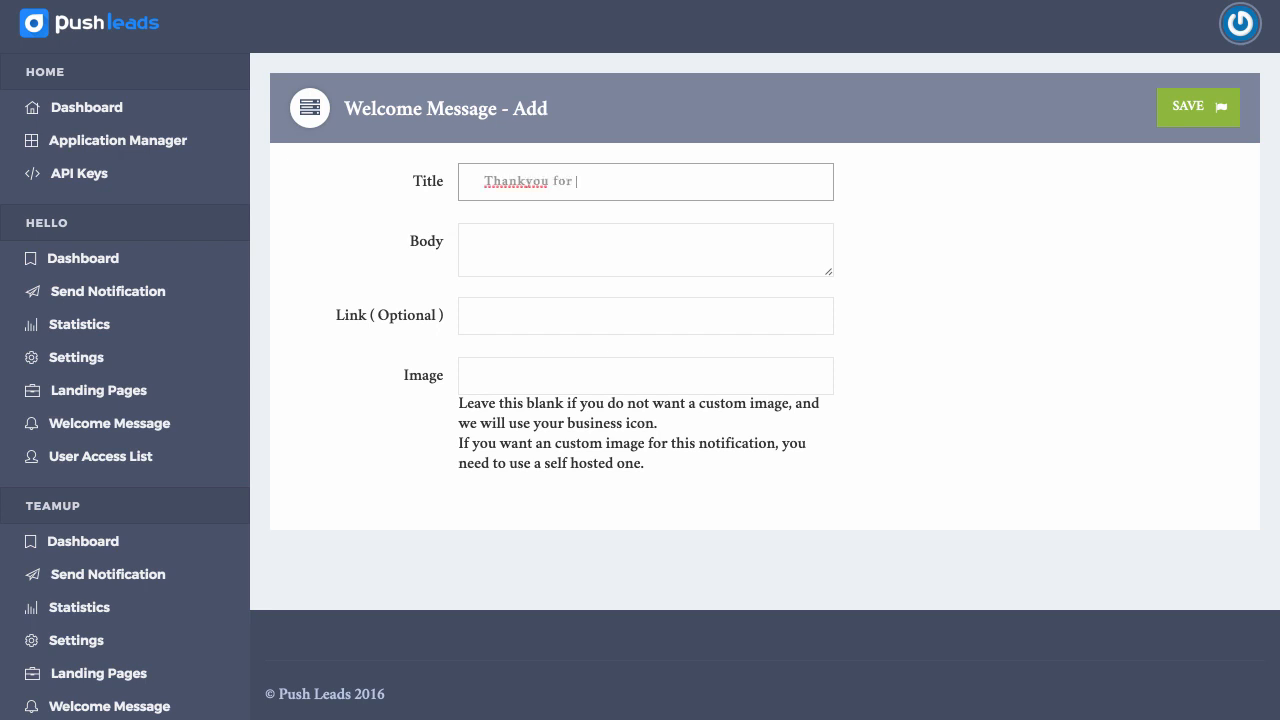
type("subscribing")
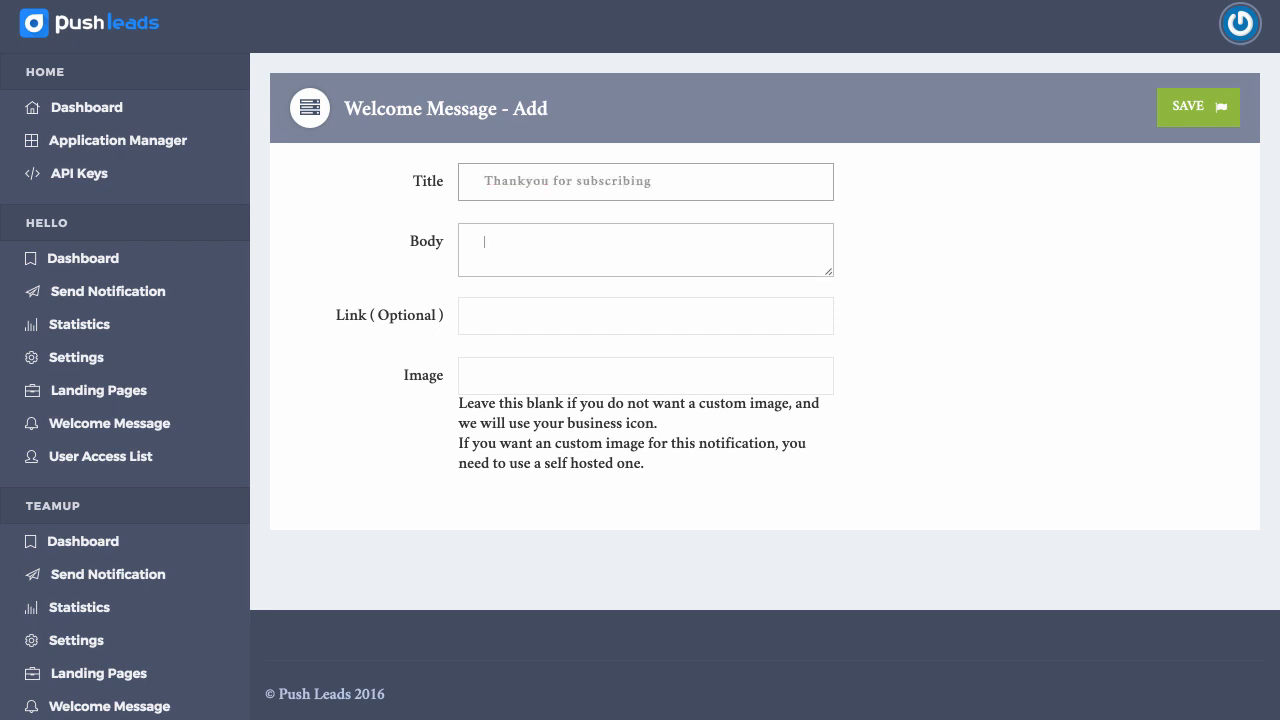
type("Look out for up")
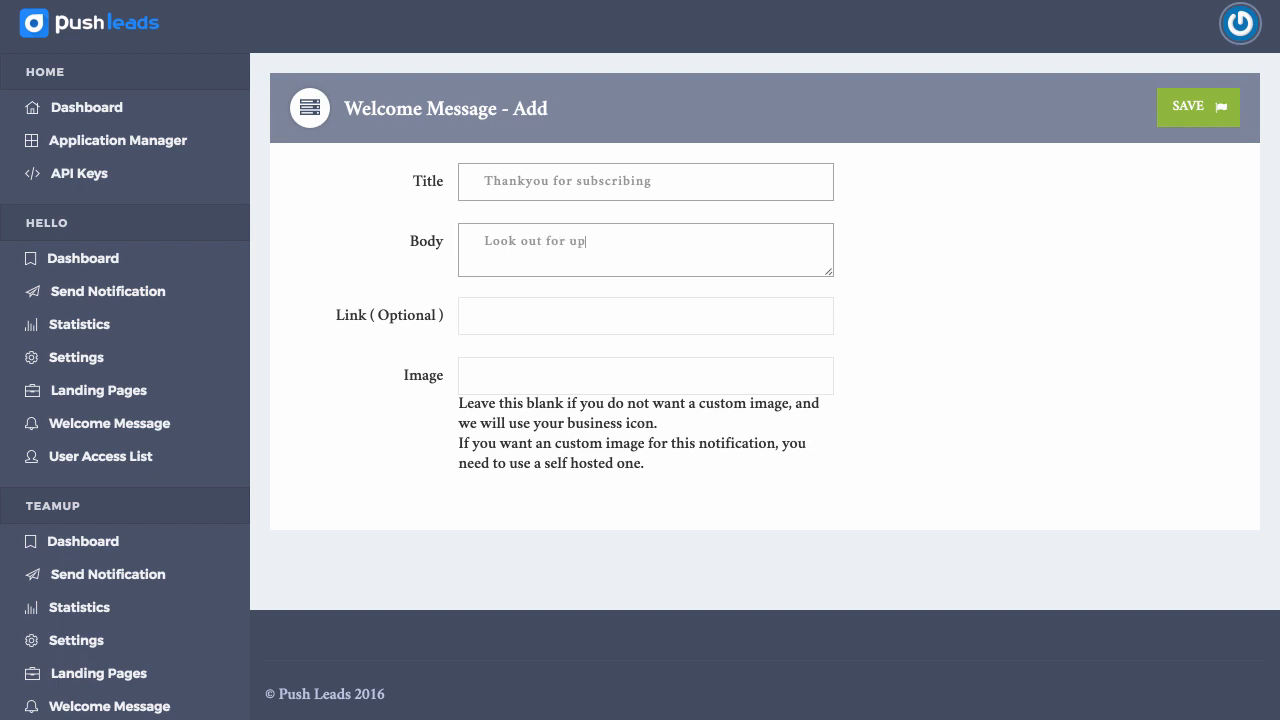
type("dates soon :)")
left_click(646, 315)
type("http://socialemedia.co.nz")
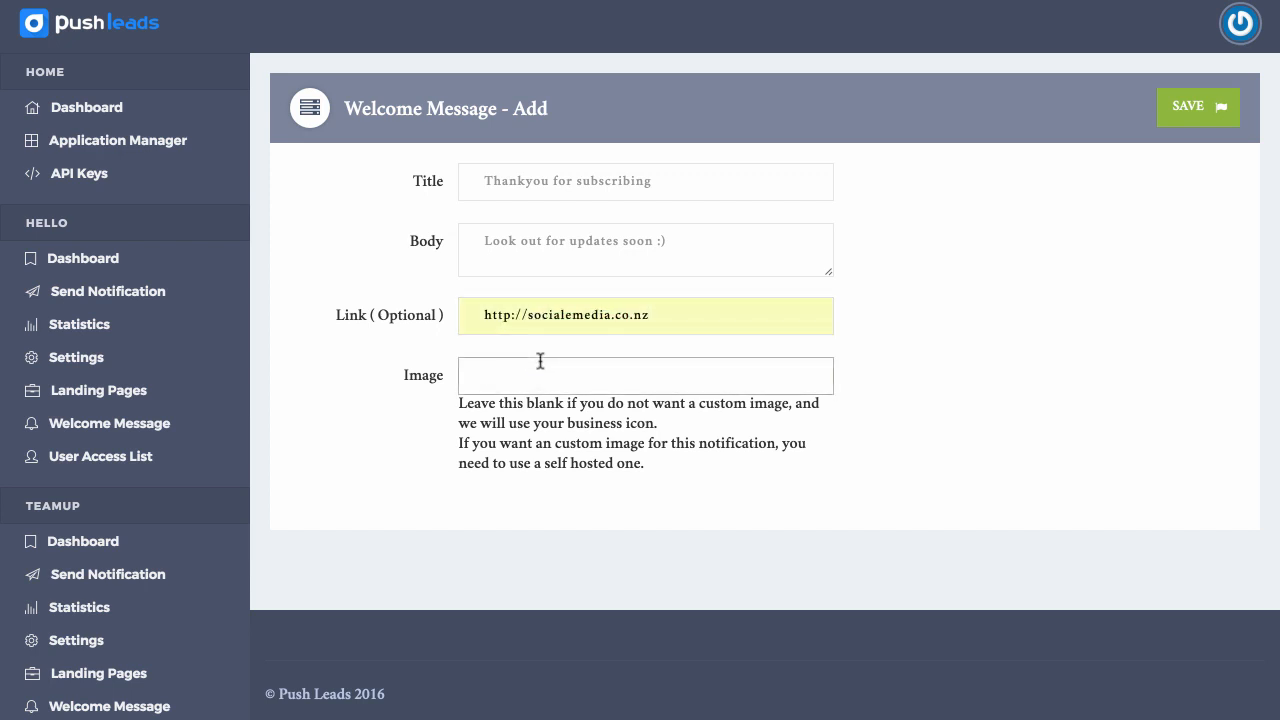
left_click(645, 375)
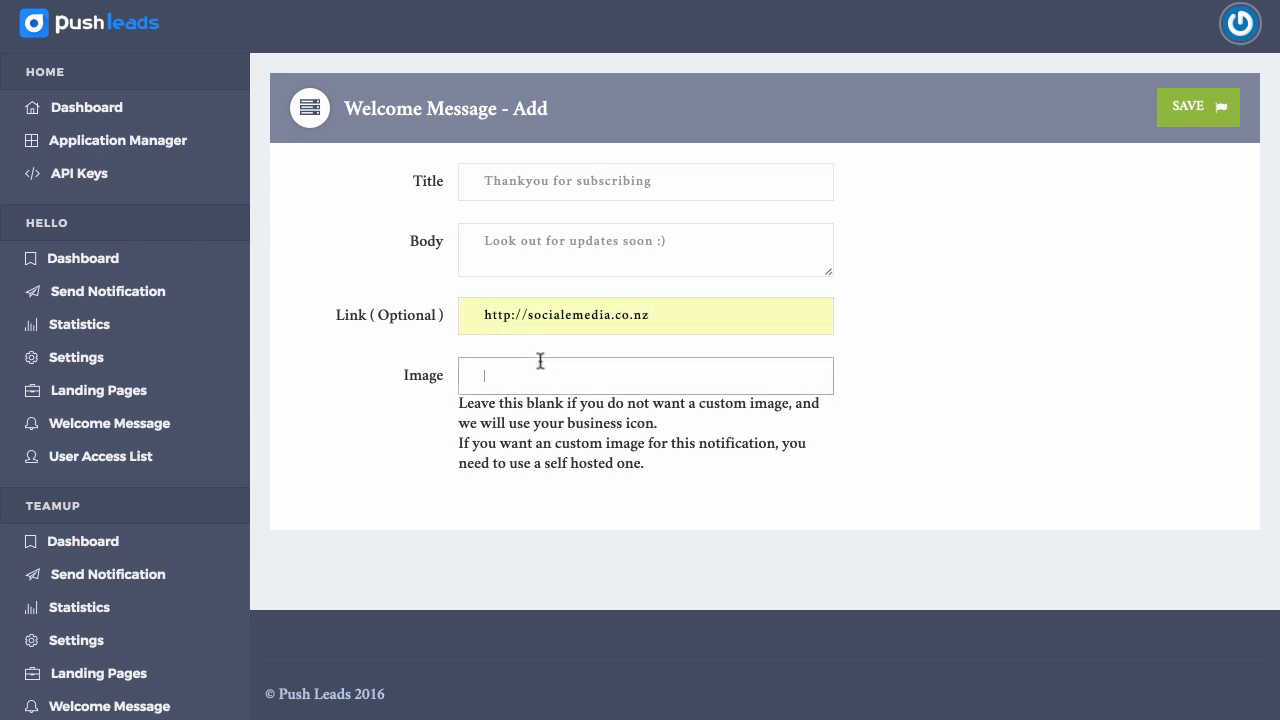
mouse_move(685, 316)
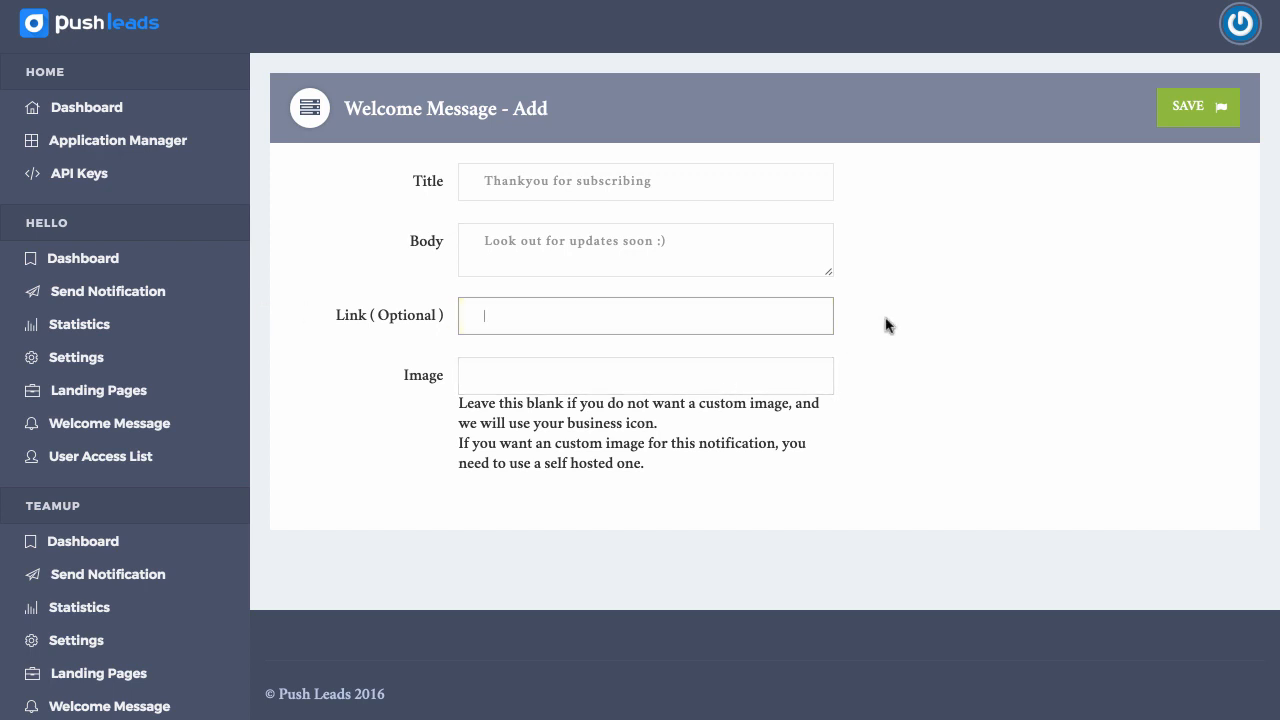
left_click(1197, 107)
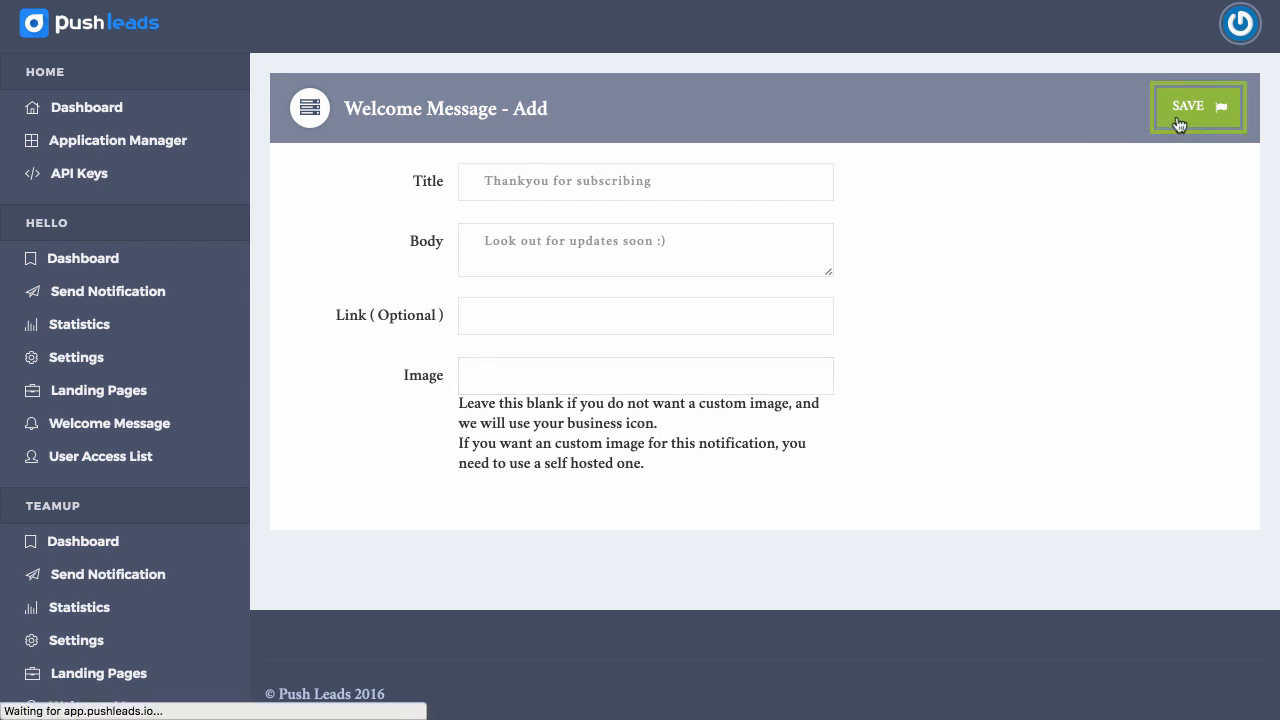
Activate the 'Thankyou for subscribing' welcome message
left_click(1197, 107)
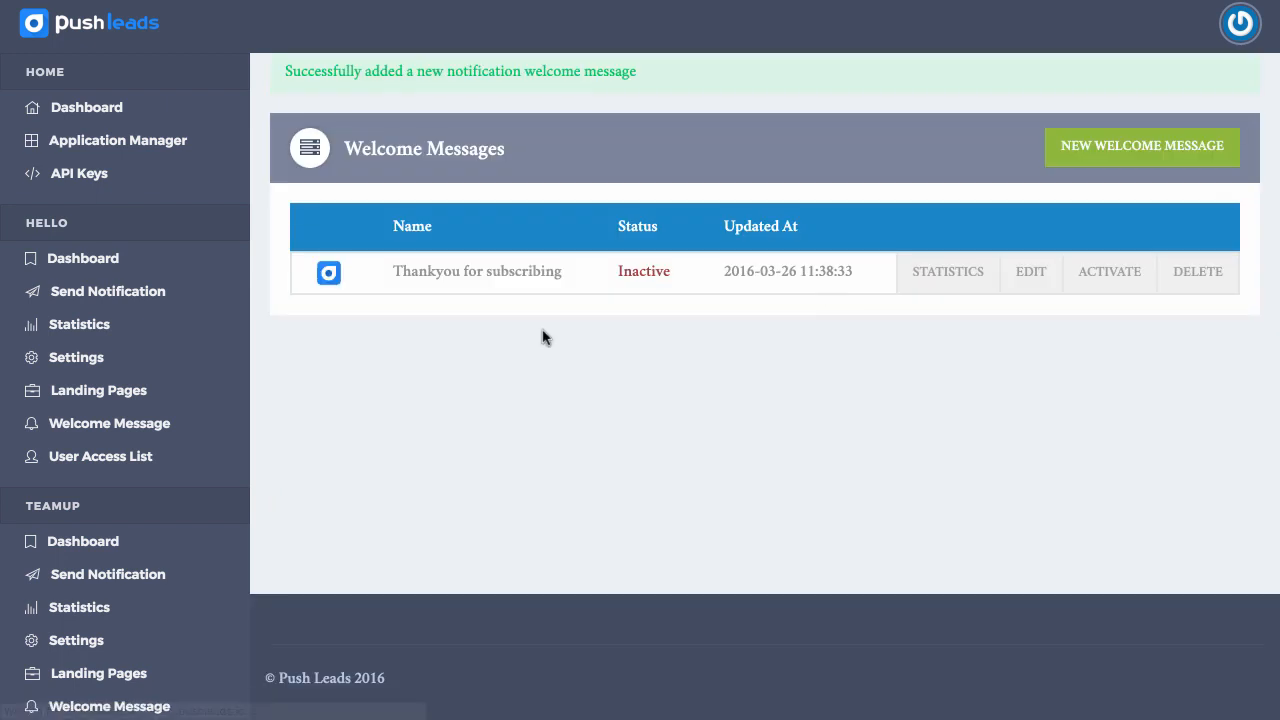
left_click(1109, 271)
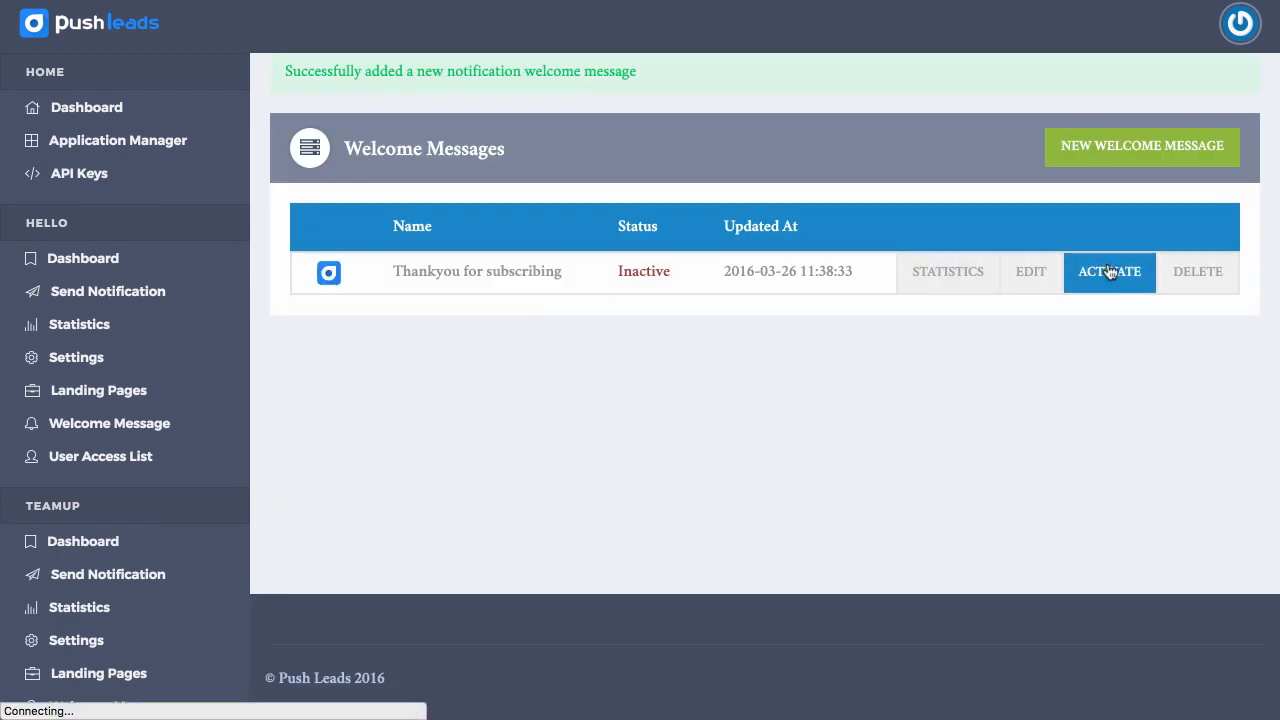
left_click(1108, 271)
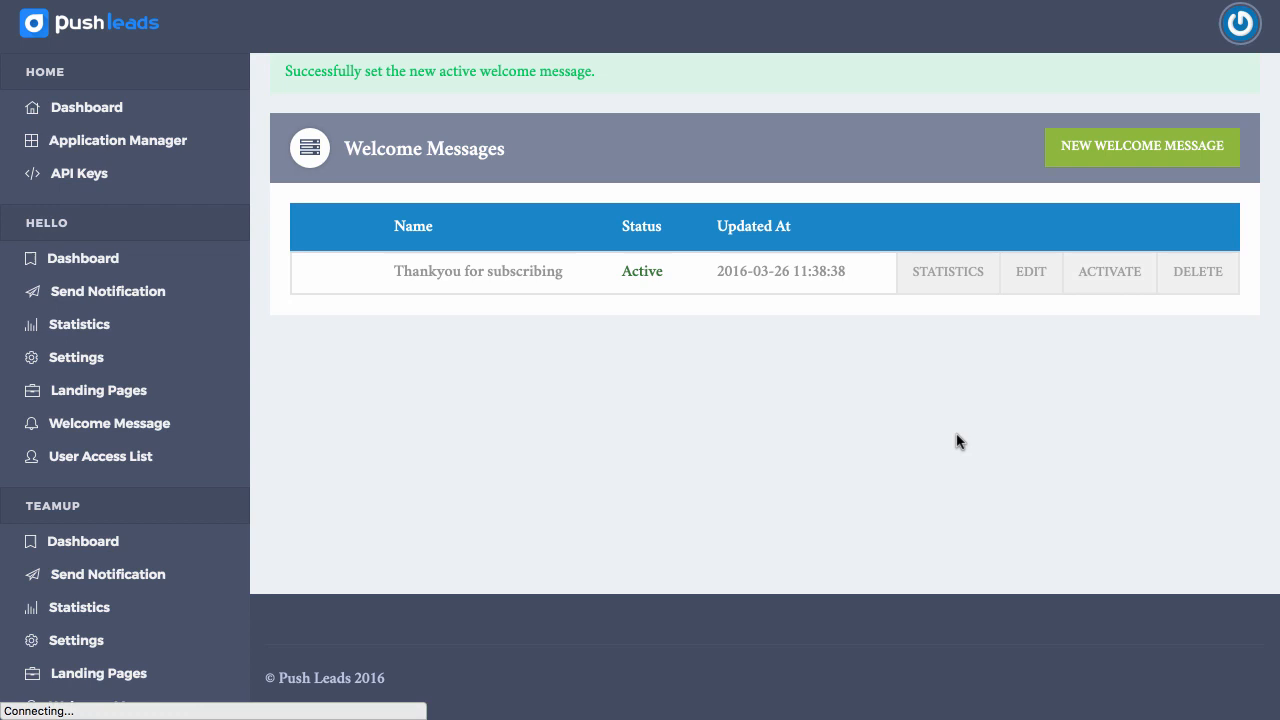
mouse_move(697, 290)
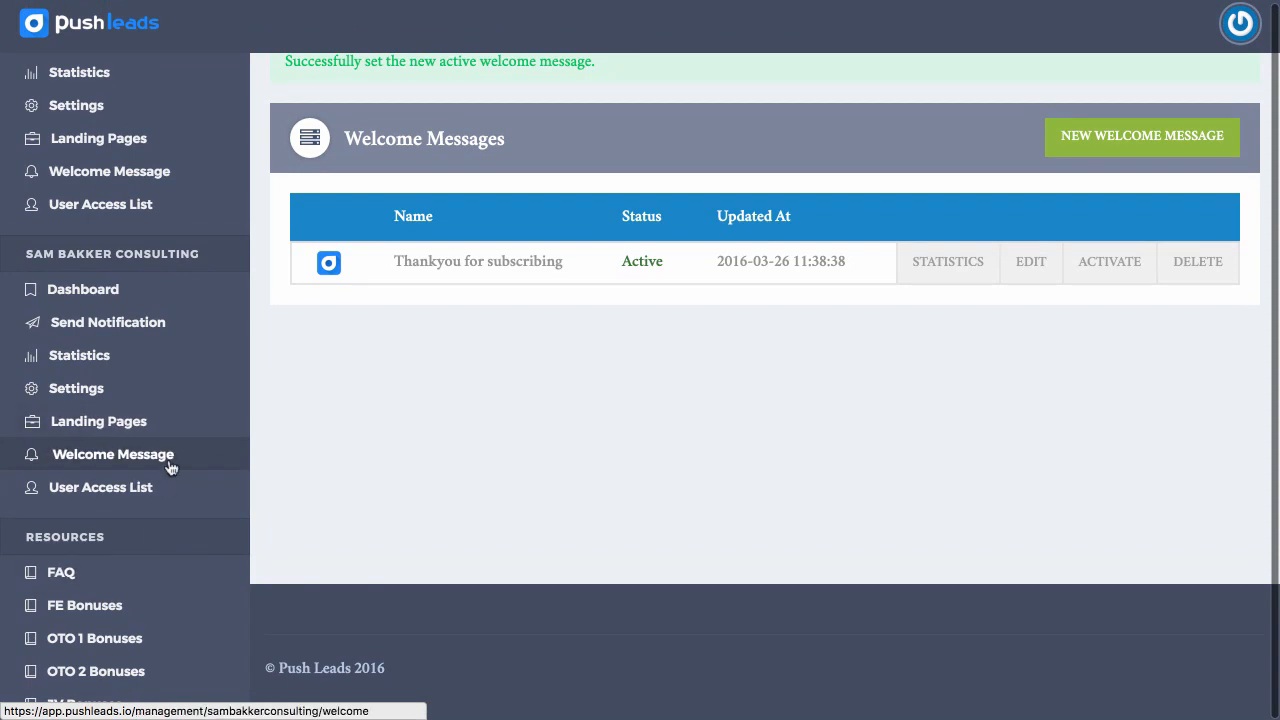
mouse_move(100, 420)
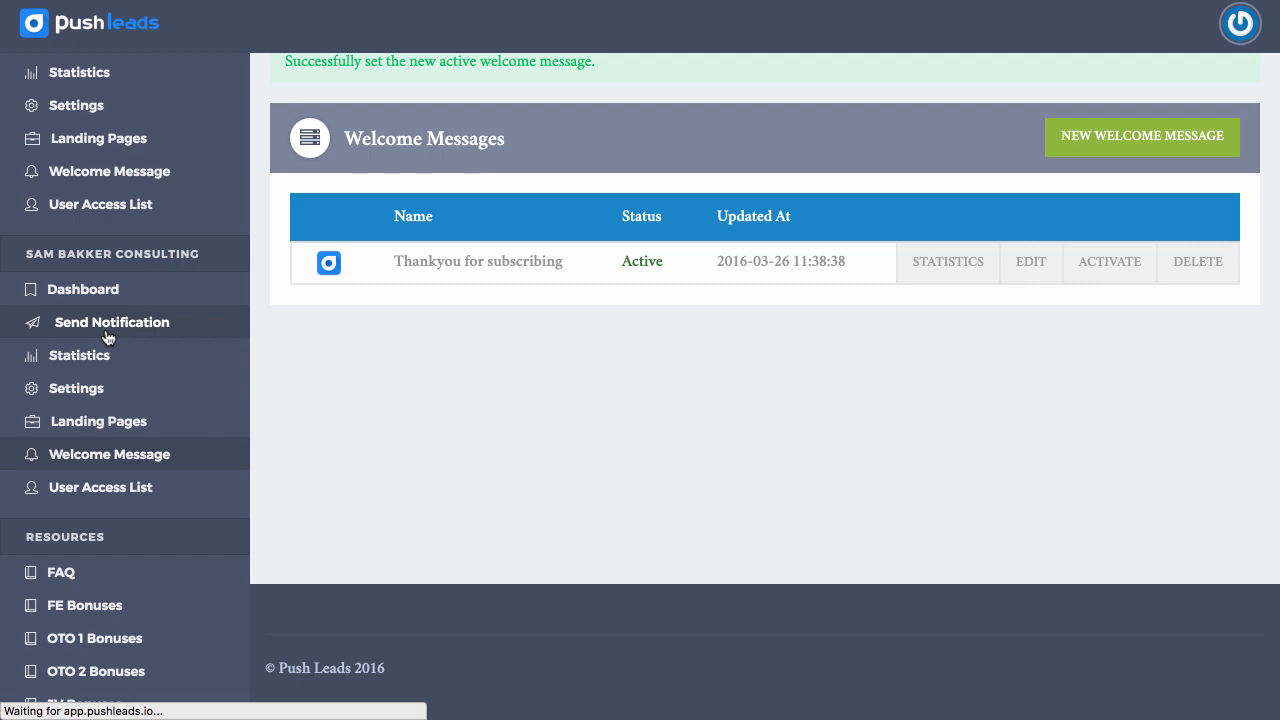
Open a blank Send Notification form for Sam Bakker Consulting
left_click(112, 322)
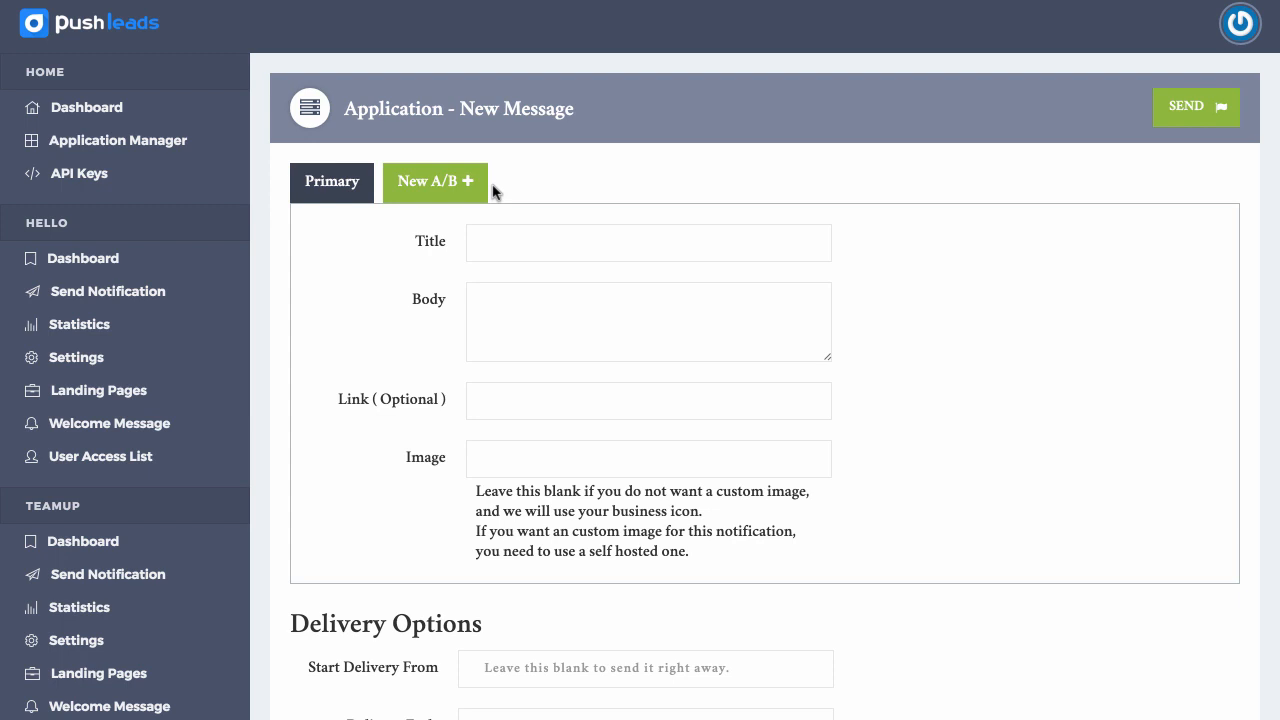
left_click(648, 242)
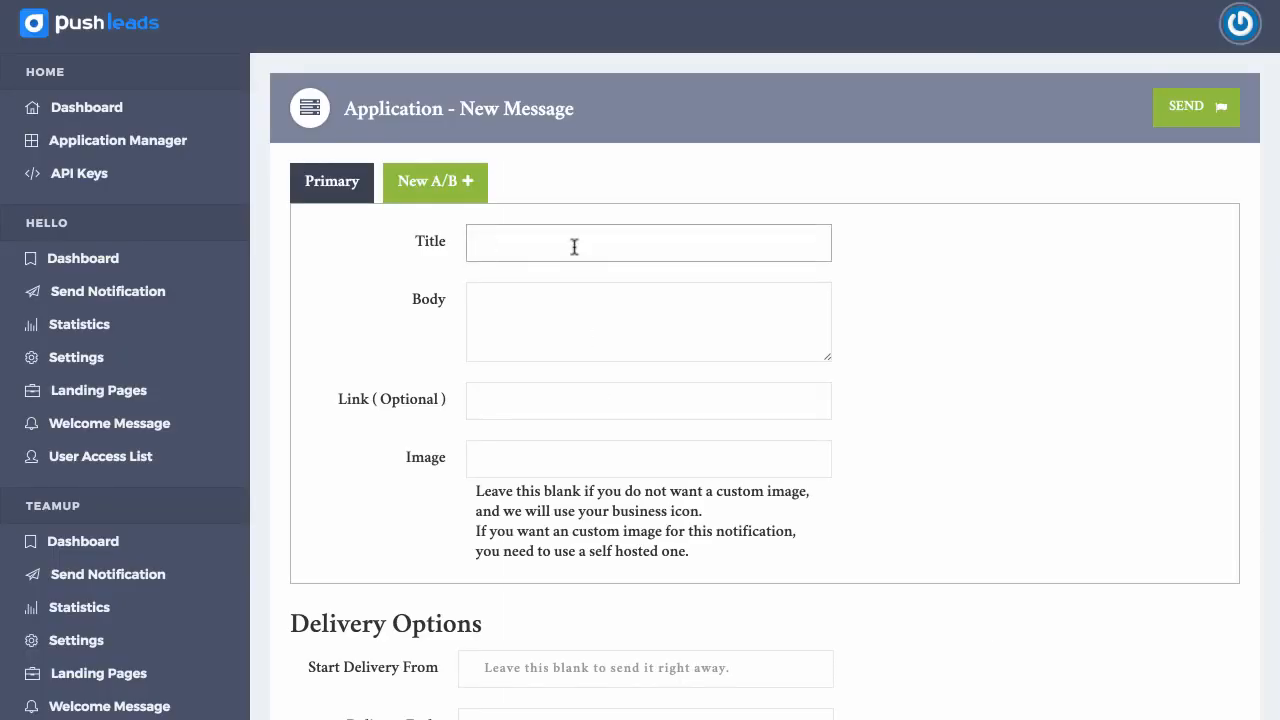
Enter title 'Webinar Starts In 2 Hours', a webinar registration body, and the runawebinar.com link
type("F")
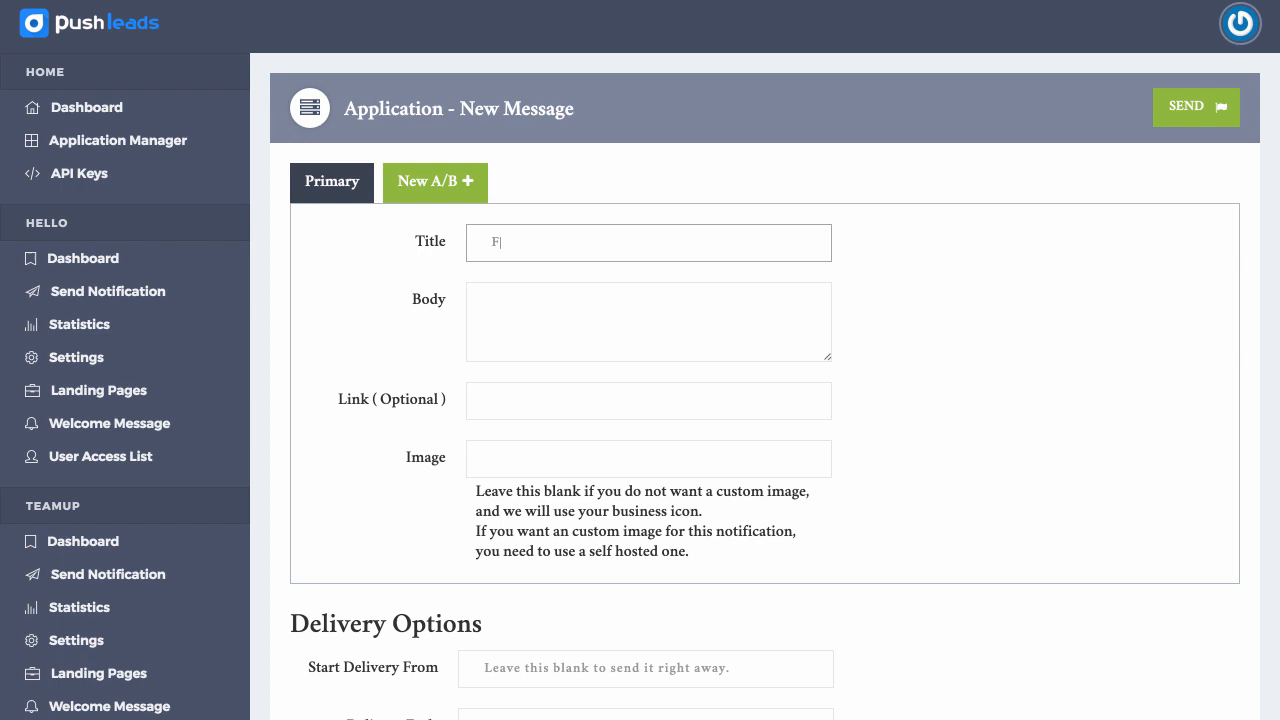
type("Discou")
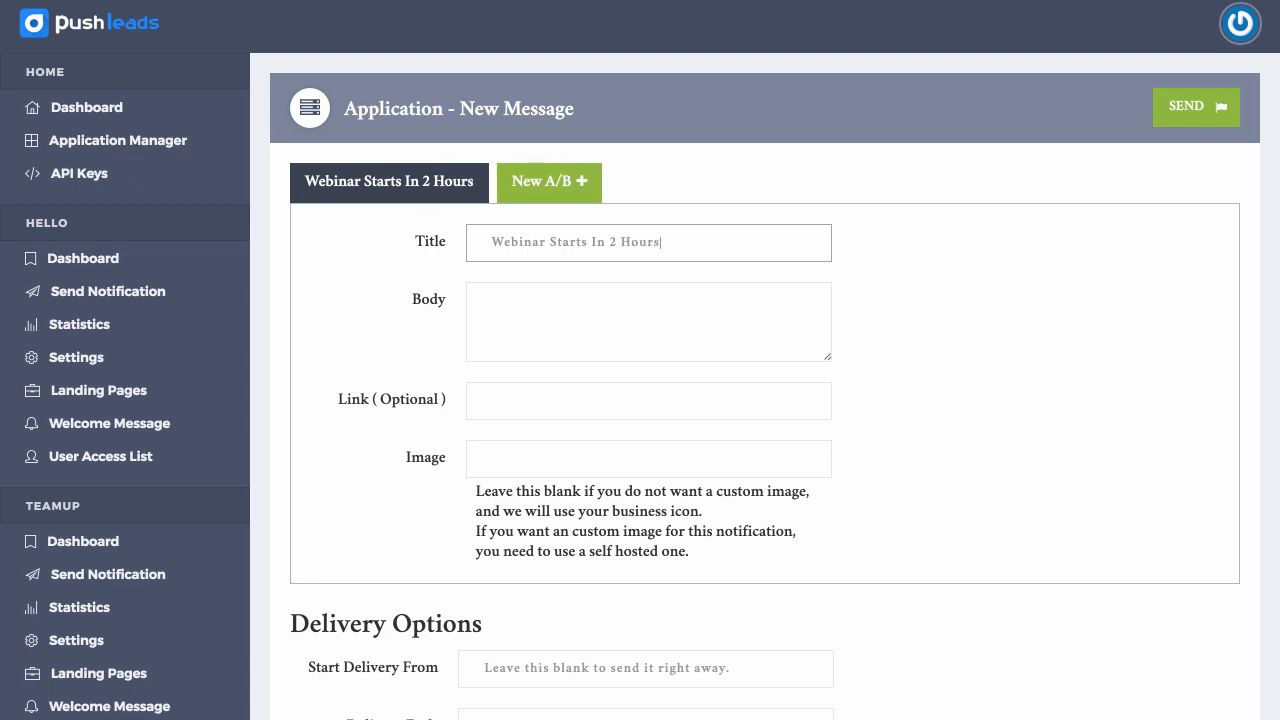
type("Make sure your")
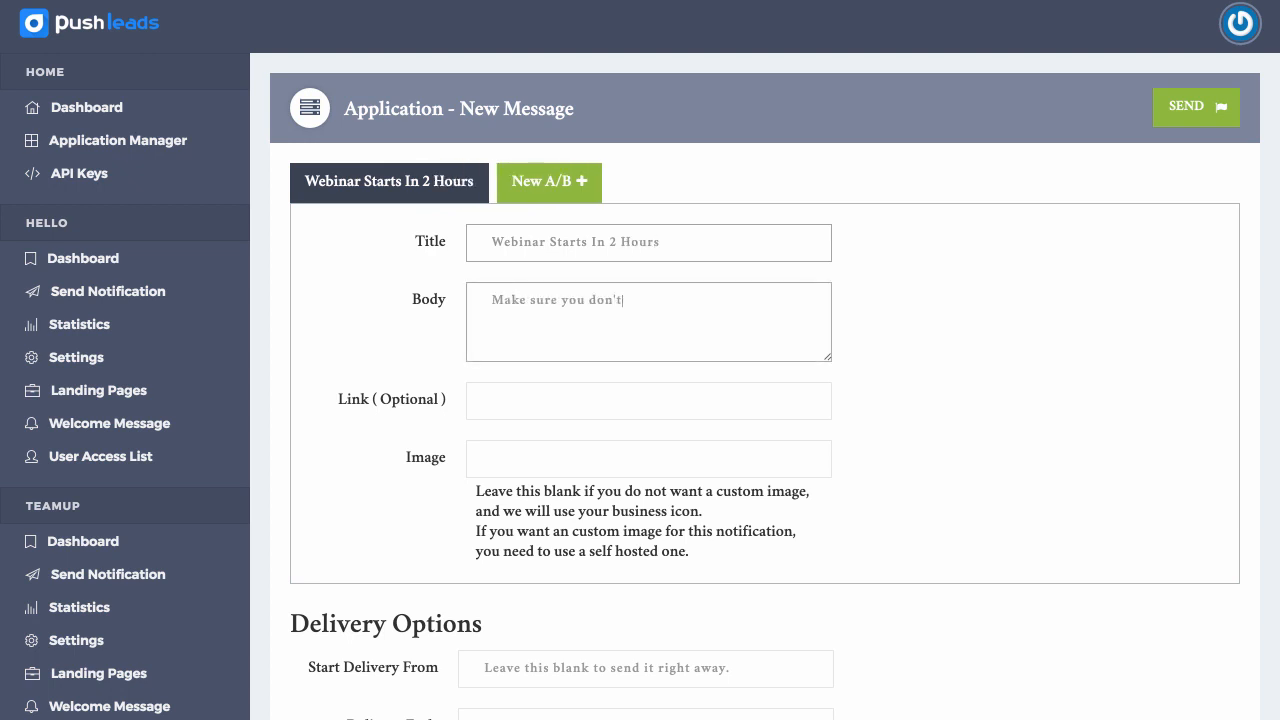
type("miss this special webinar about how to make mone")
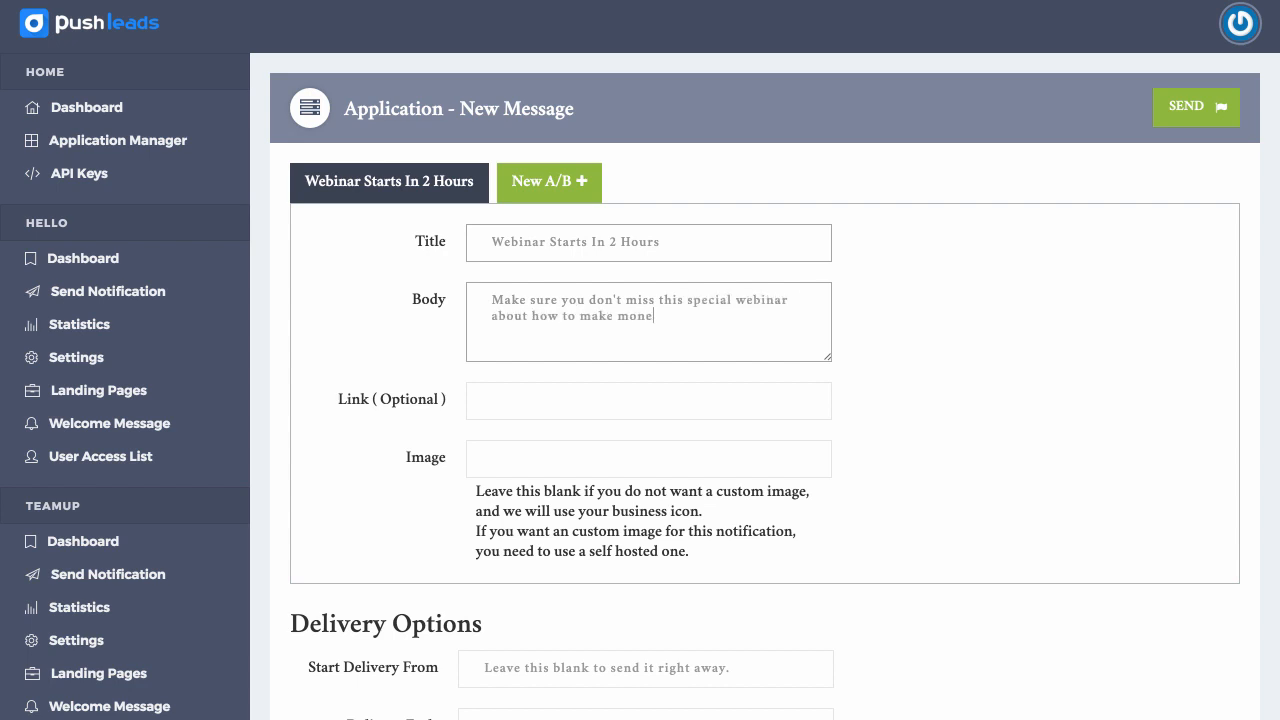
type("y with")
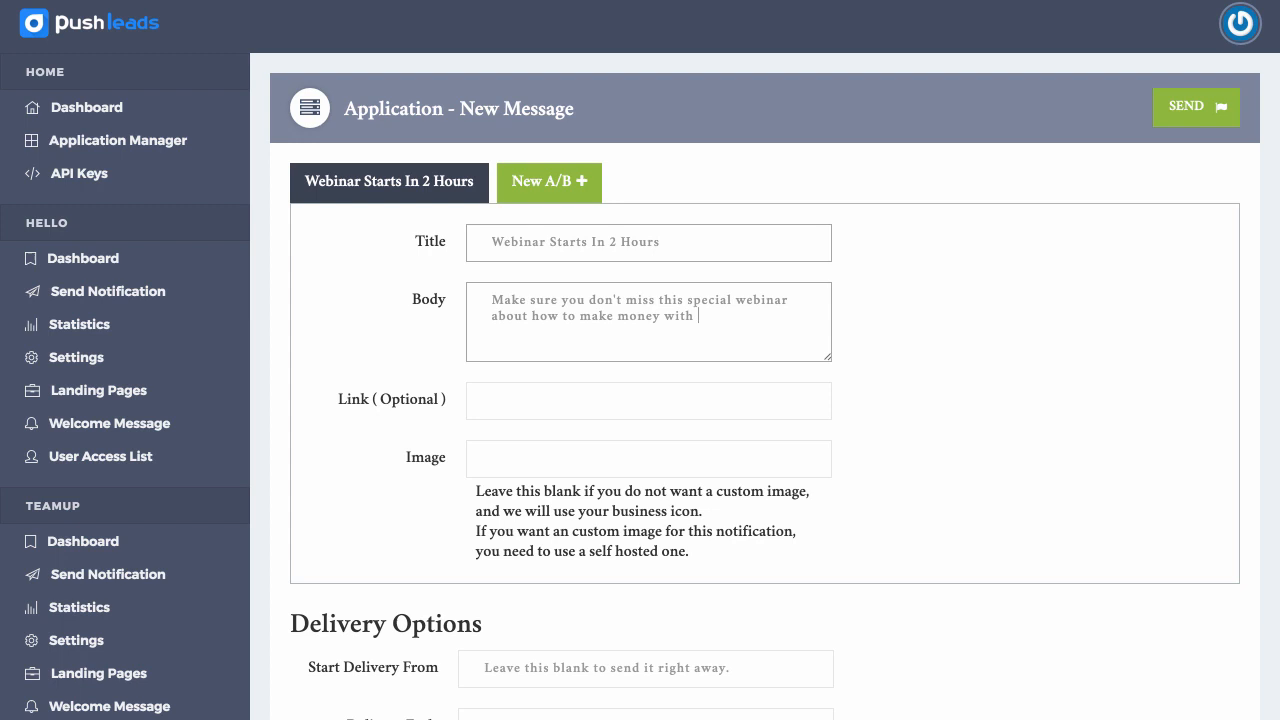
type("webinars. Click here to register")
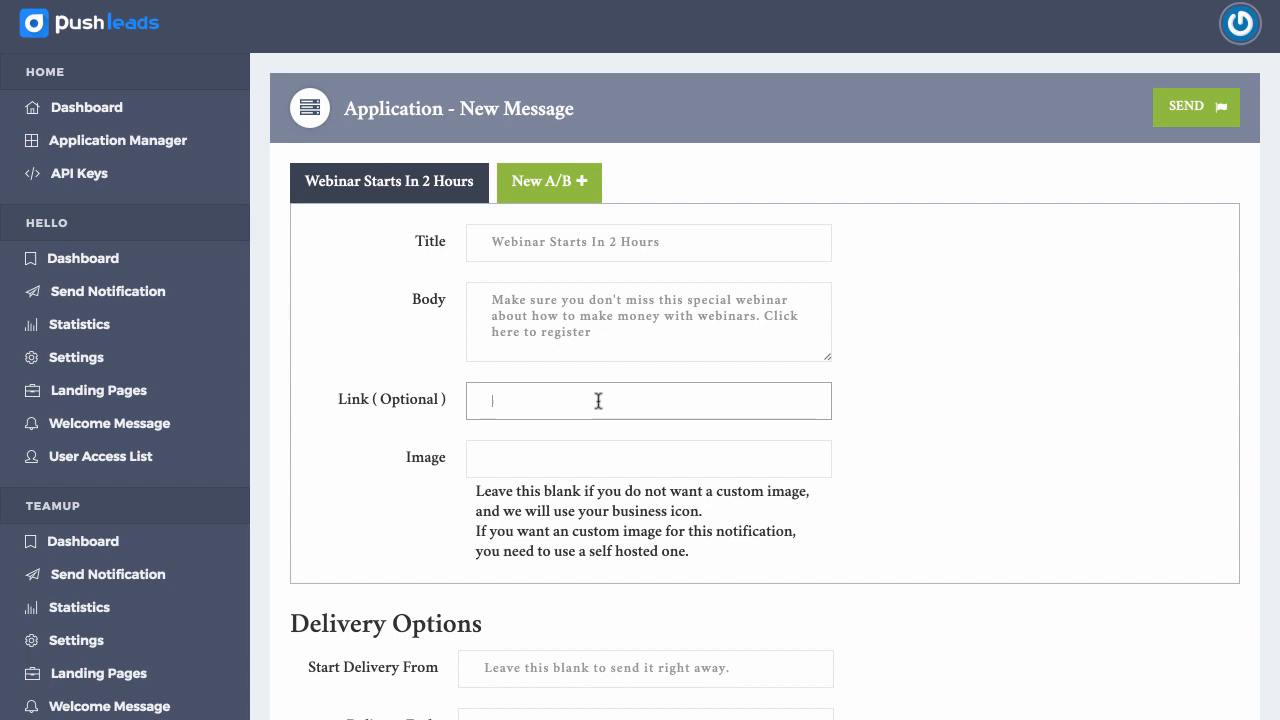
type("http://runawebinar.com/webinar/")
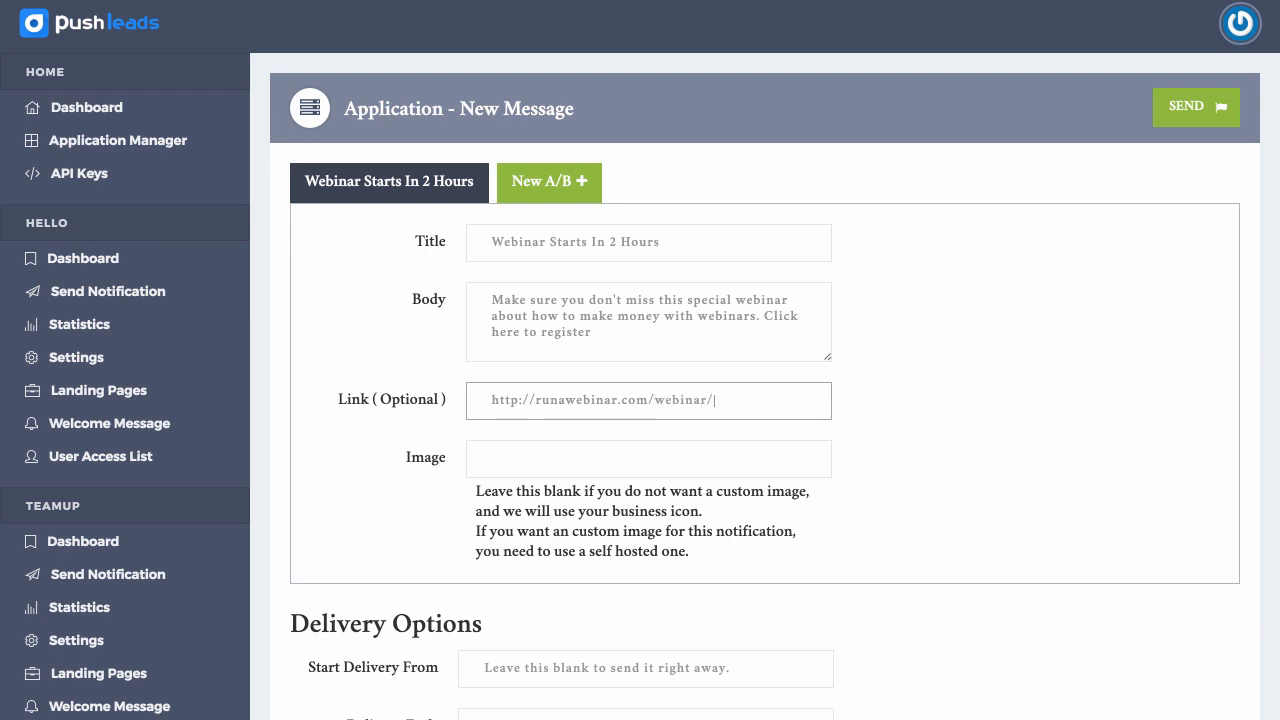
type("4322")
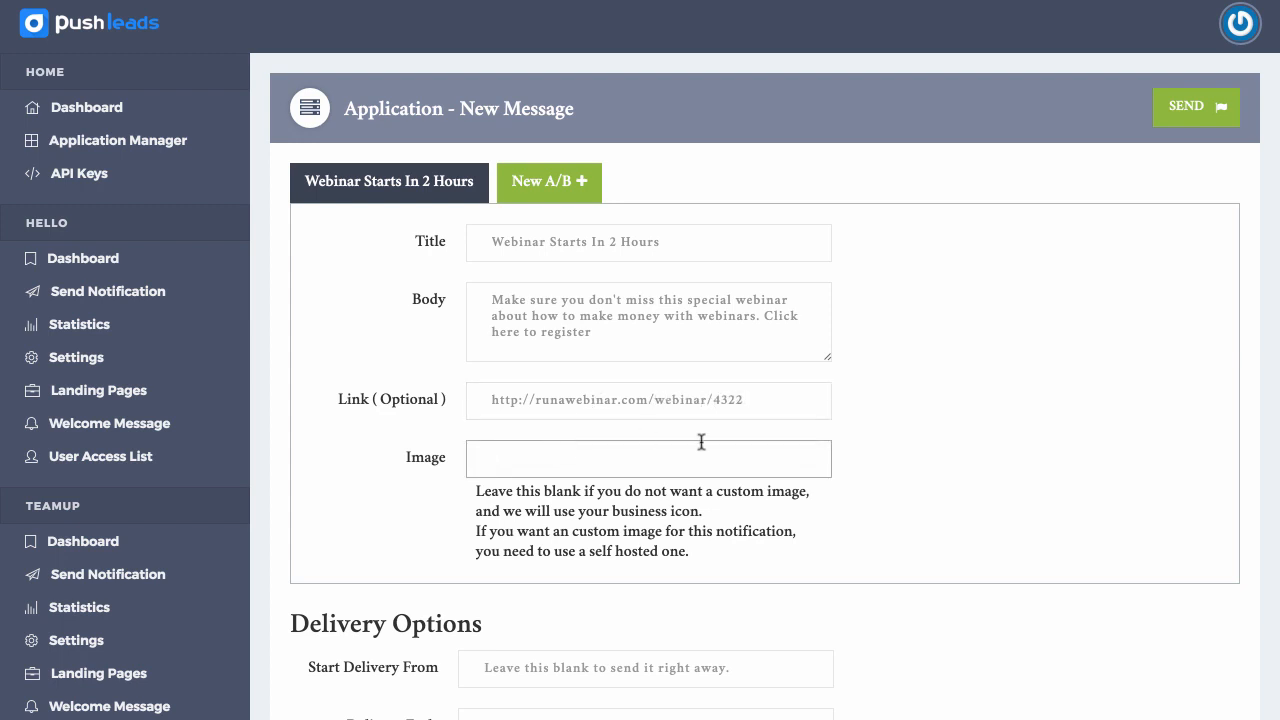
scroll("down", 3)
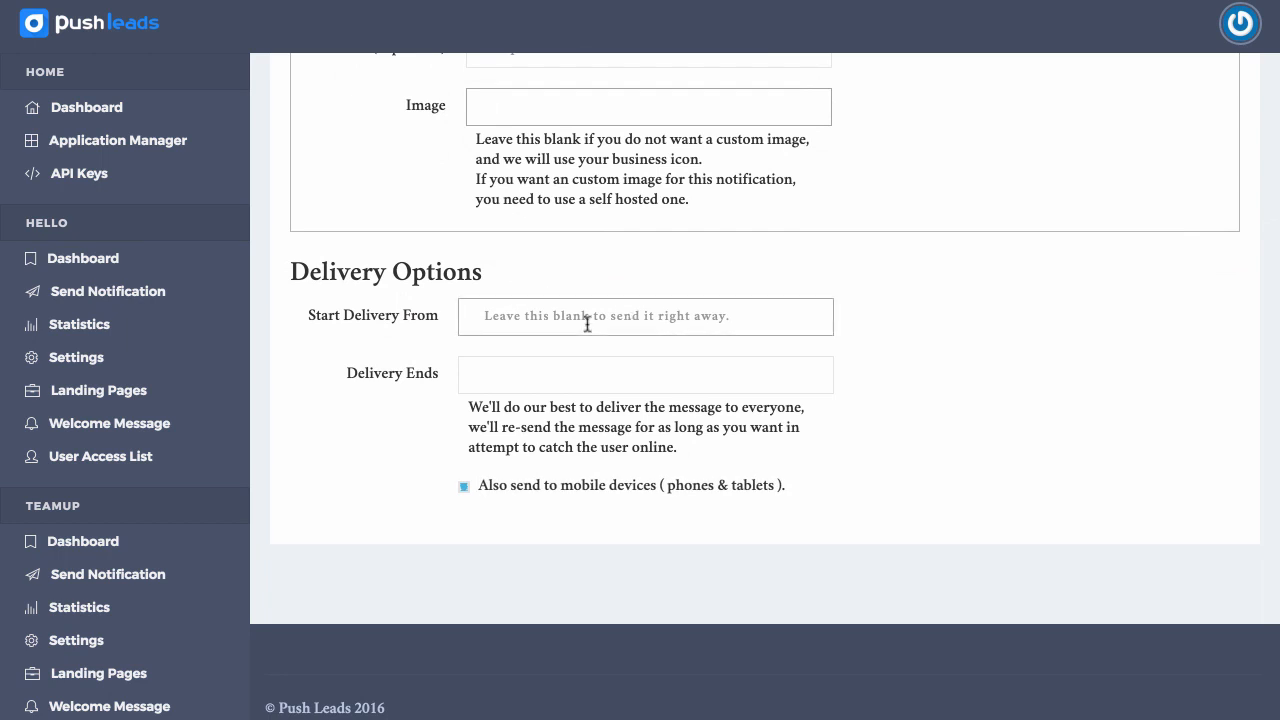
mouse_move(407, 374)
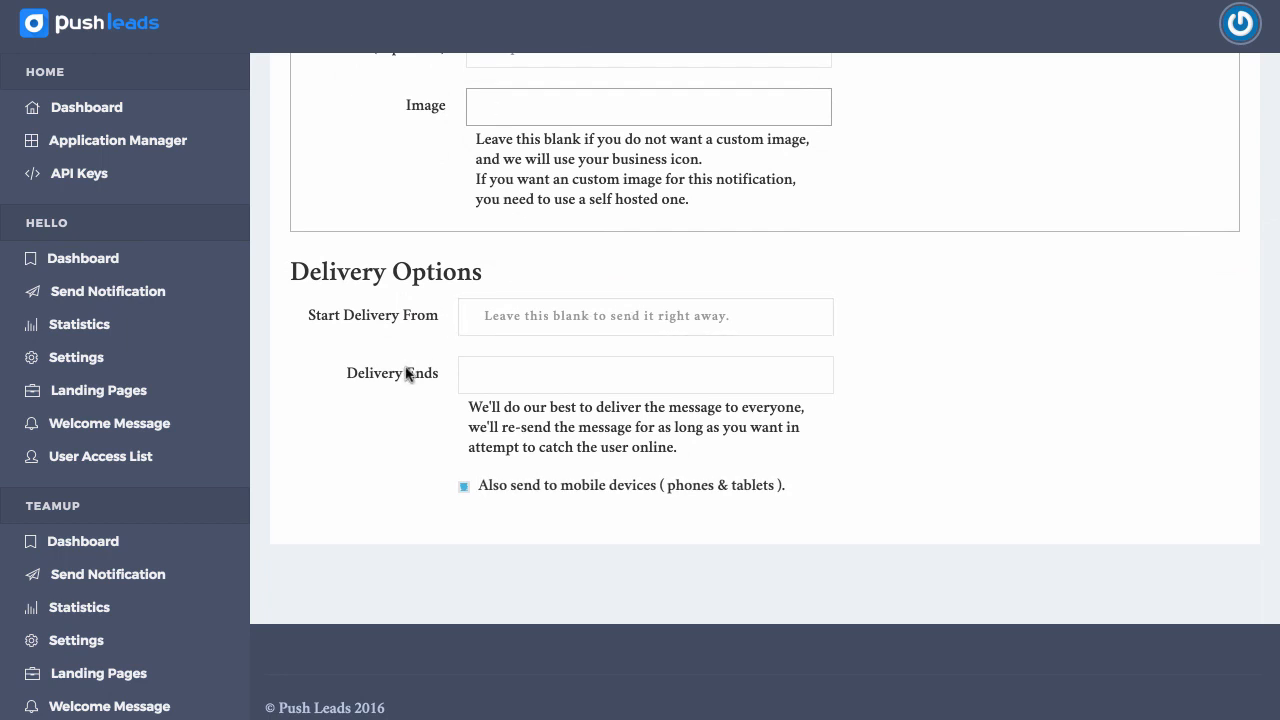
left_click(645, 317)
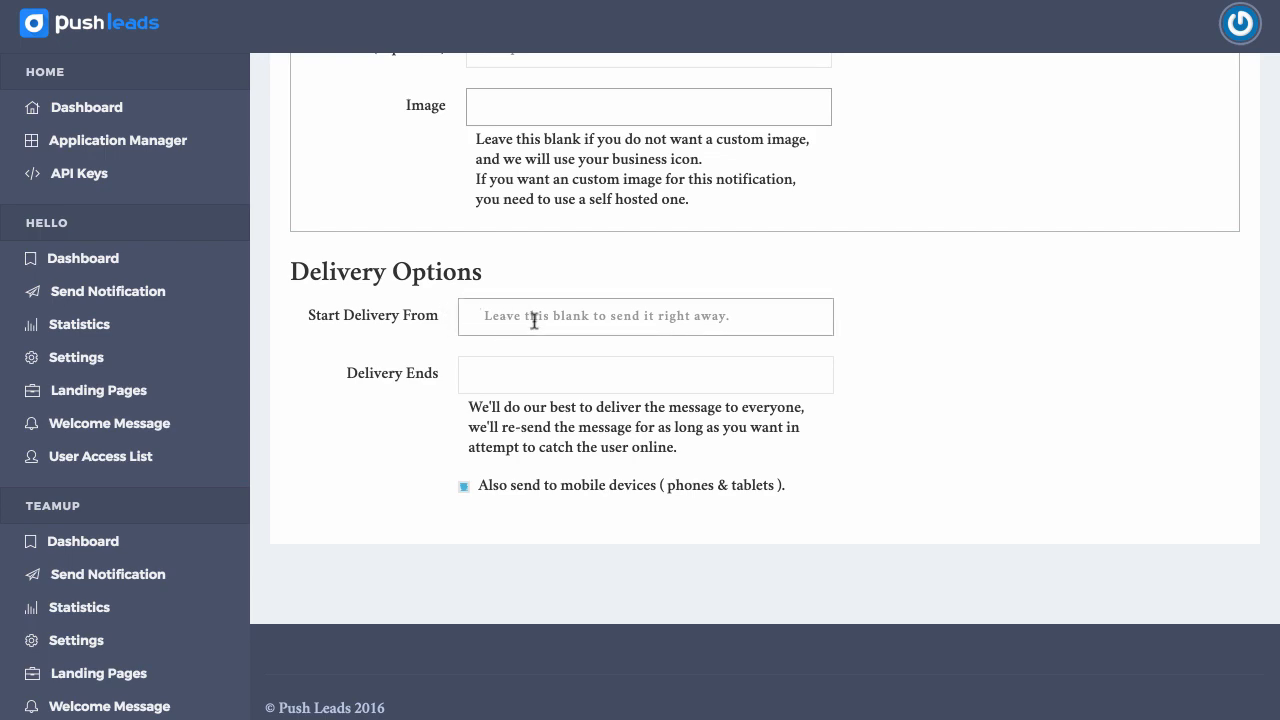
scroll("up", 3)
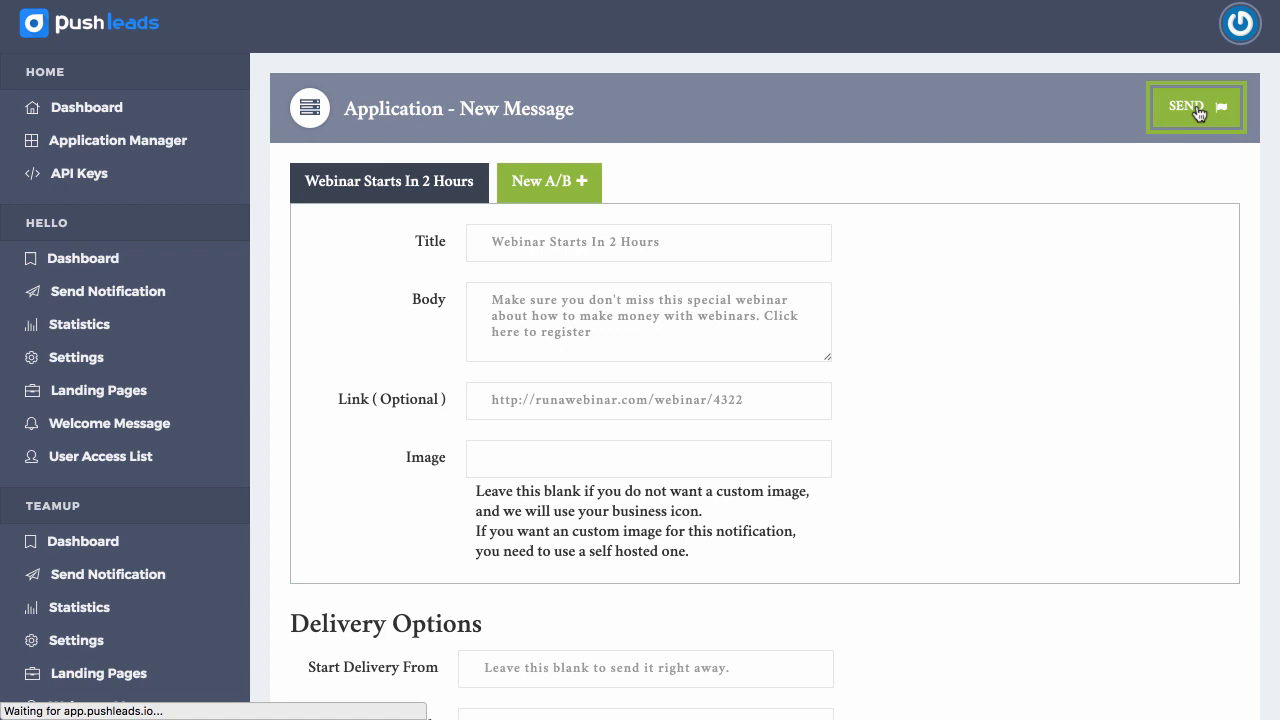
Send the 'Webinar Starts In 2 Hours' notification to the subscriber list
left_click(1196, 107)
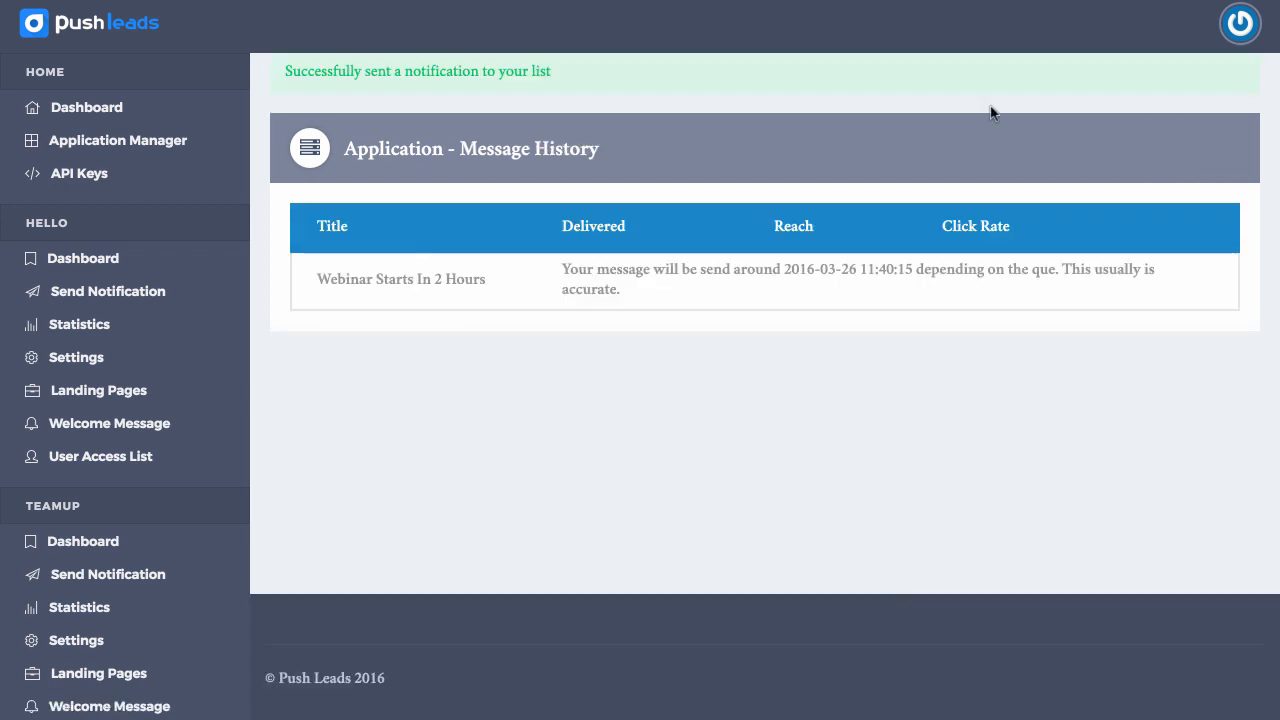
mouse_move(352, 67)
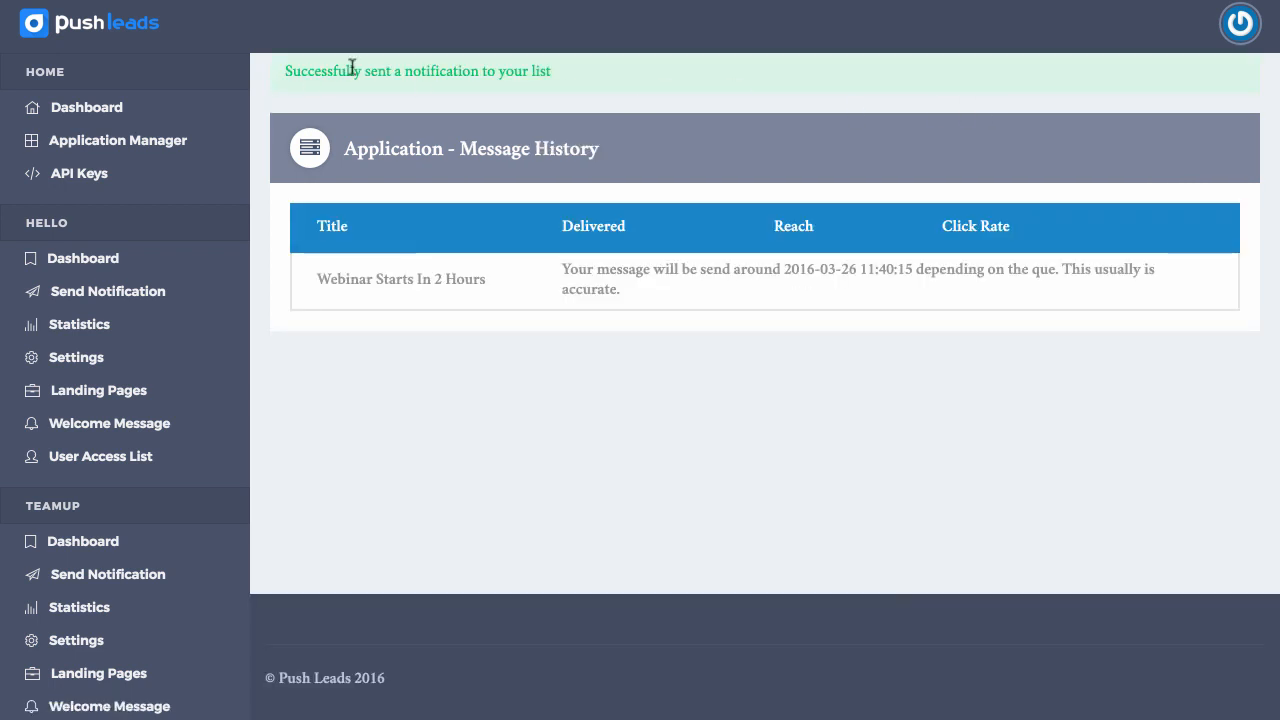
mouse_move(617, 177)
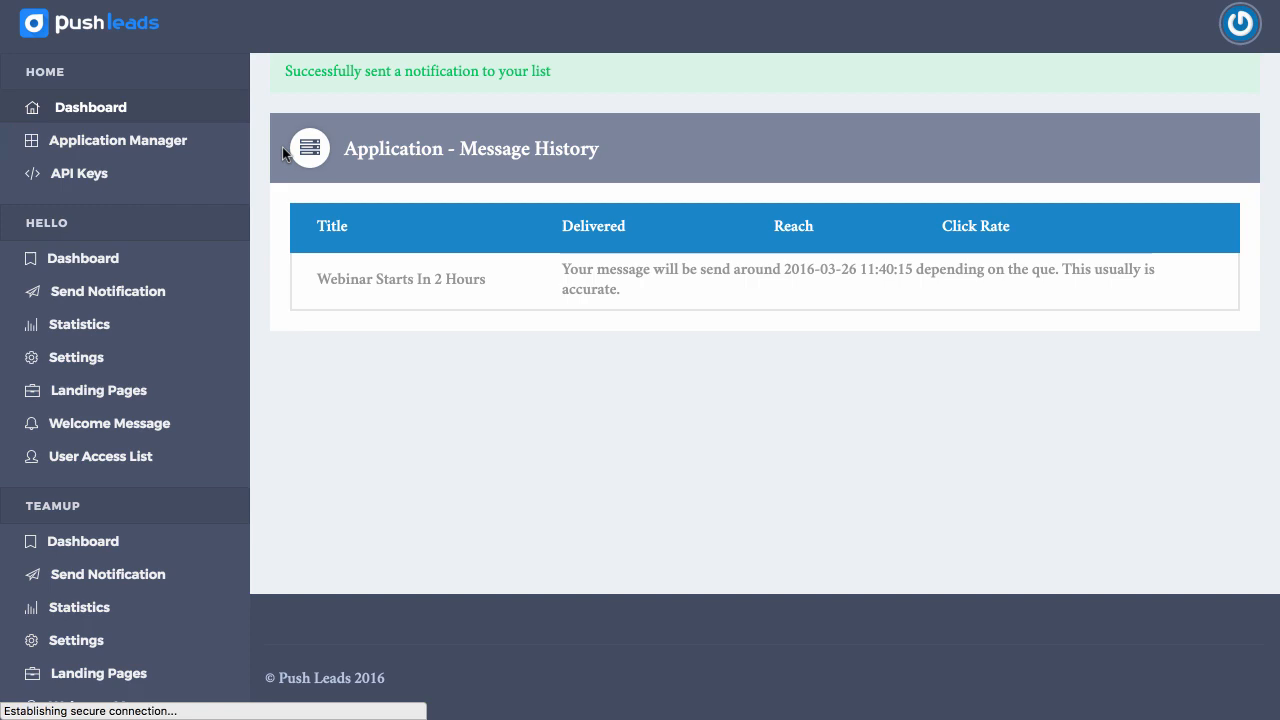
Return to the applications overview and open the Sam Bakker Consulting dashboard
left_click(117, 140)
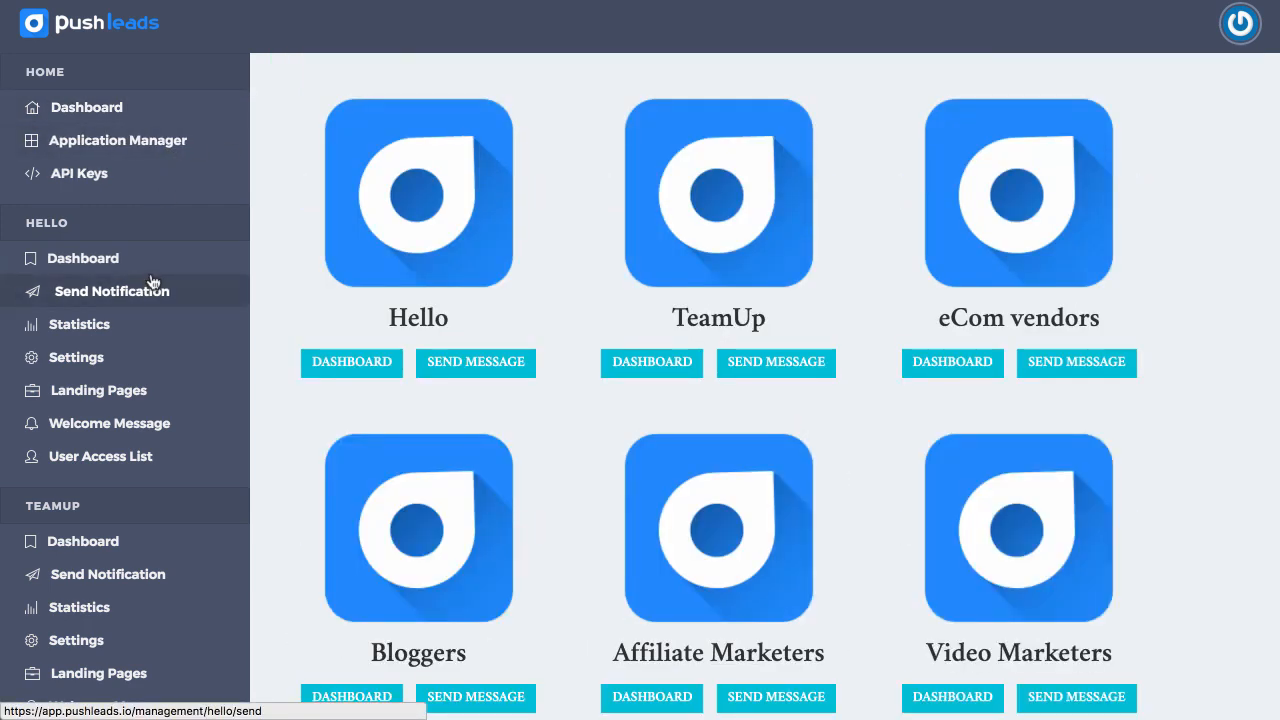
scroll("down", 3)
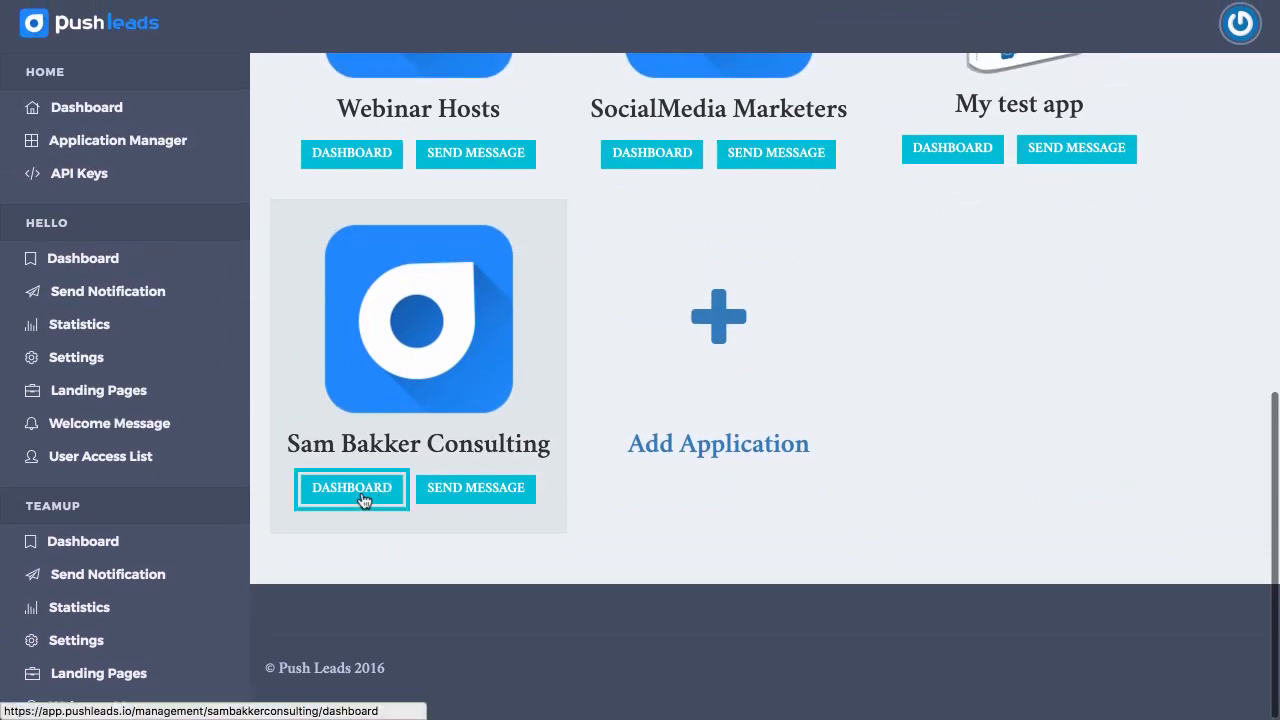
left_click(351, 488)
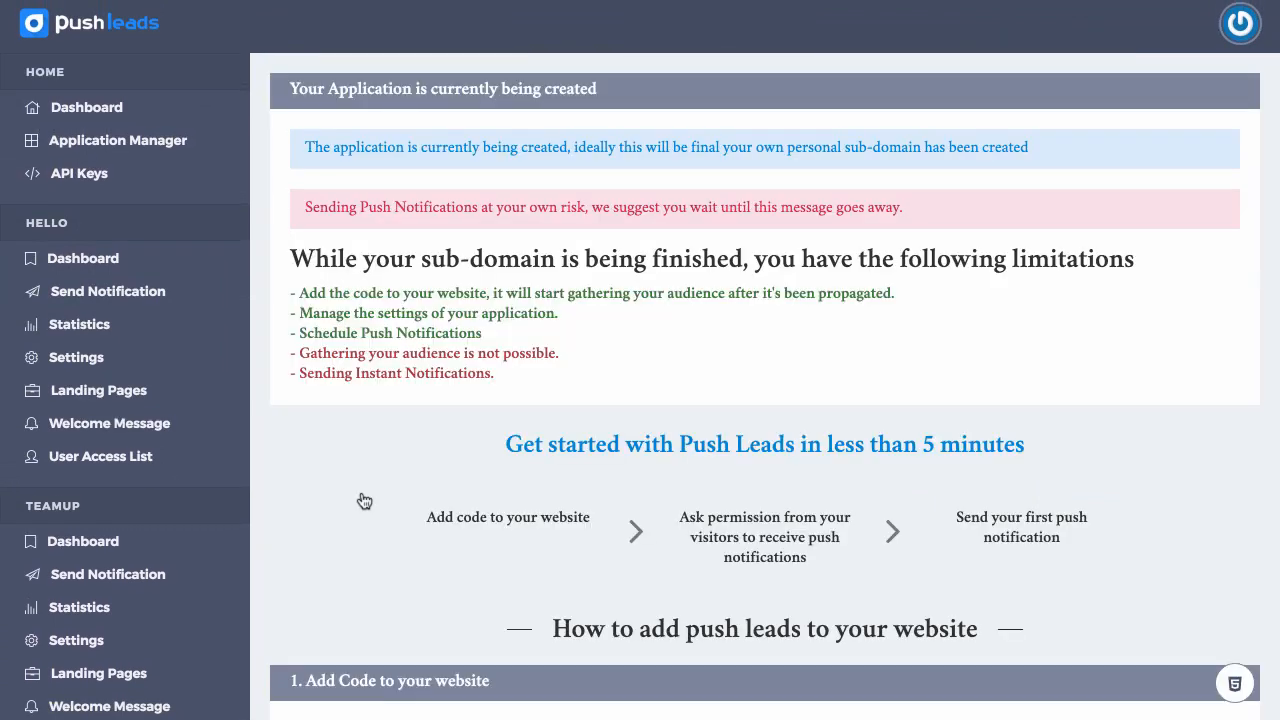
mouse_move(588, 444)
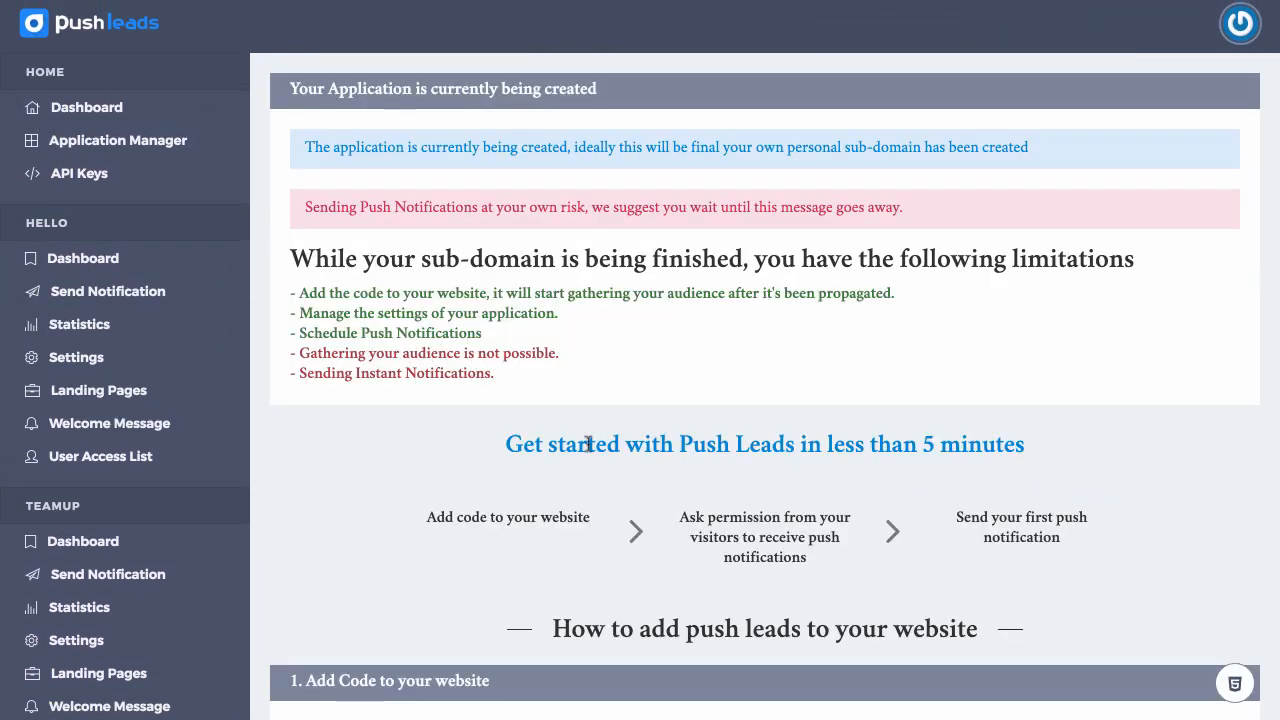